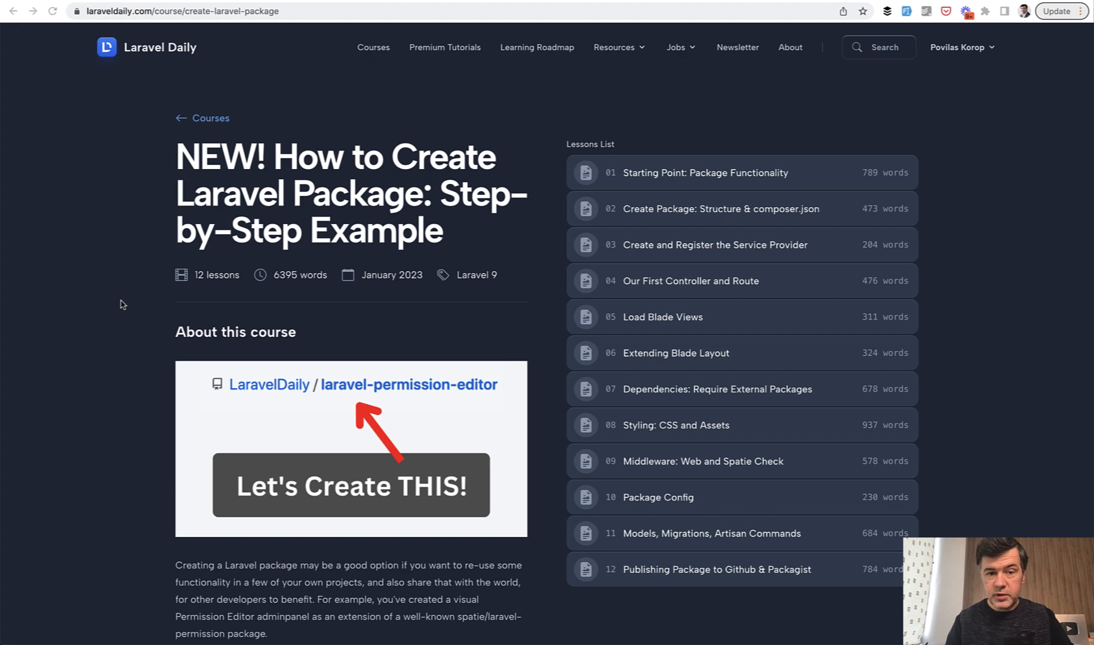
- Open the laravel-permission-editor GitHub repository from the course overview image
left_click(408, 384)
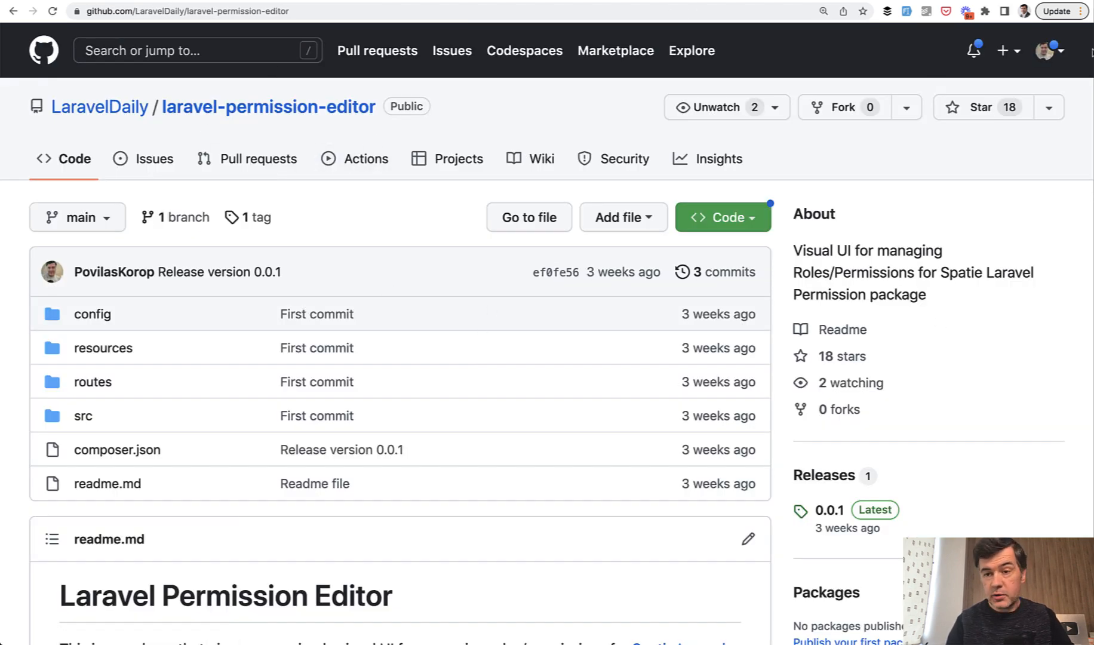
scroll("down", 3)
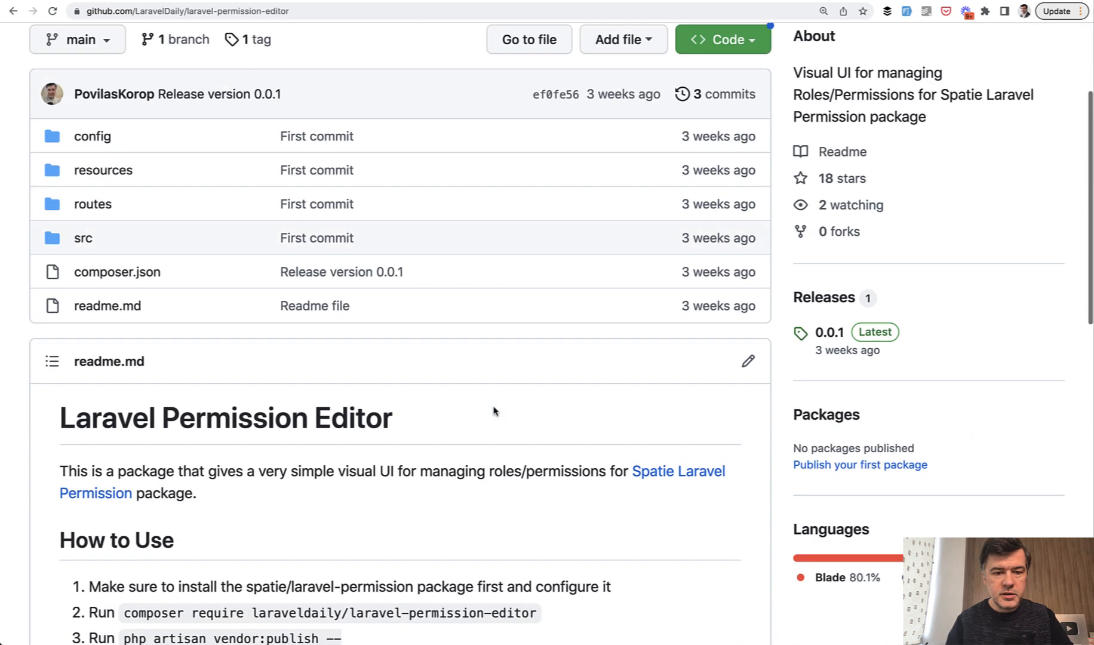
scroll("down", 3)
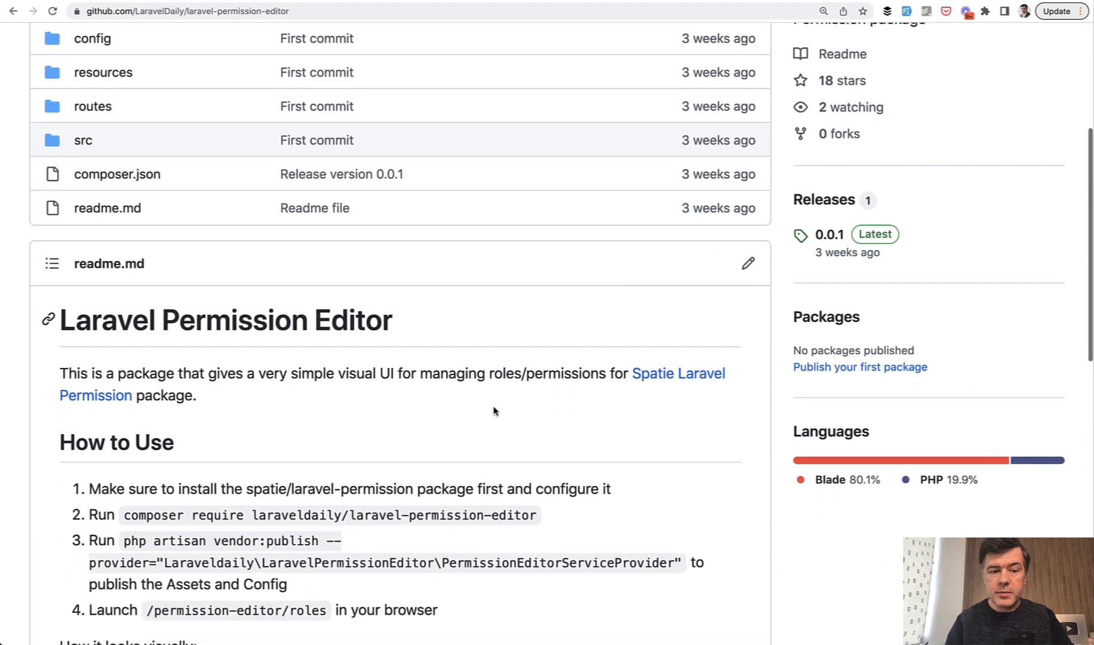
scroll("down", 3)
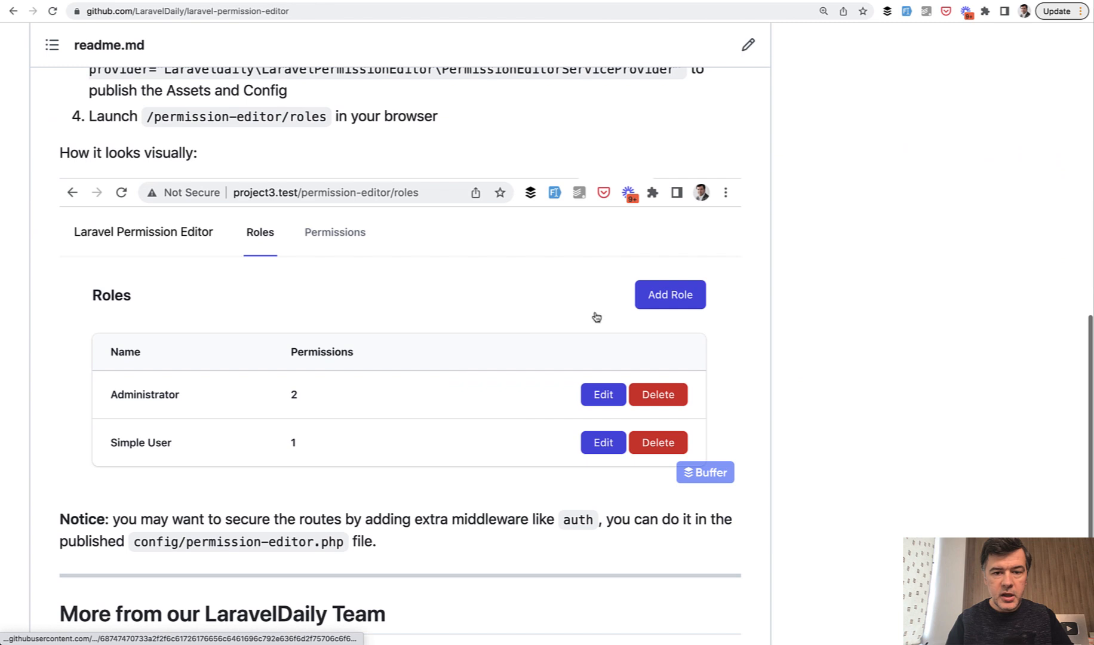
mouse_move(691, 397)
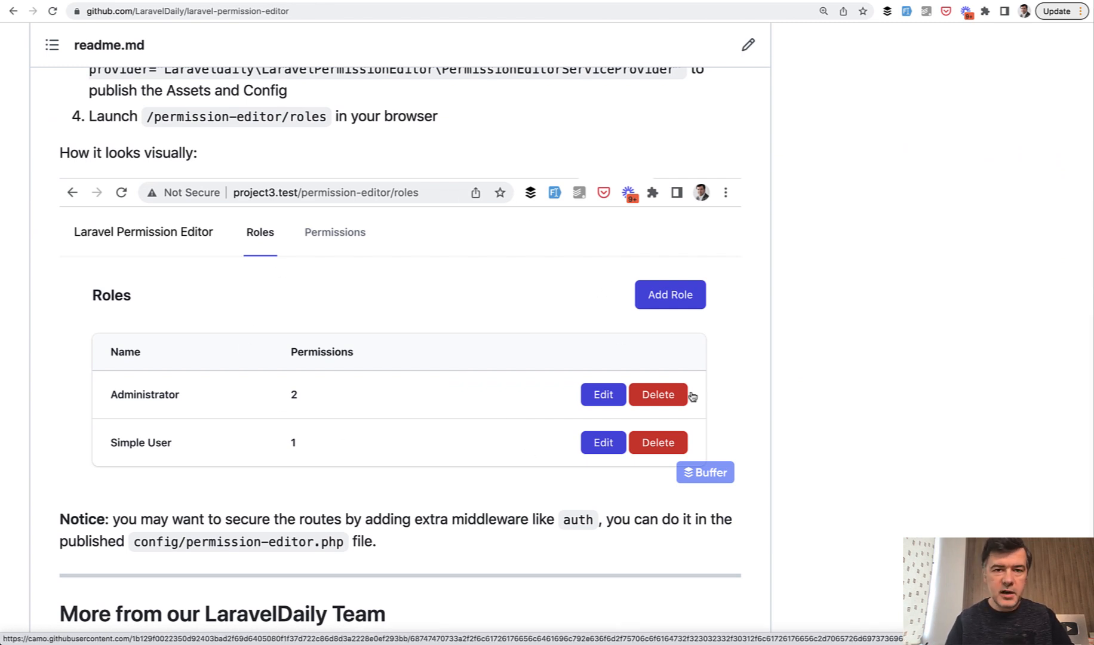
mouse_move(529, 209)
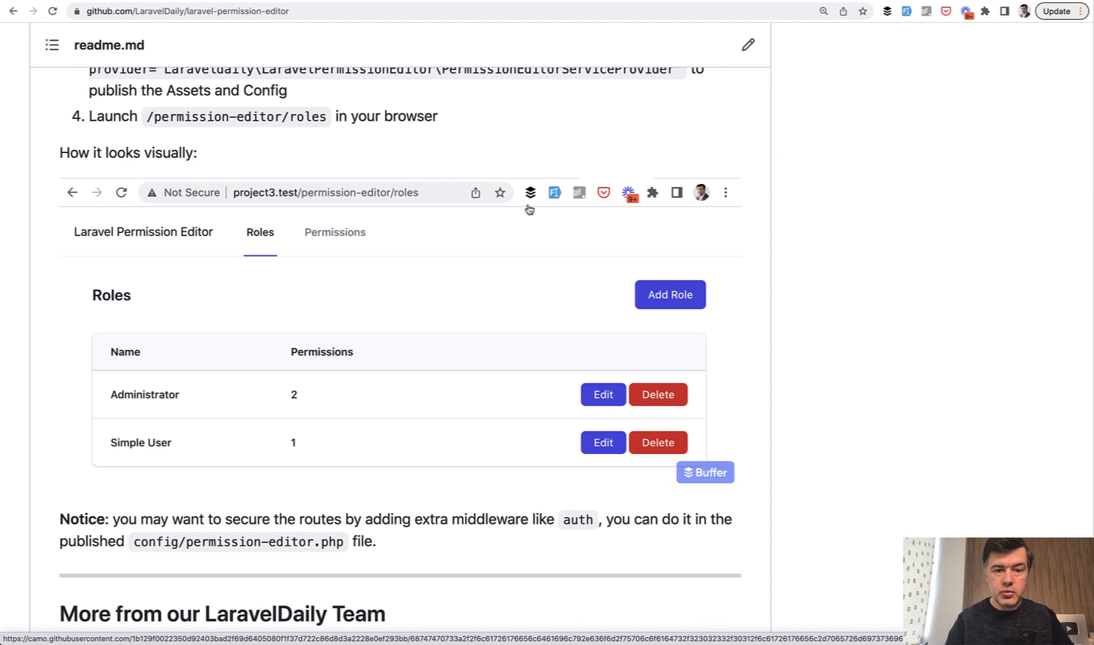
mouse_move(525, 208)
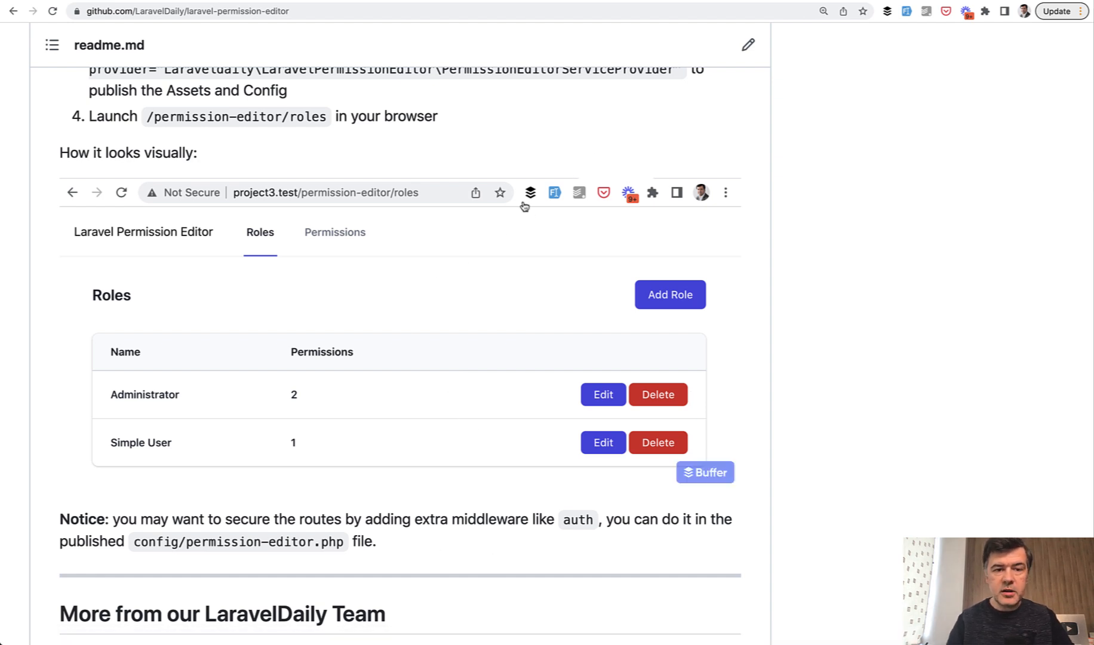
scroll("up", 3)
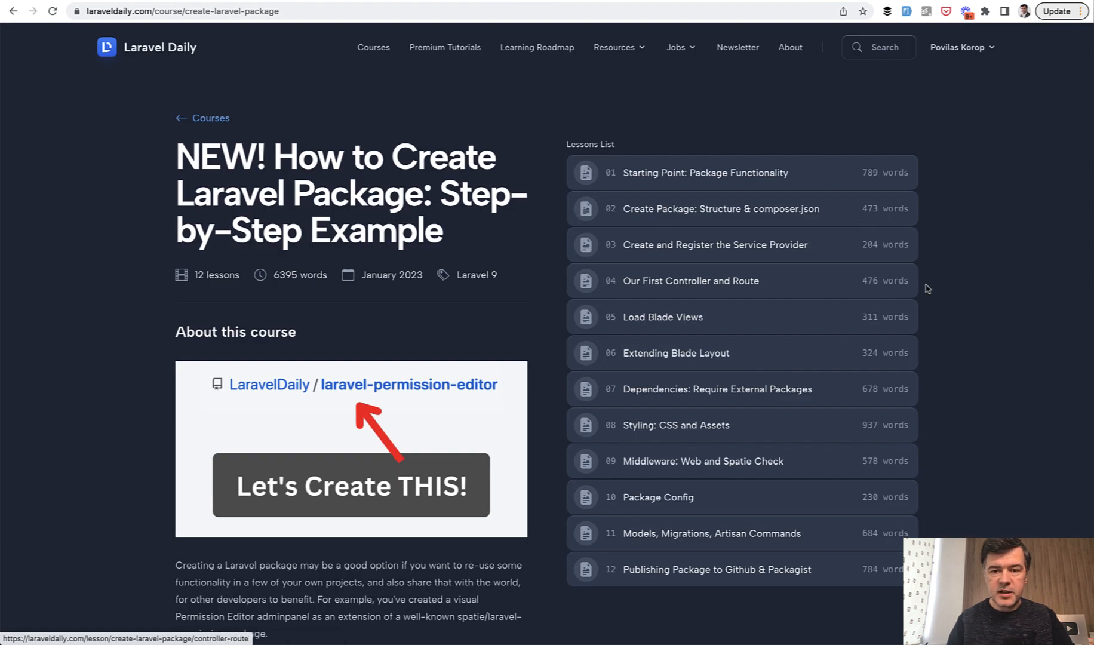
mouse_move(977, 290)
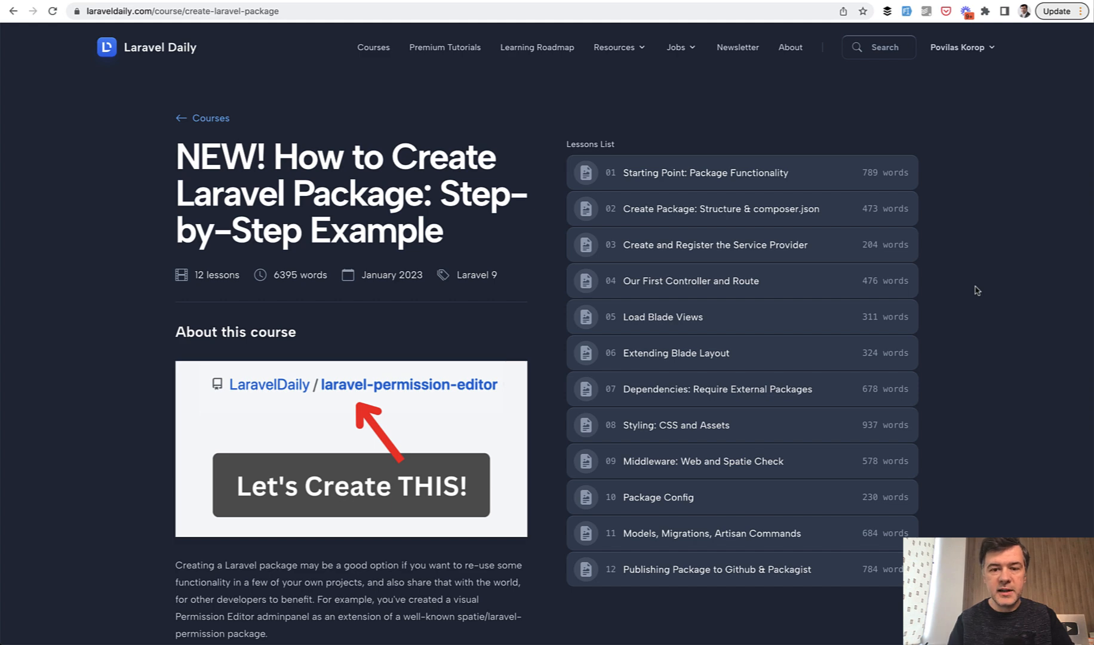
mouse_move(94, 321)
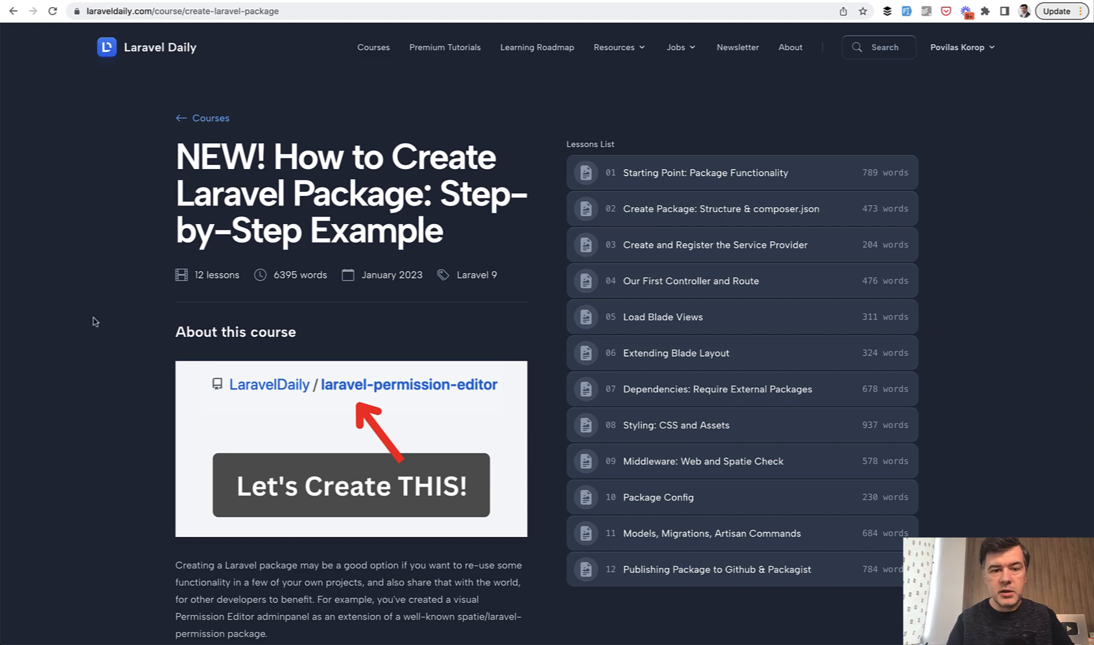
mouse_move(712, 172)
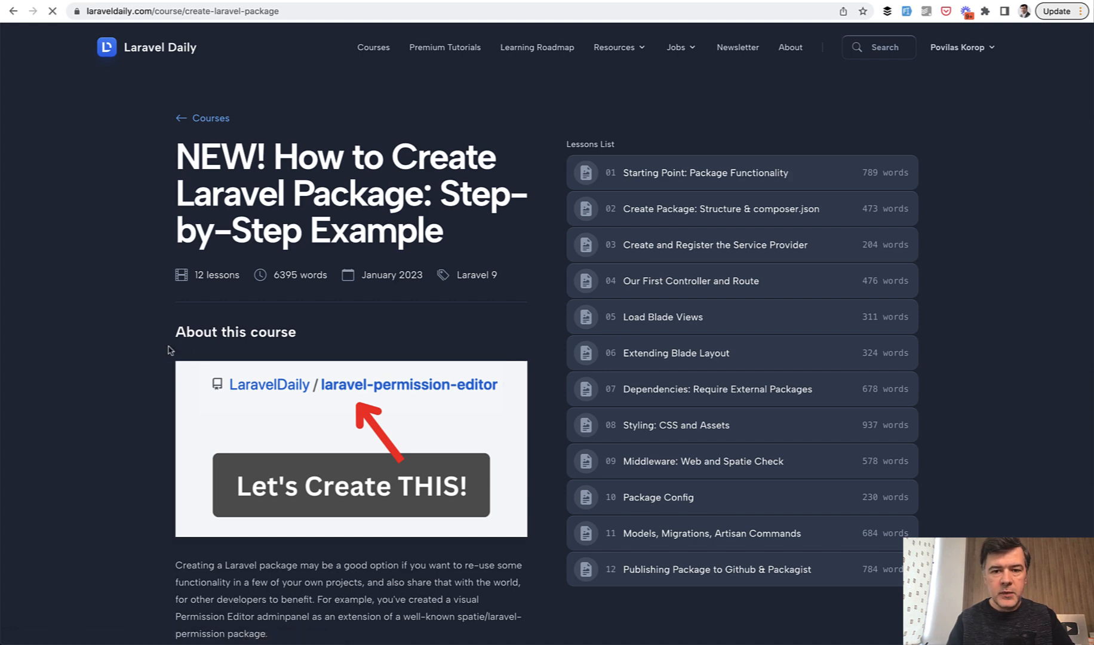
- Open lesson 01 and read down through the Roles screenshots to the routes and RoleController code
left_click(703, 172)
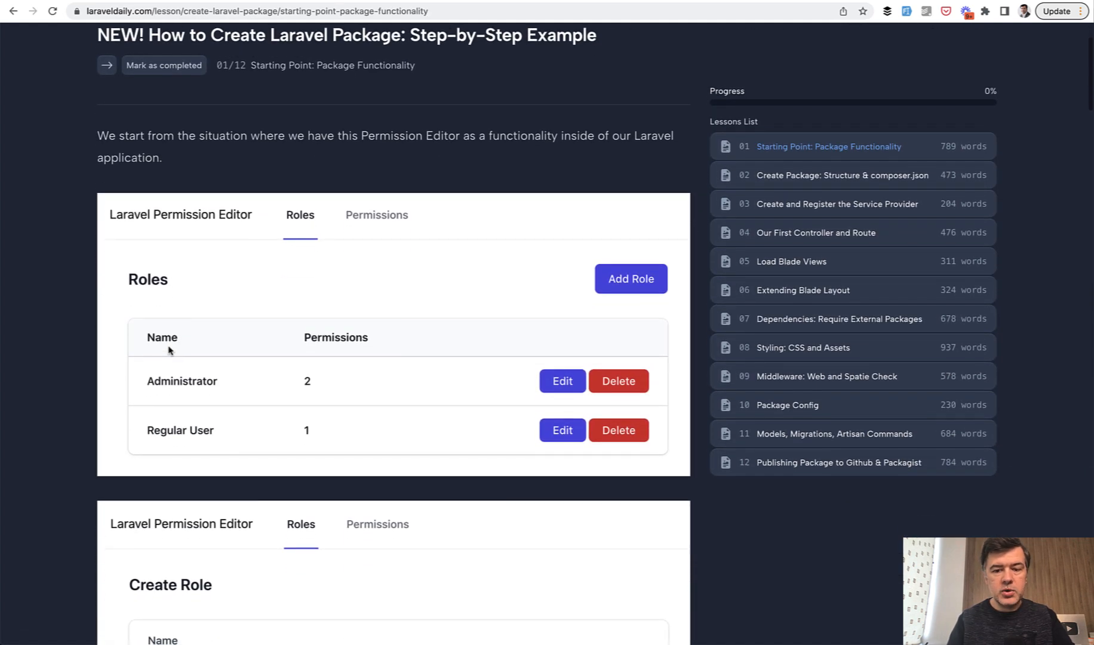
scroll("down", 3)
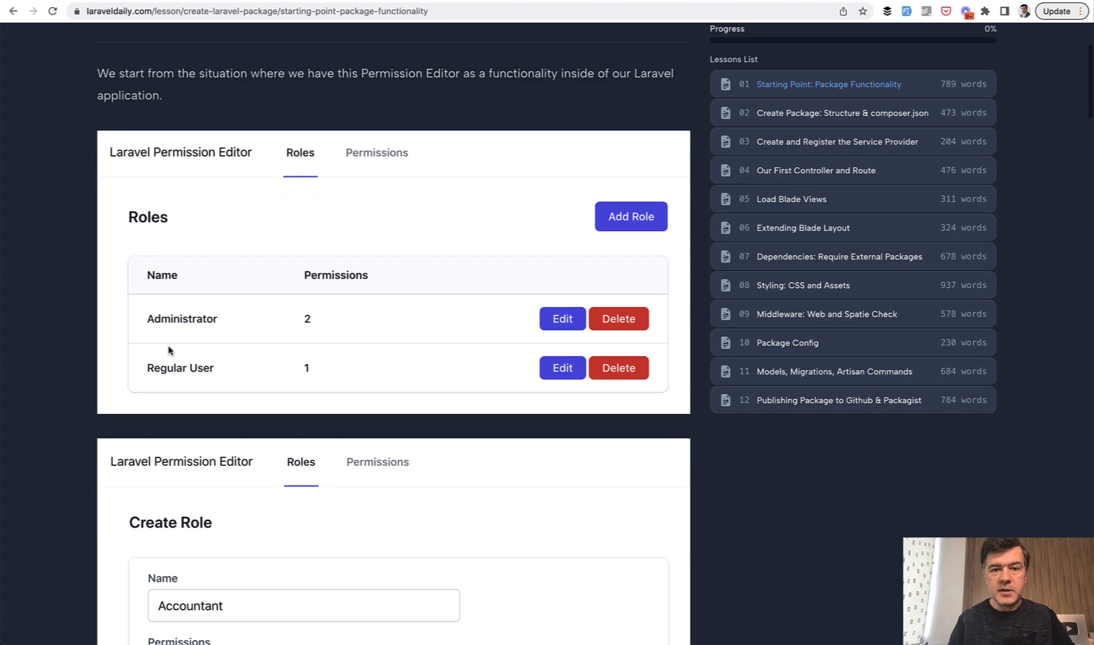
mouse_move(192, 389)
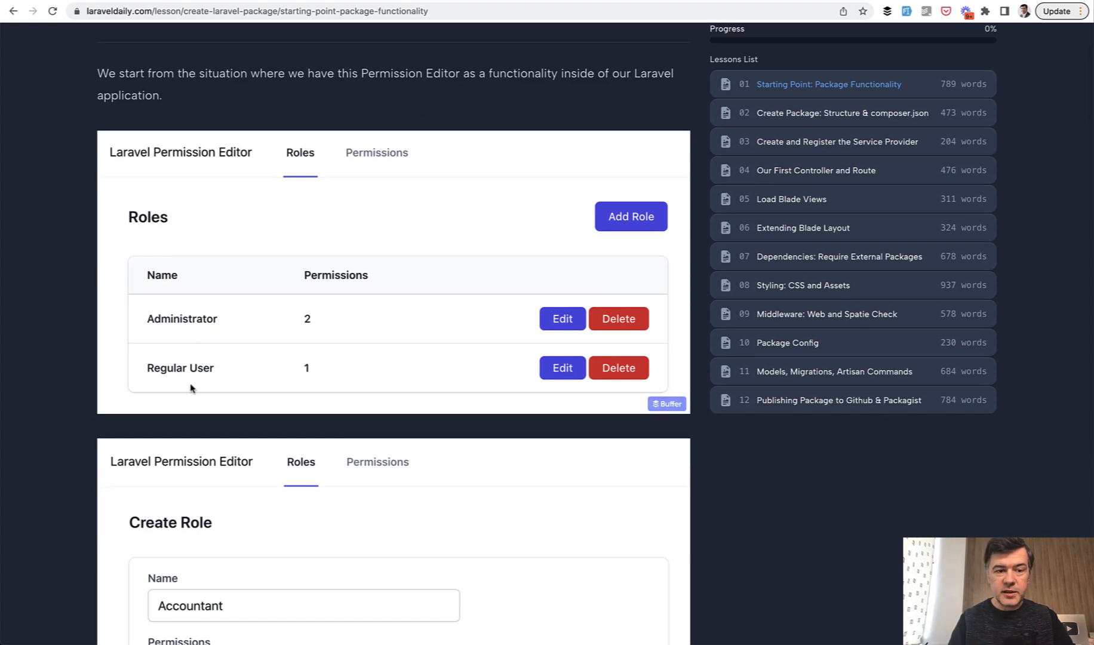
mouse_move(250, 352)
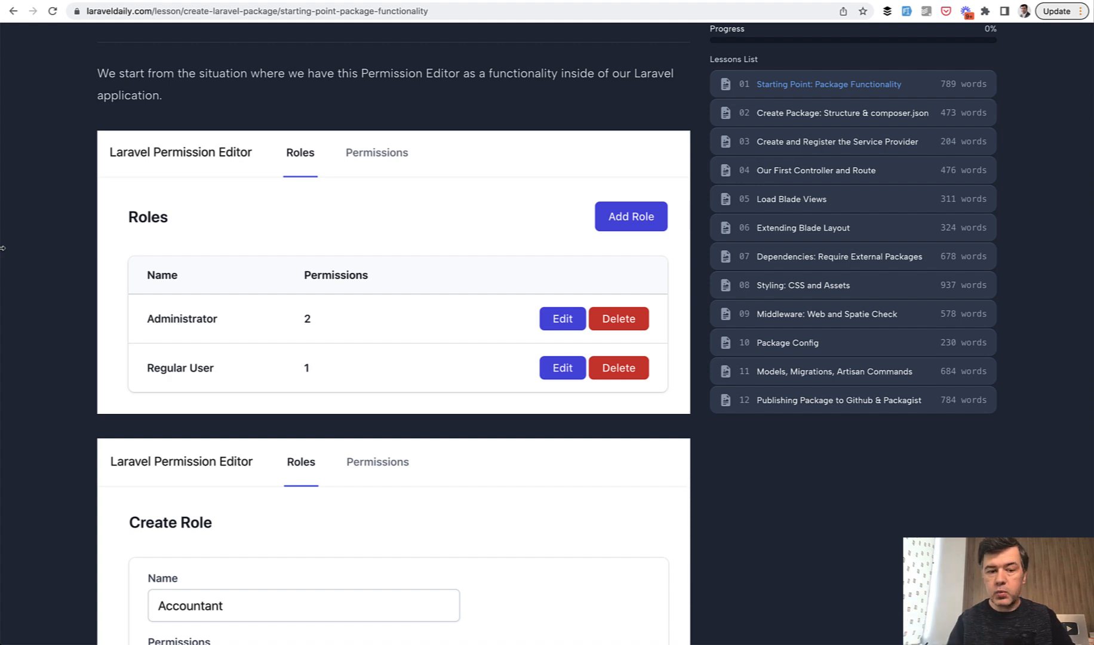
scroll("down", 3)
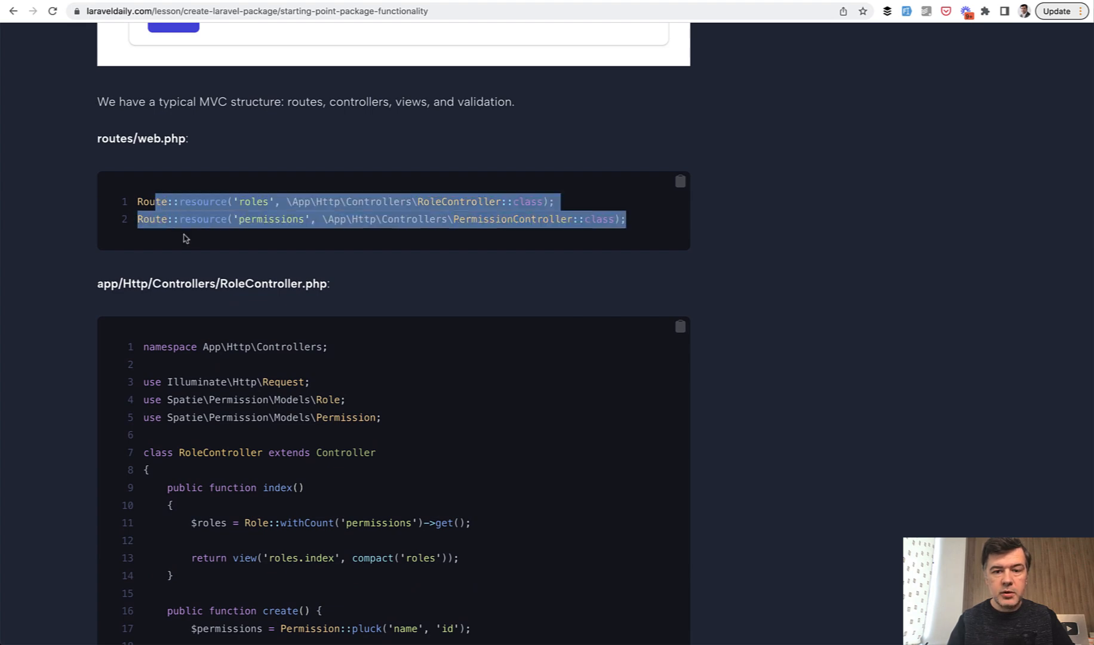
scroll("down", 3)
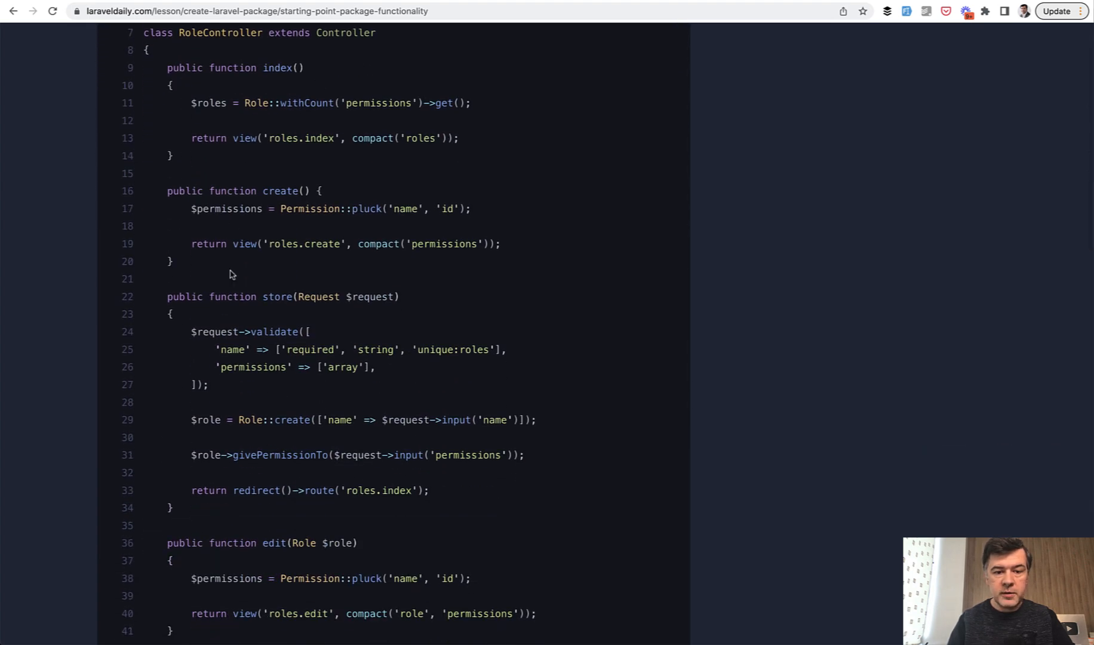
scroll("down", 3)
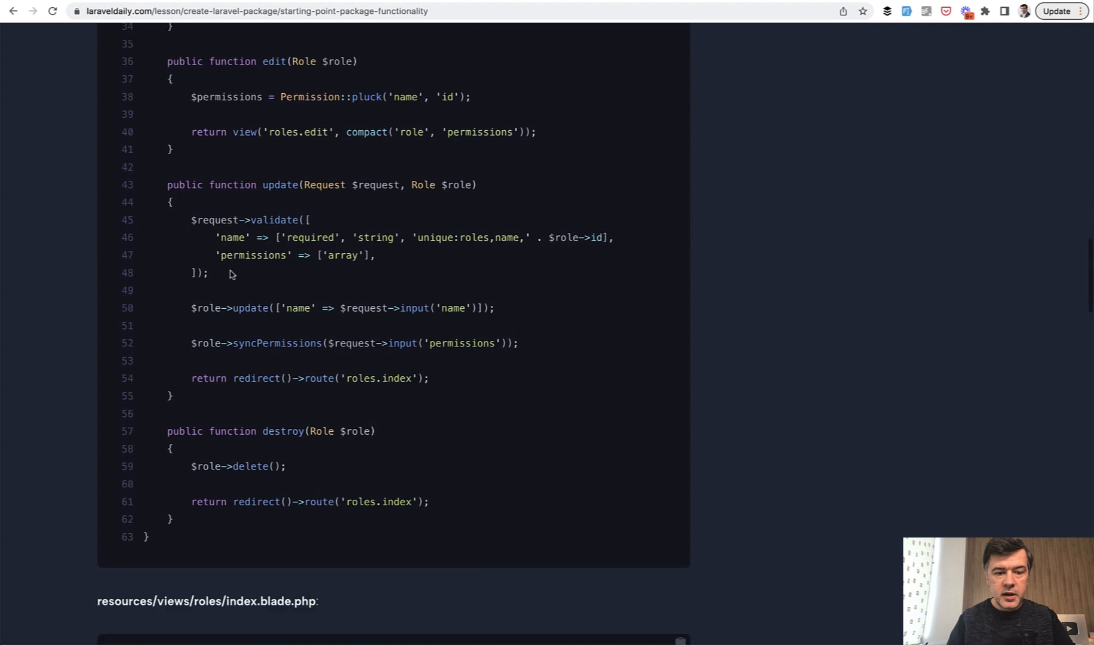
scroll("down", 3)
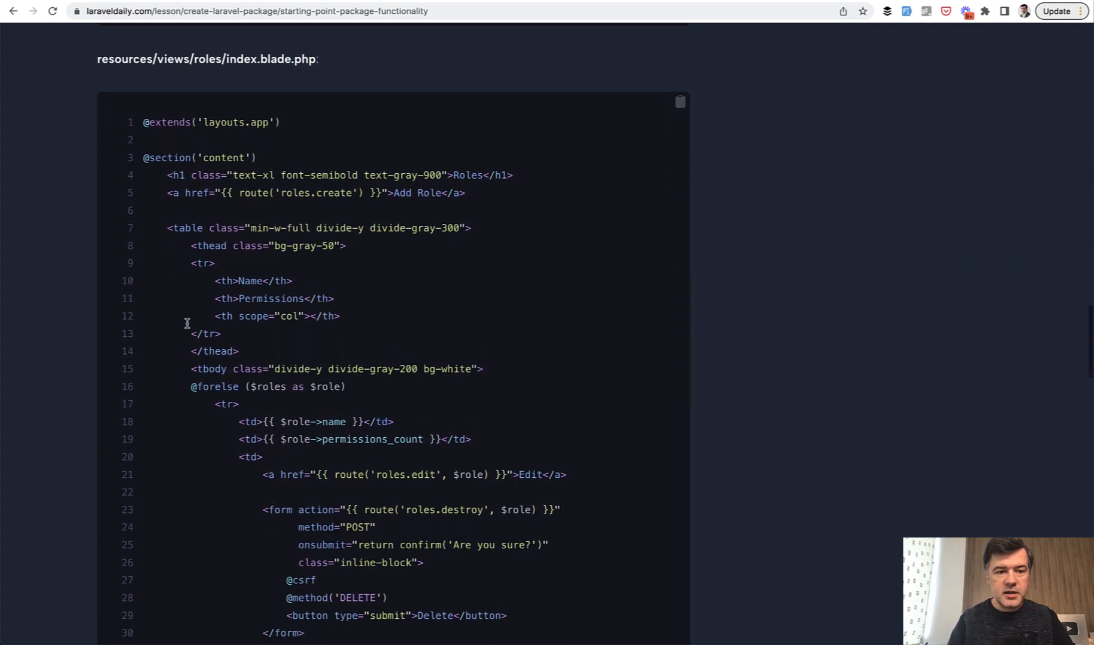
scroll("down", 3)
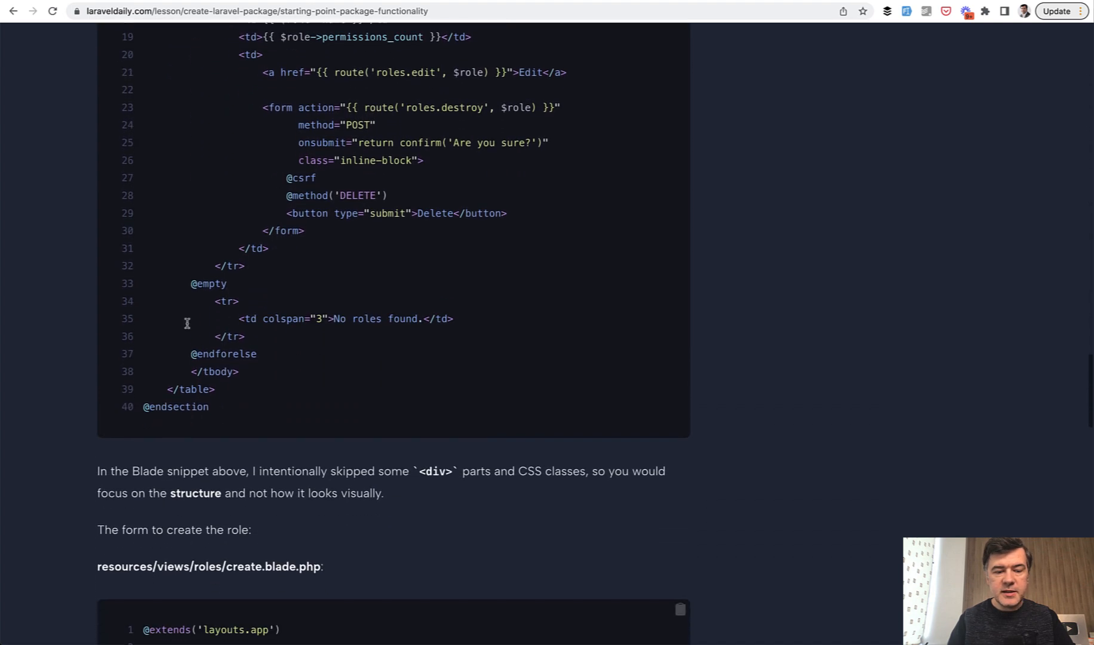
scroll("down", 3)
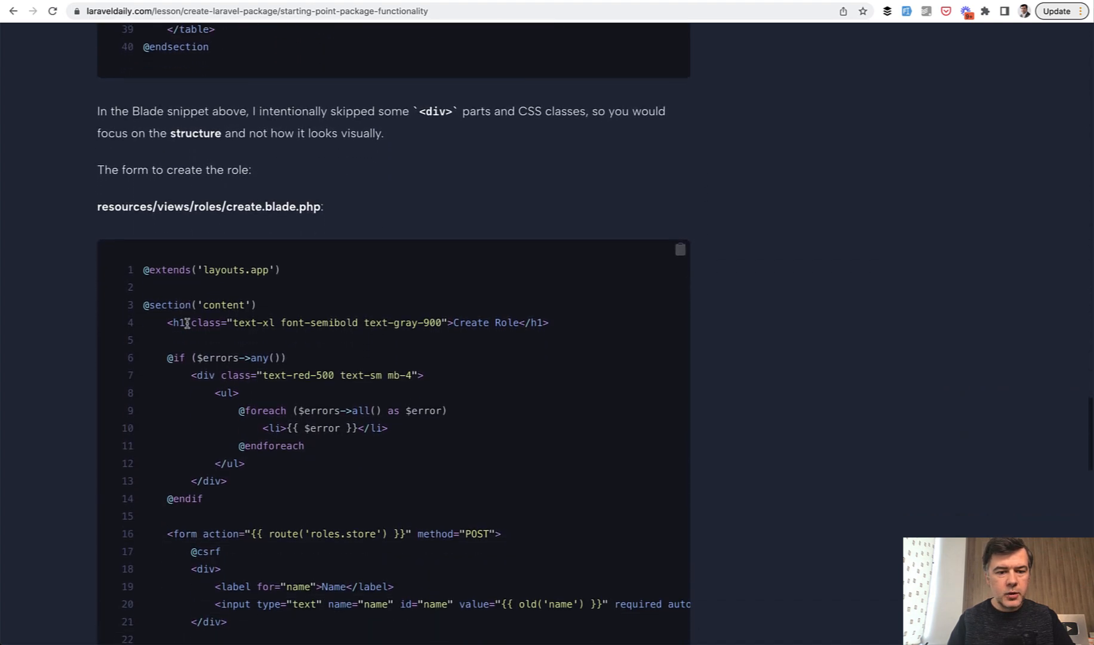
scroll("down", 3)
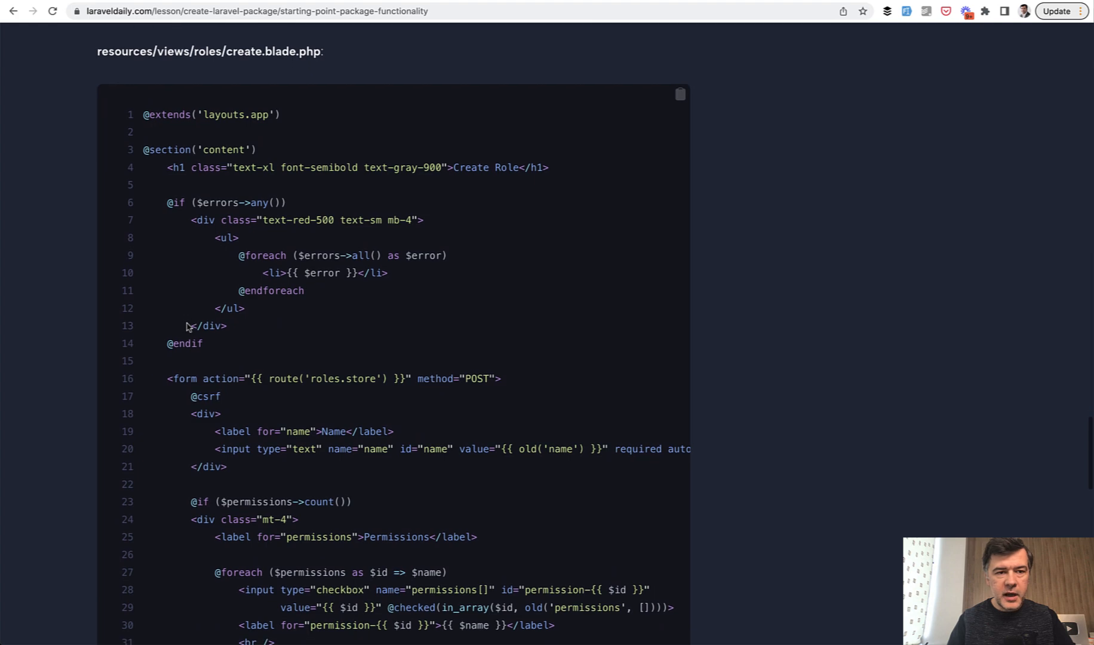
scroll("down", 3)
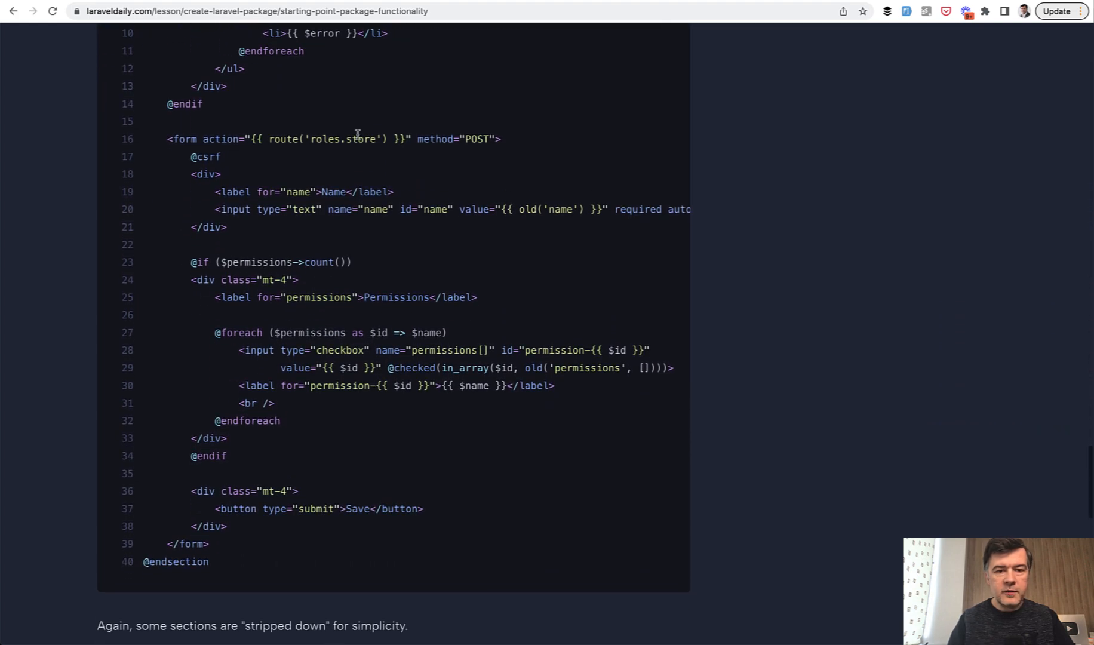
scroll("down", 3)
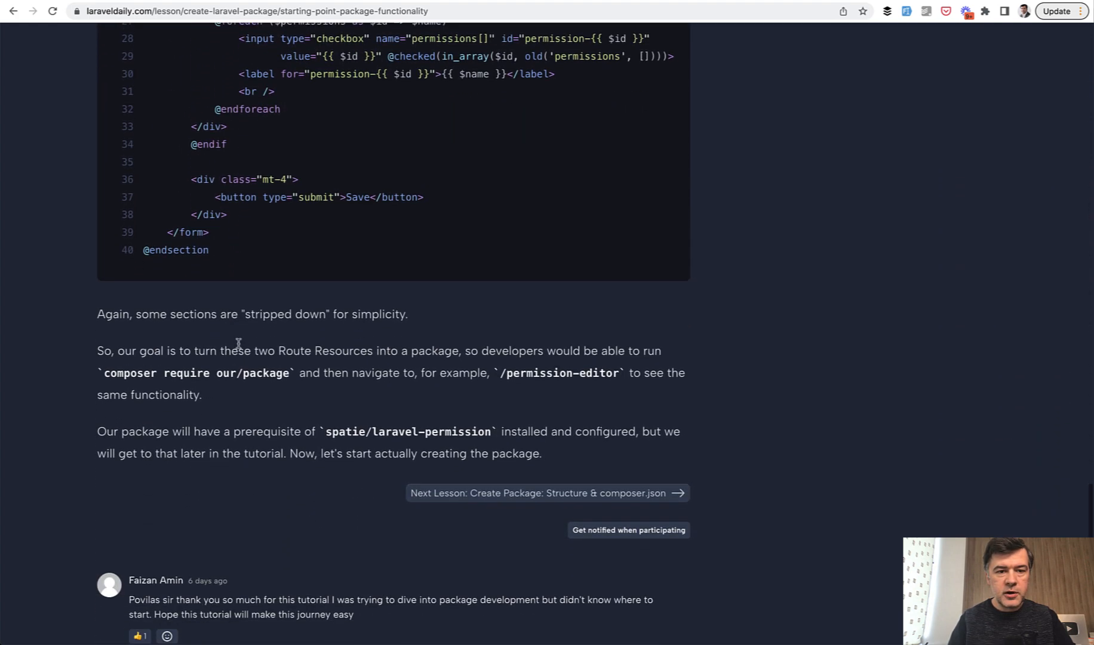
scroll("down", 3)
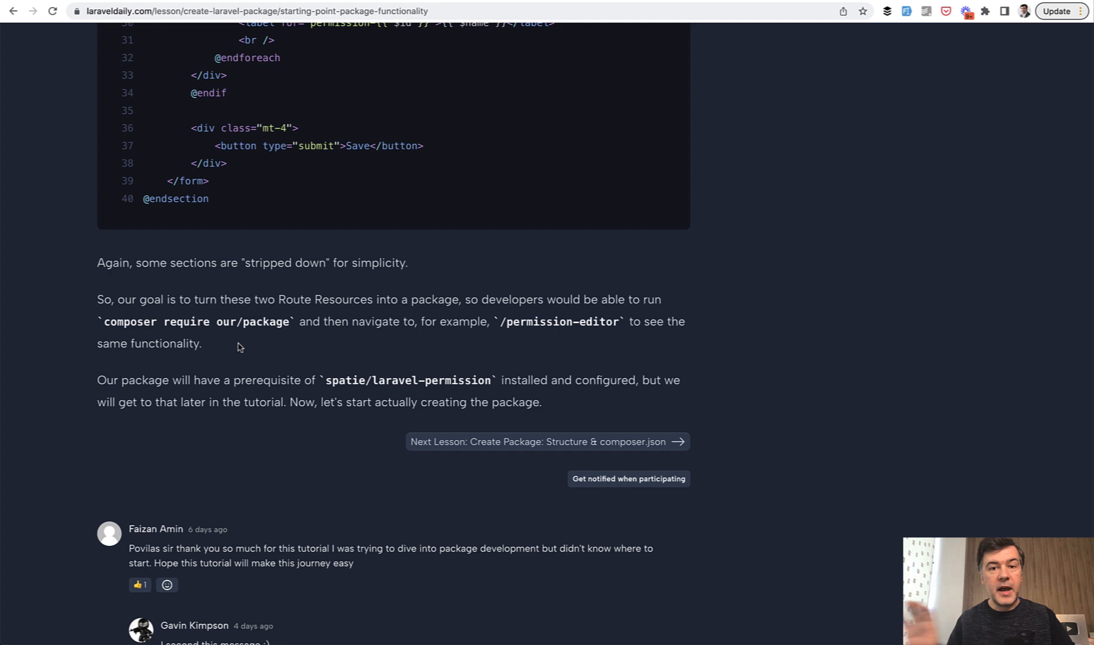
scroll("down", 3)
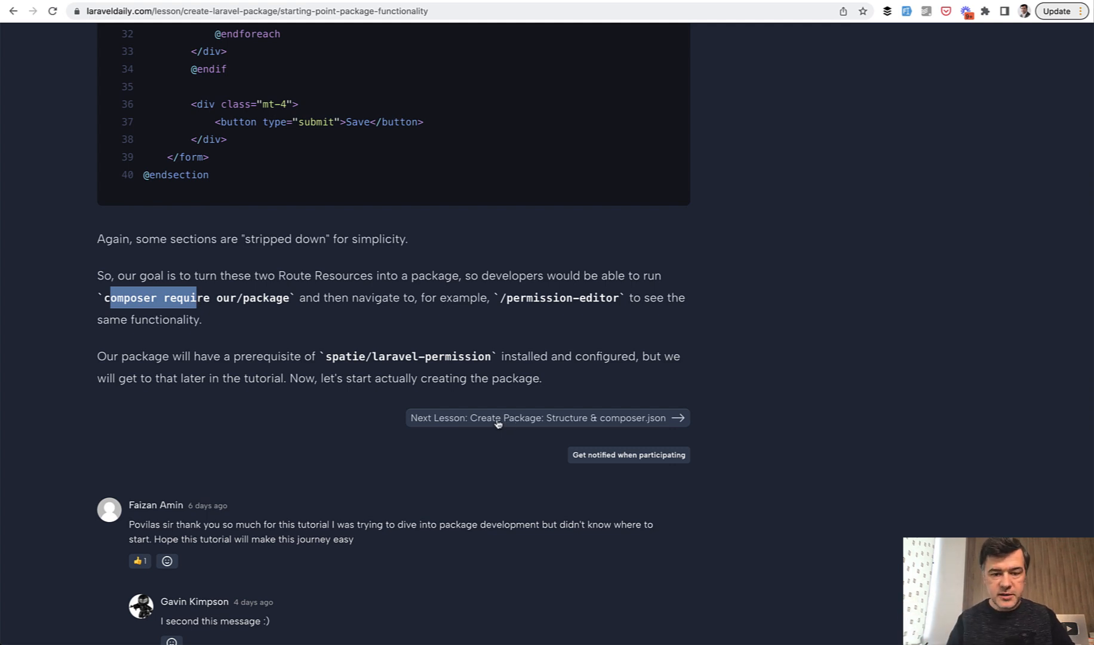
- Move to lesson 02, Create Package: Structure & composer.json, and start reading its intro
left_click(496, 417)
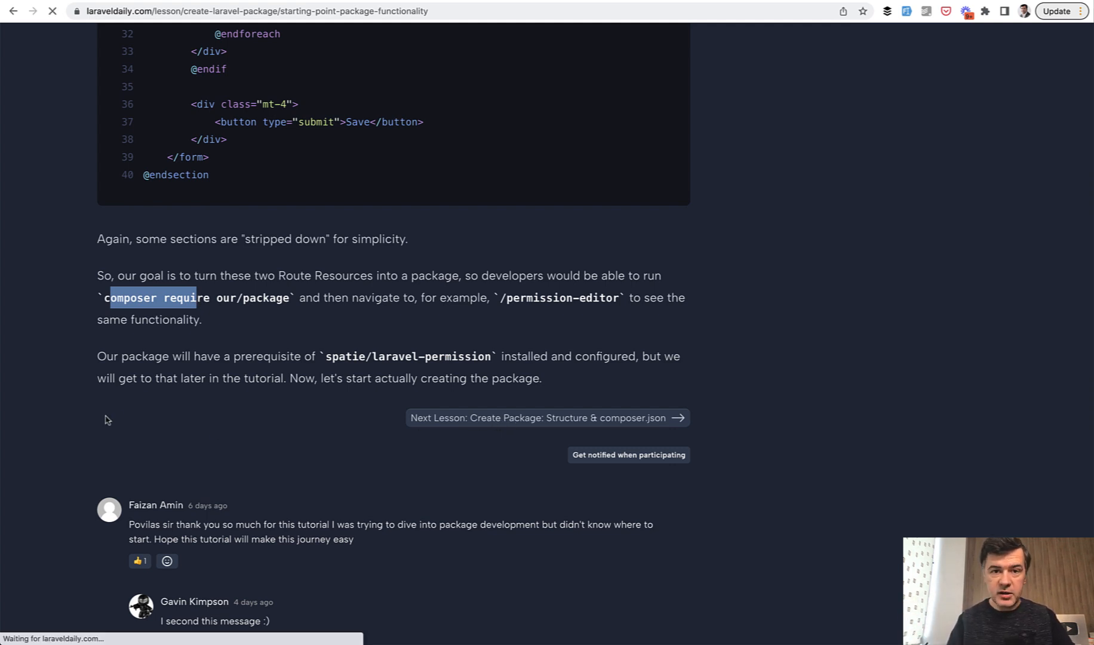
left_click(547, 417)
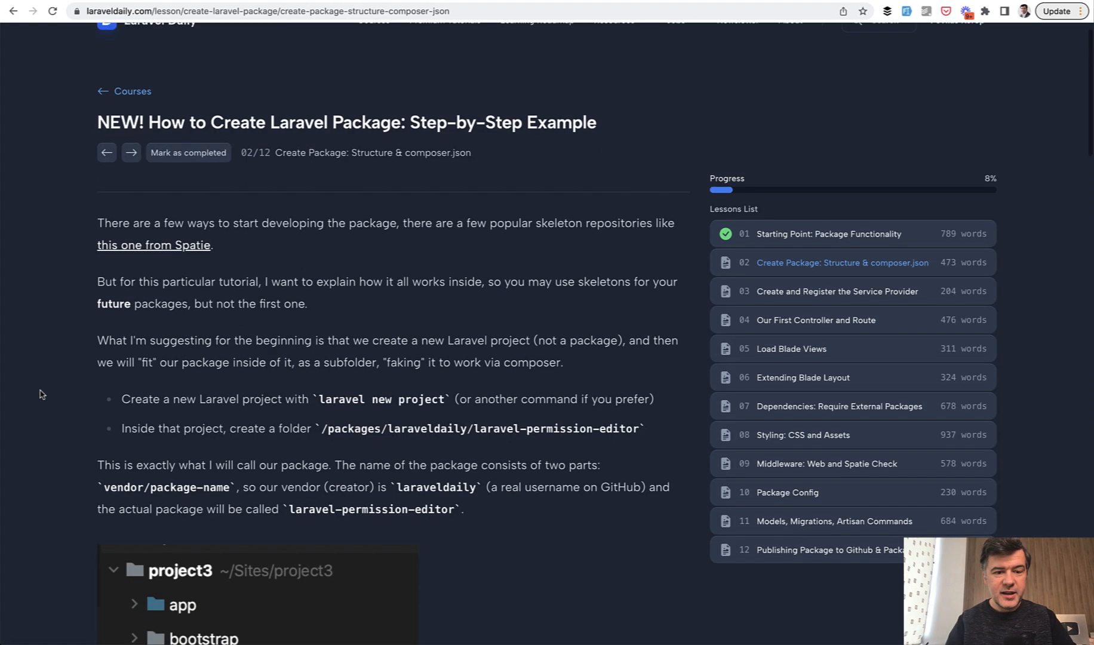
scroll("up", 3)
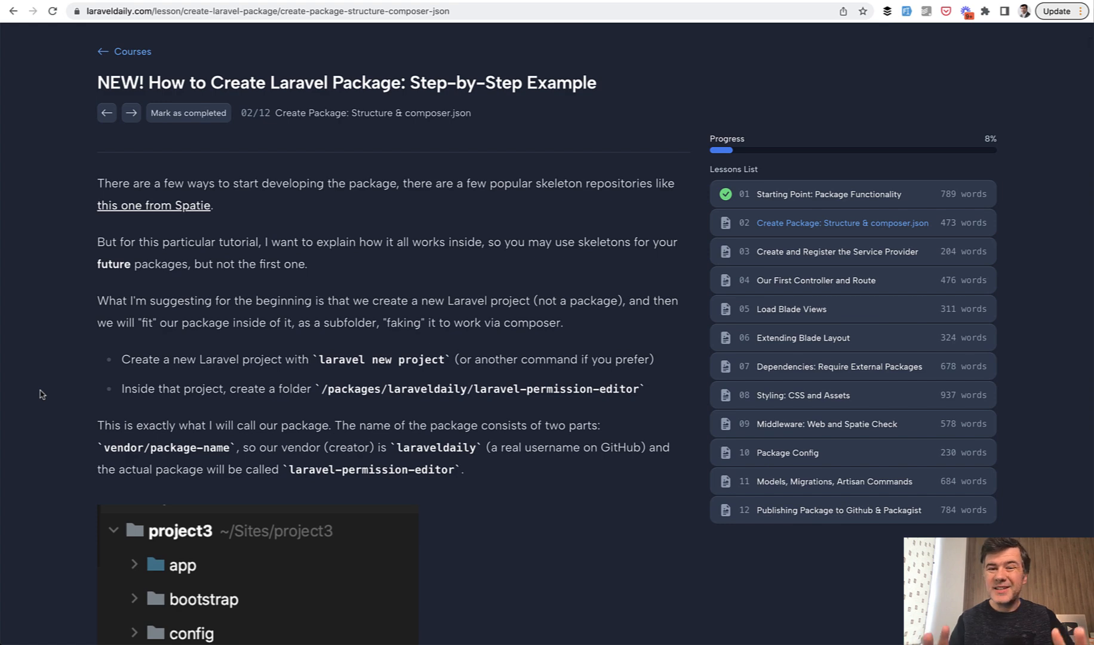
scroll("down", 3)
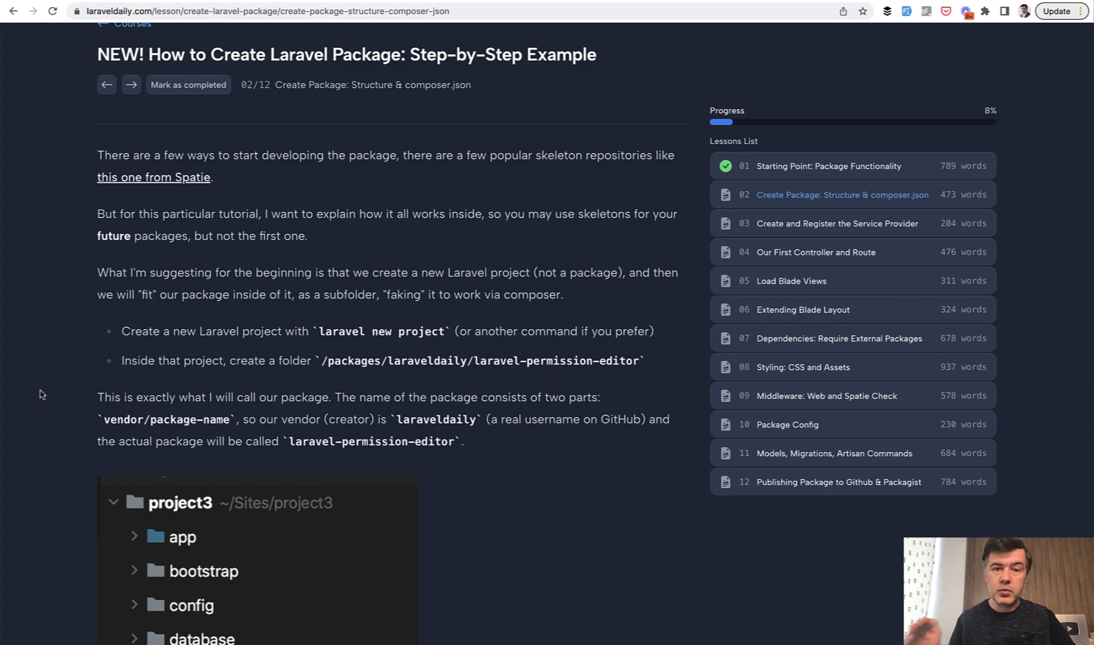
scroll("down", 3)
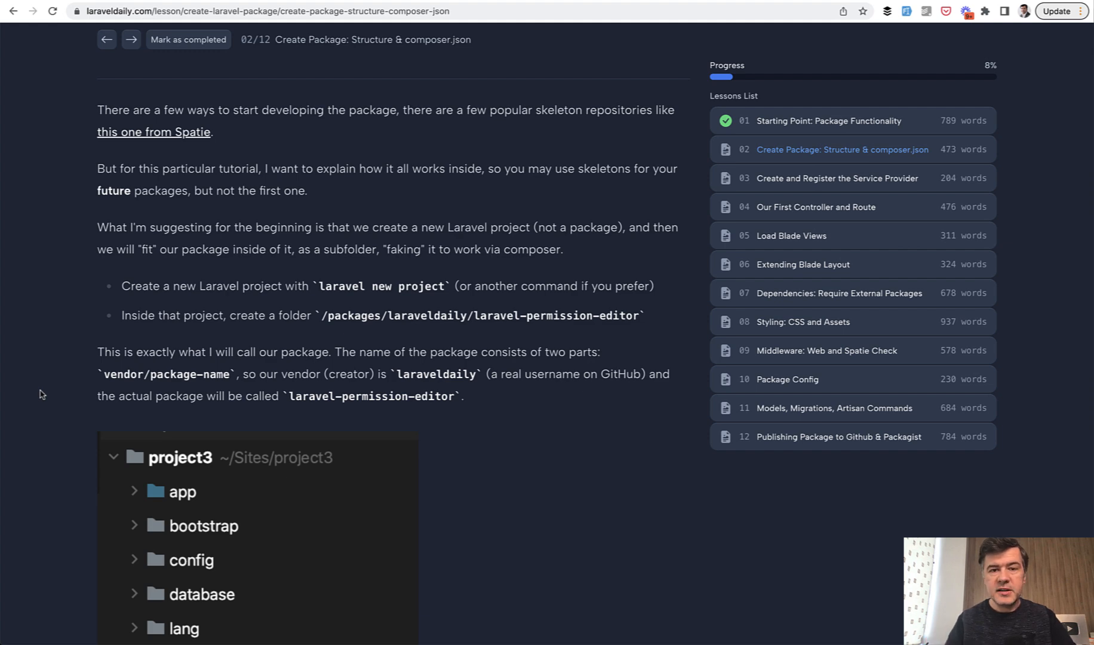
- Read down to the project3 folder tree and highlight a word in the packages/laraveldaily path
scroll("up", 3)
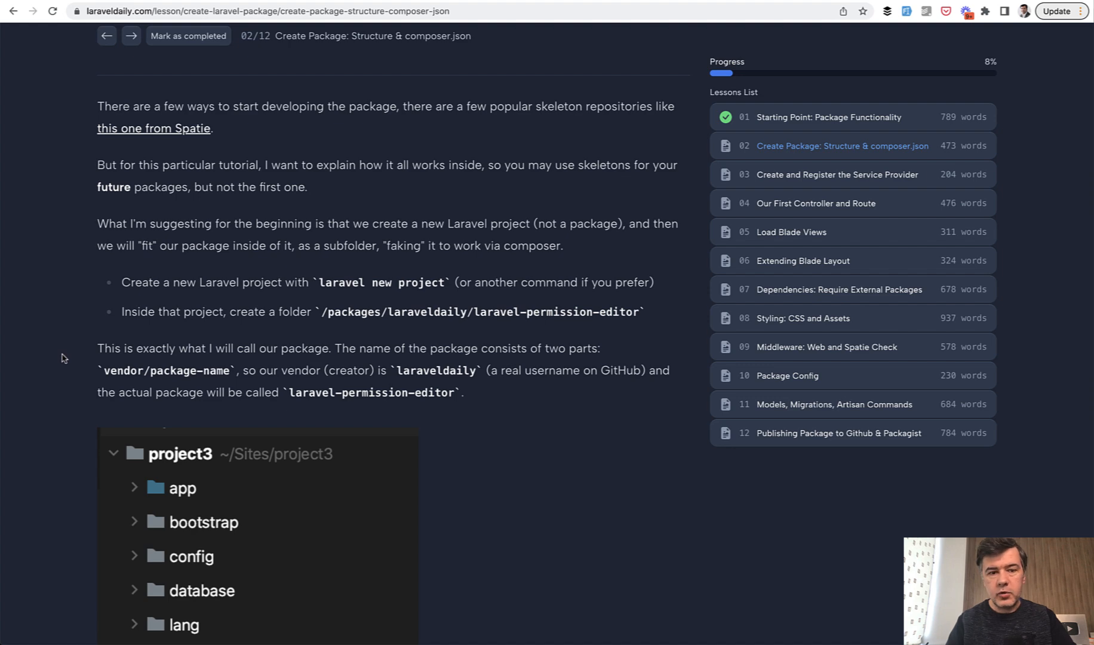
scroll("down", 3)
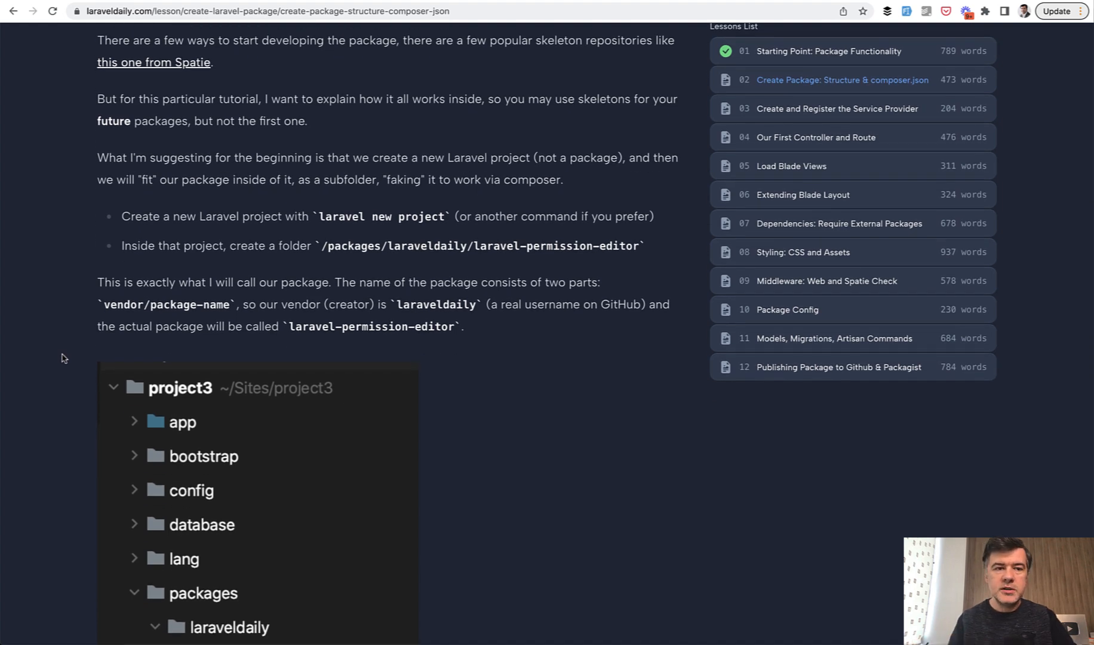
scroll("down", 3)
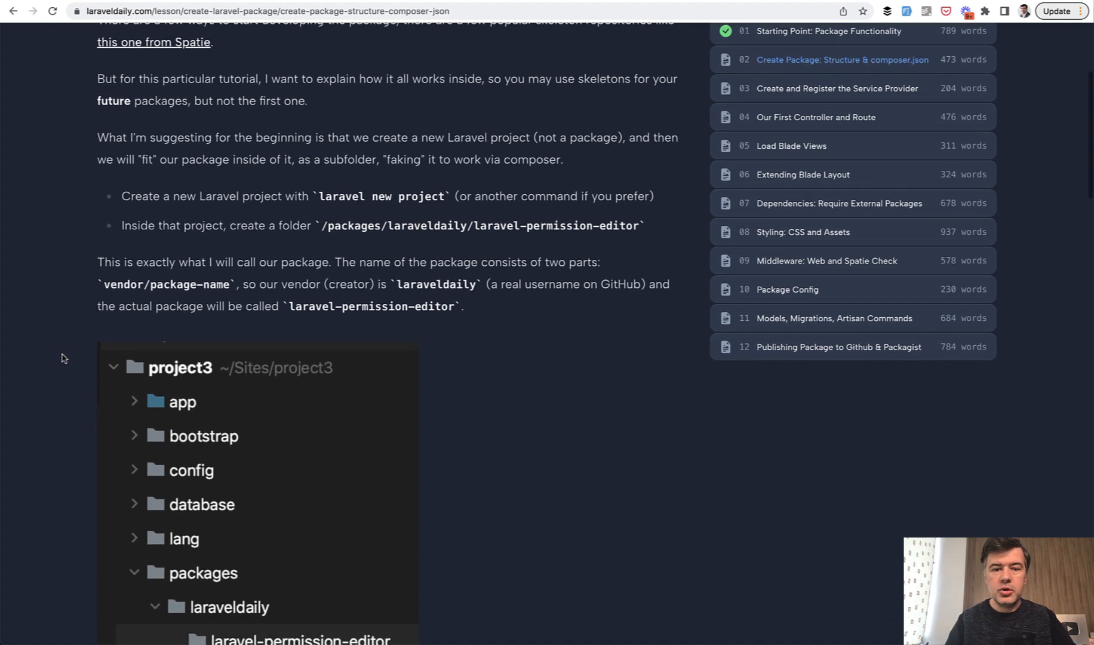
scroll("down", 3)
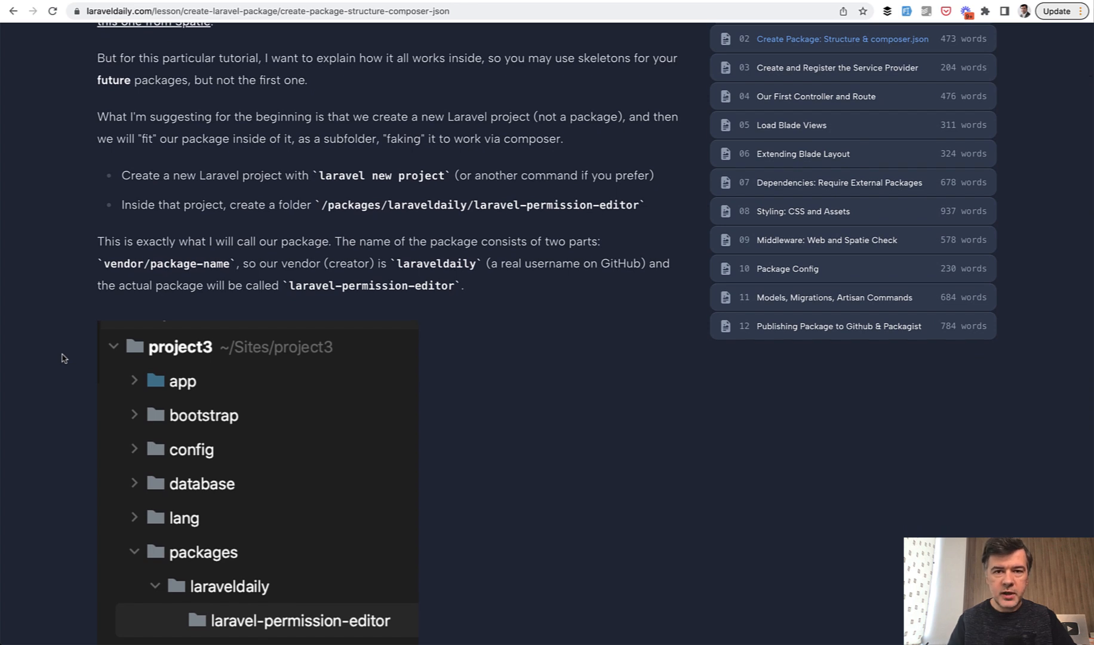
mouse_move(321, 220)
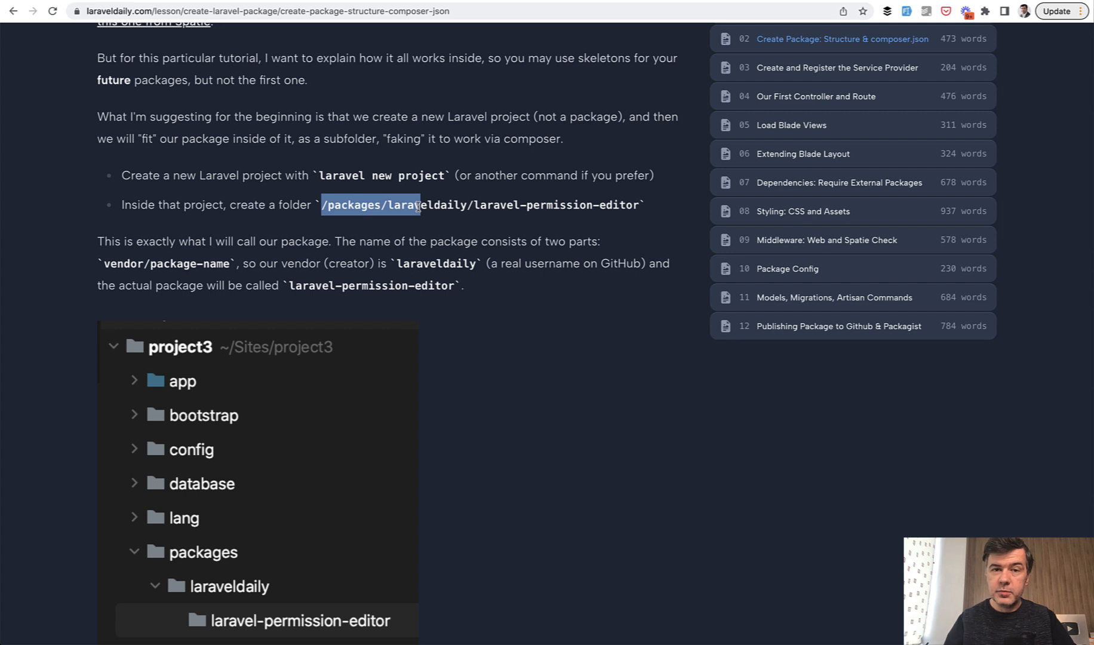
double_click(425, 205)
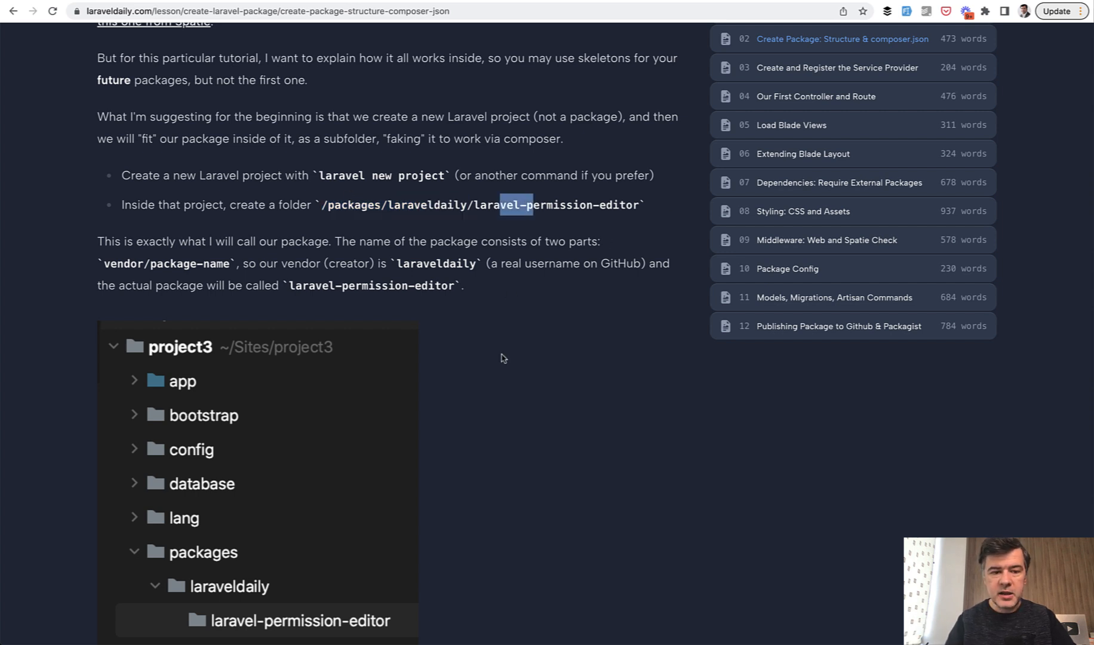
- Read past the composer init commands to the package's starting composer.json values
scroll("down", 3)
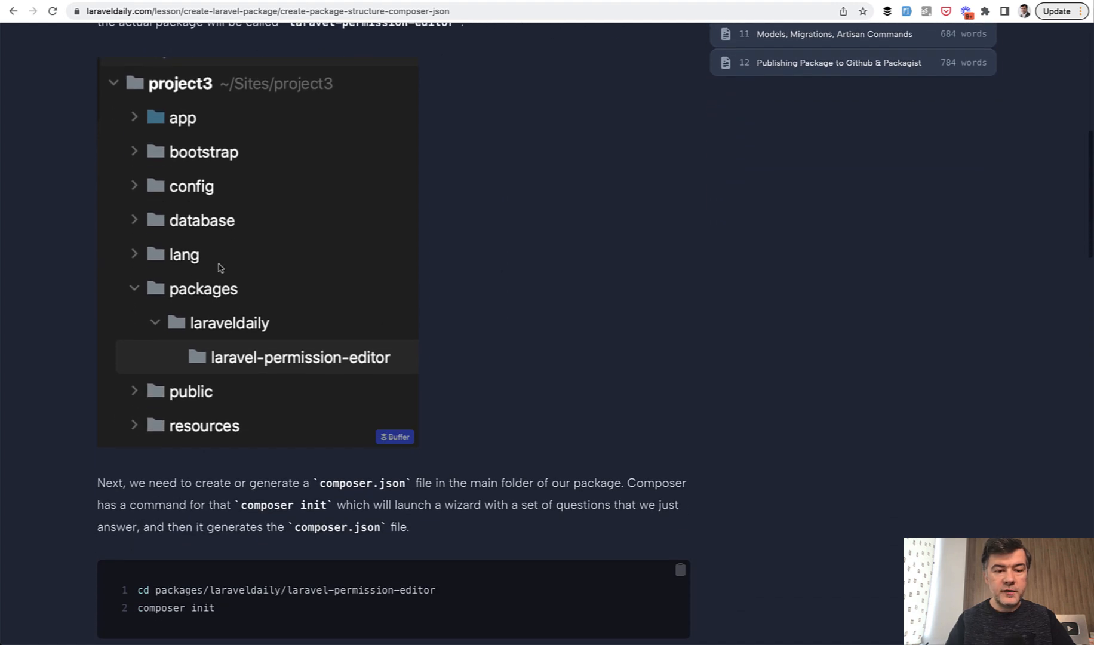
scroll("down", 3)
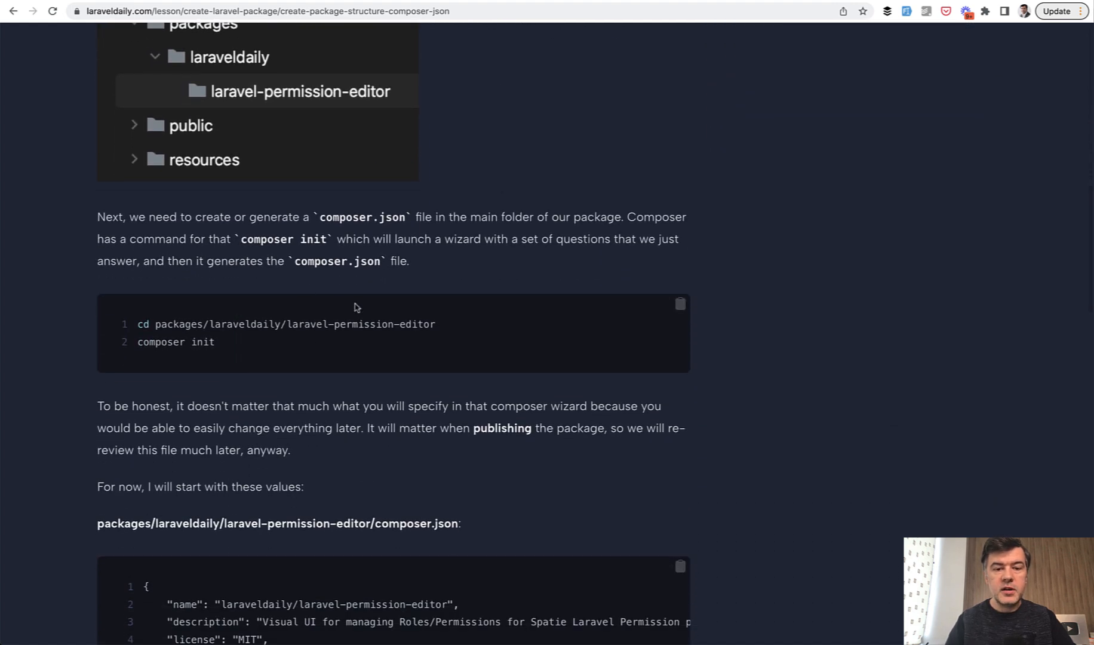
mouse_move(388, 311)
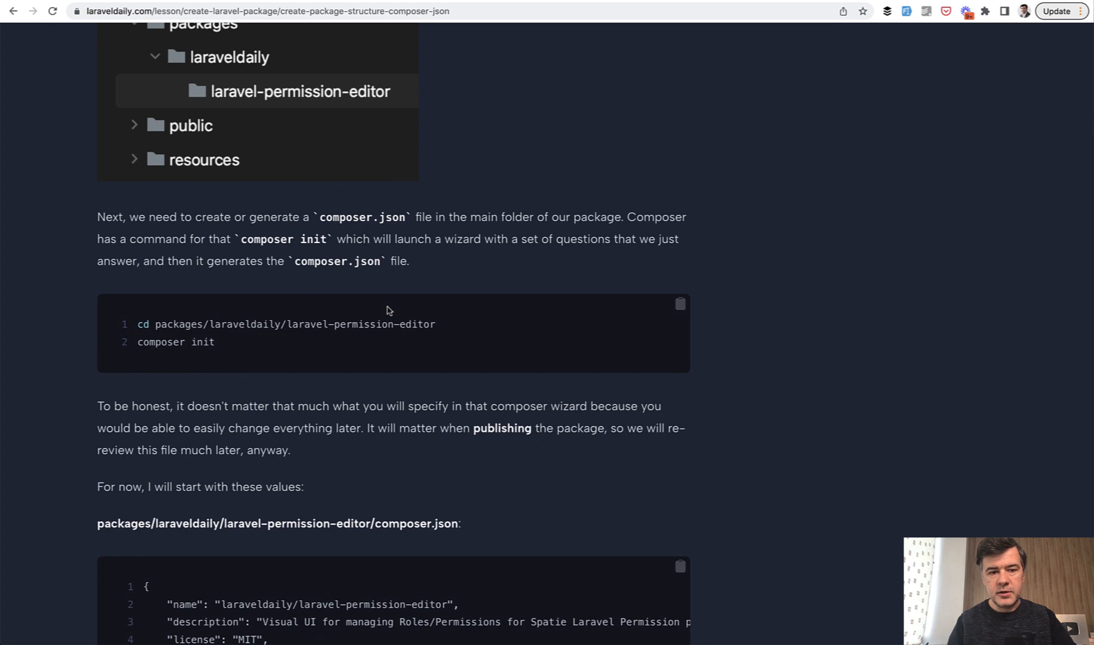
scroll("down", 3)
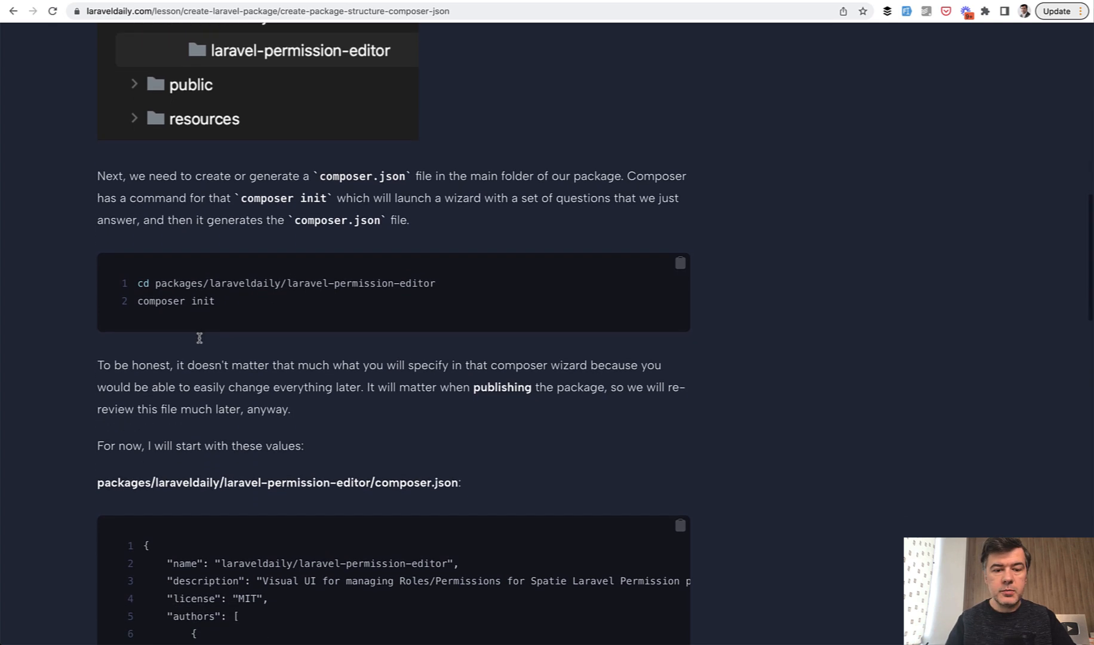
scroll("down", 3)
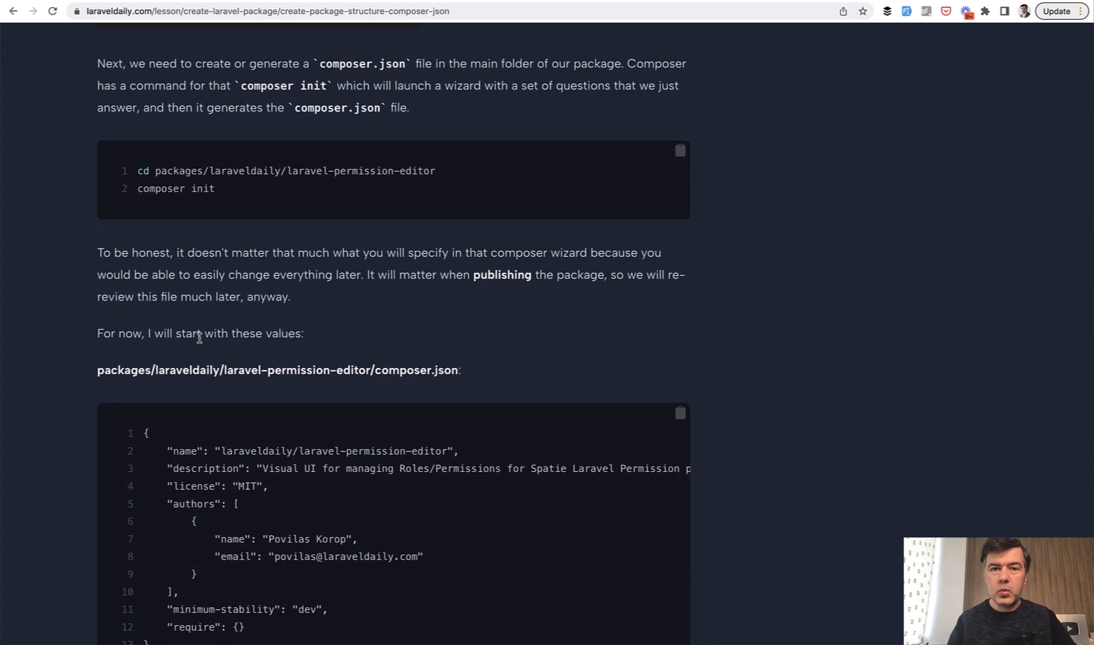
scroll("down", 3)
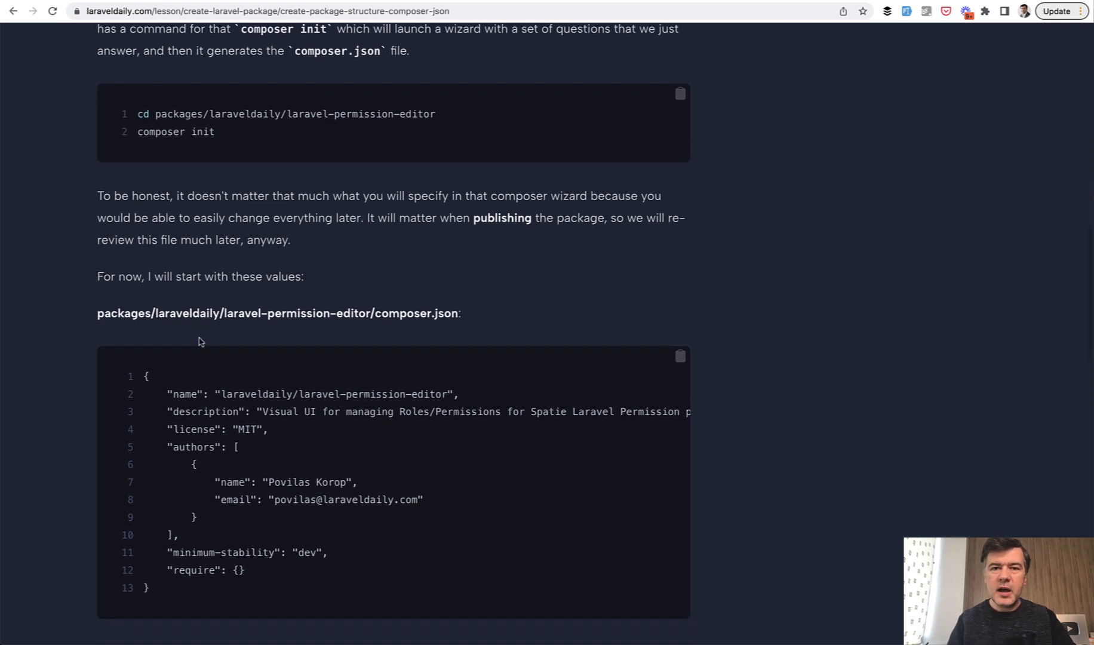
- Continue to the main project's composer.json requiring the package via a path repository
scroll("down", 3)
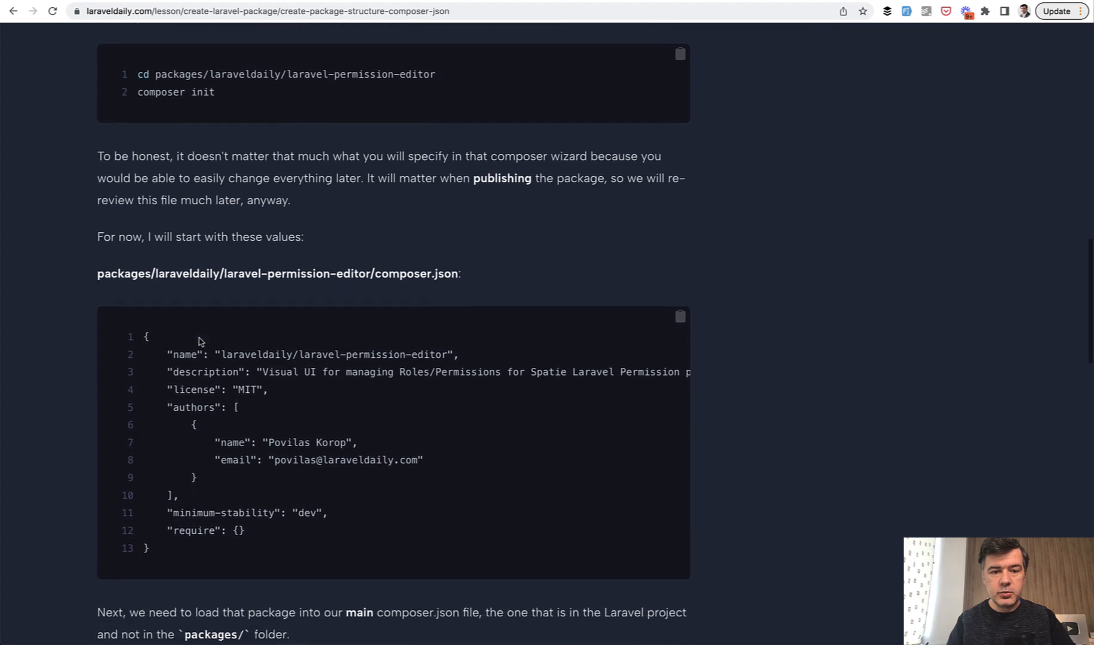
scroll("down", 3)
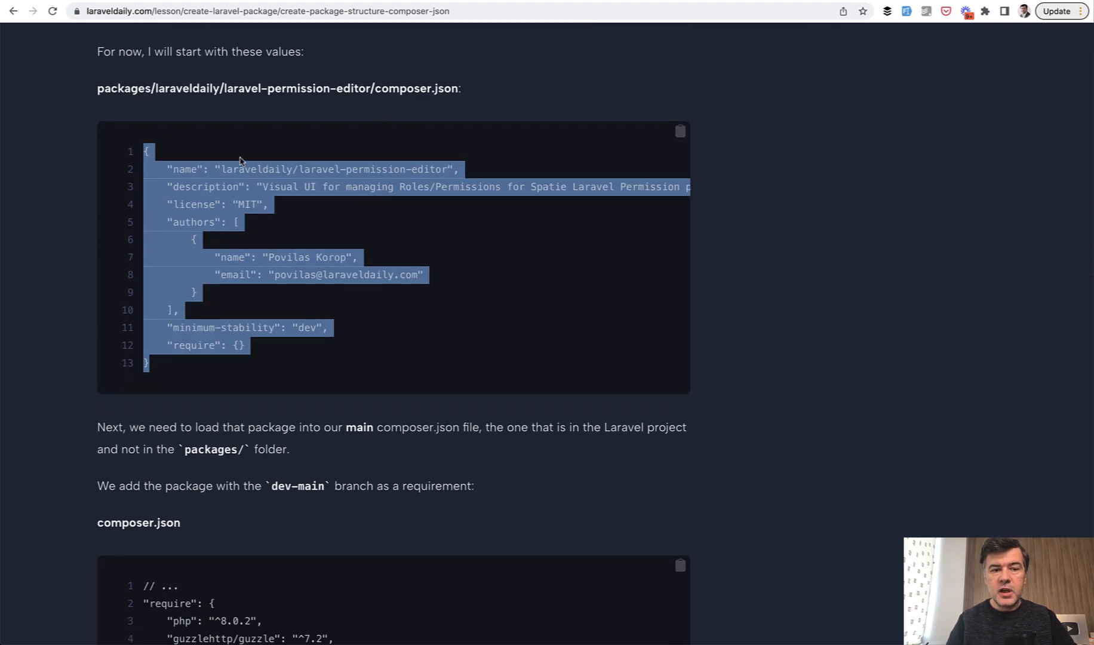
mouse_move(426, 395)
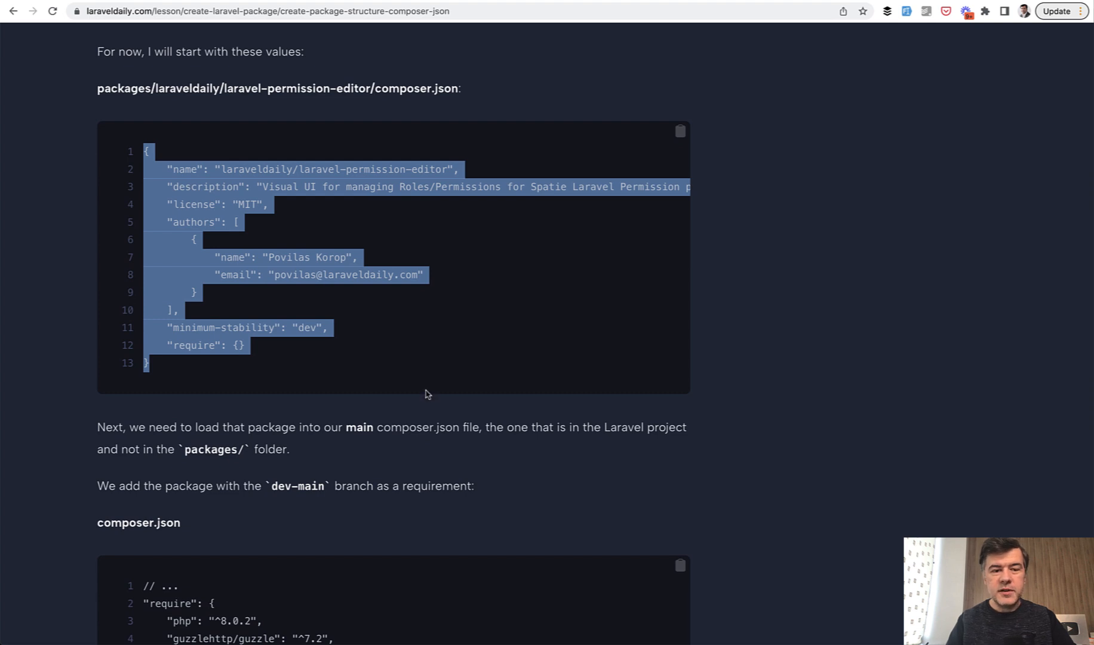
scroll("down", 3)
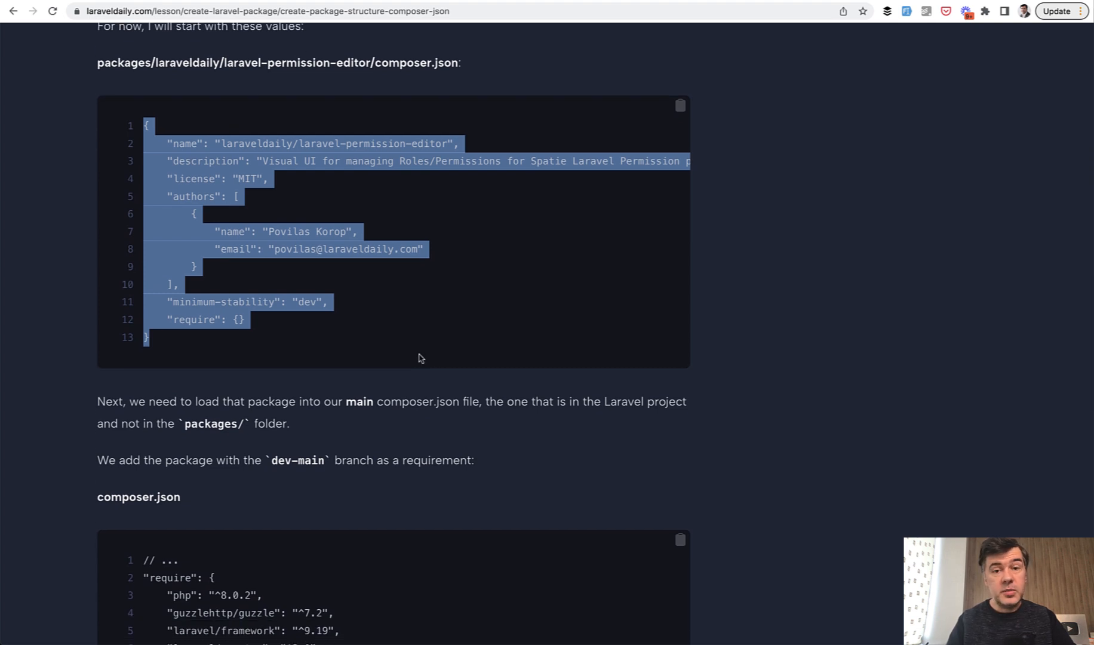
scroll("down", 3)
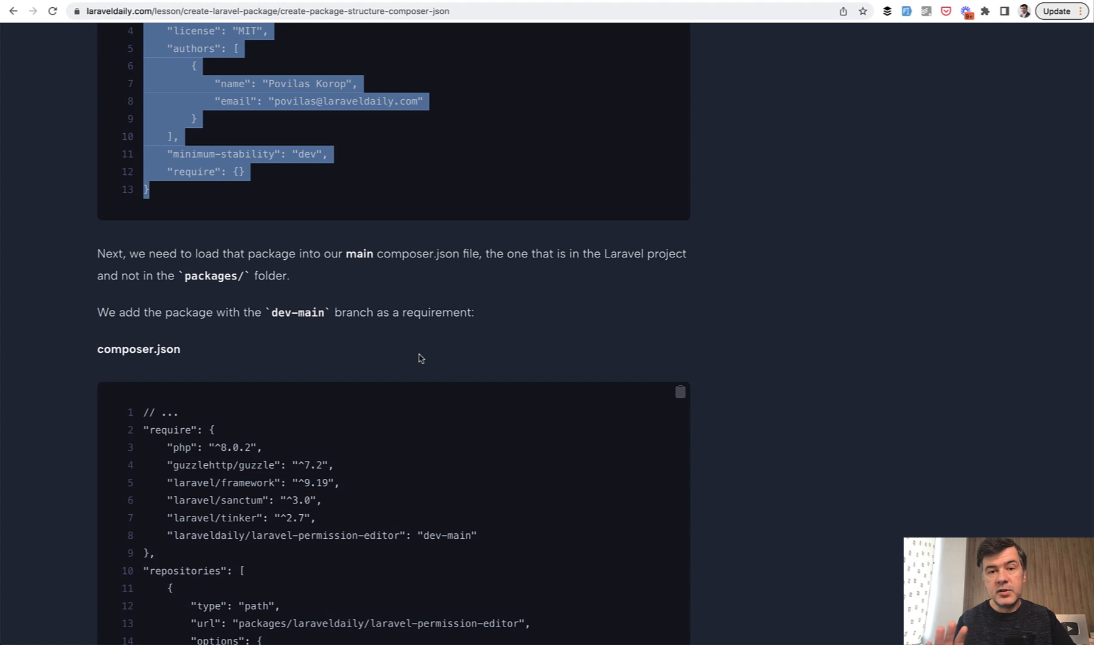
scroll("down", 3)
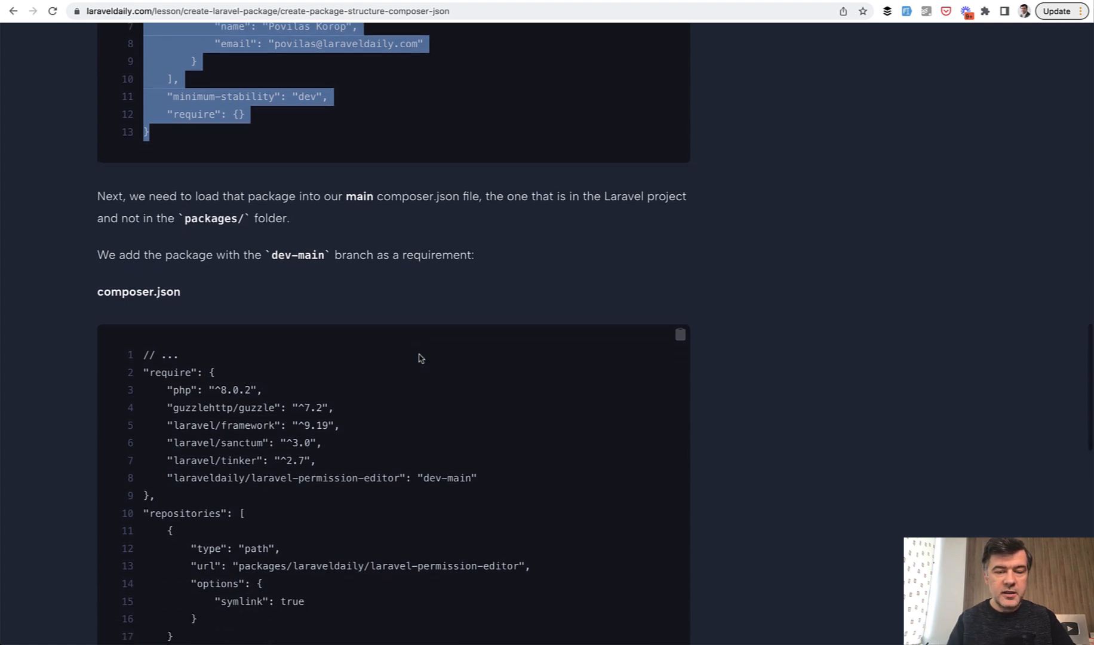
- Read the repositories block and highlight the package name in the require entry
scroll("down", 3)
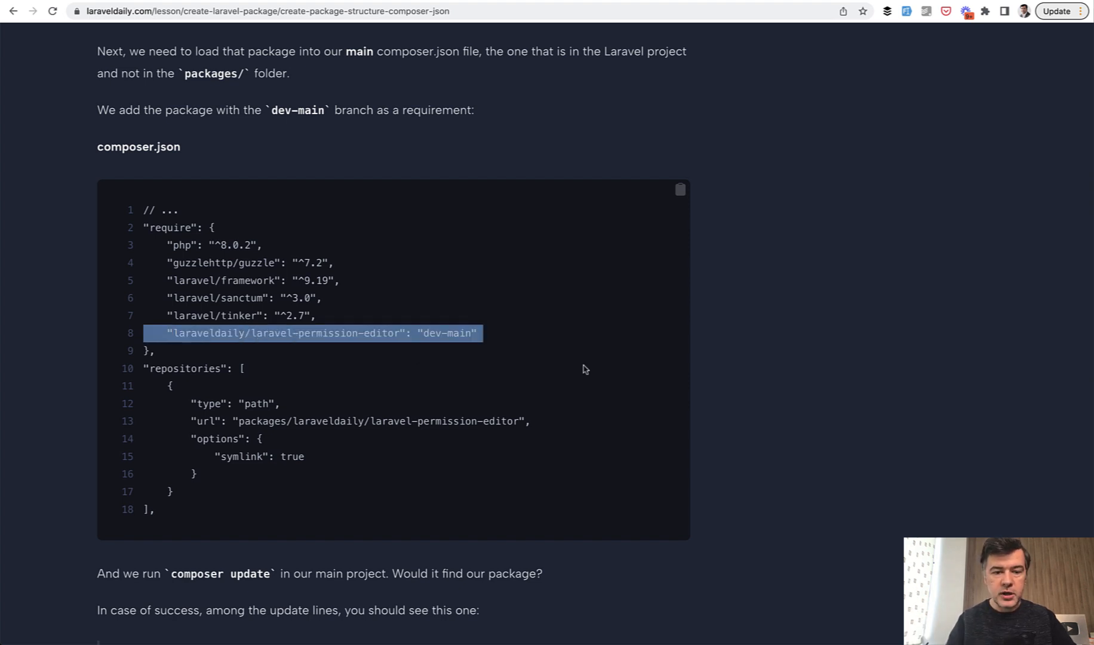
scroll("down", 3)
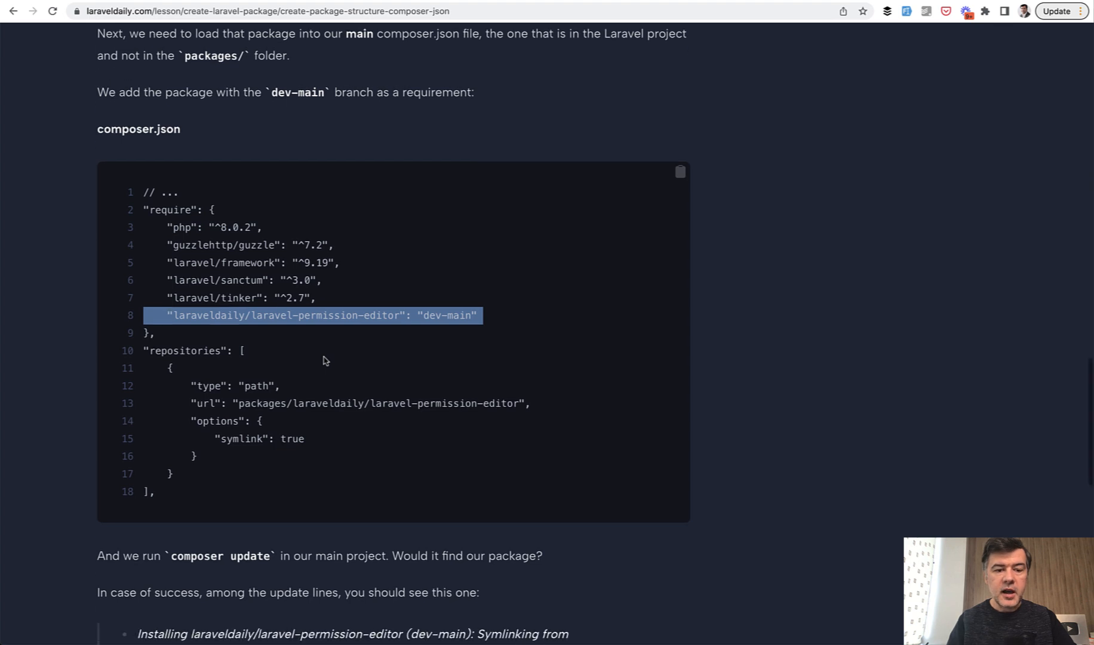
double_click(328, 310)
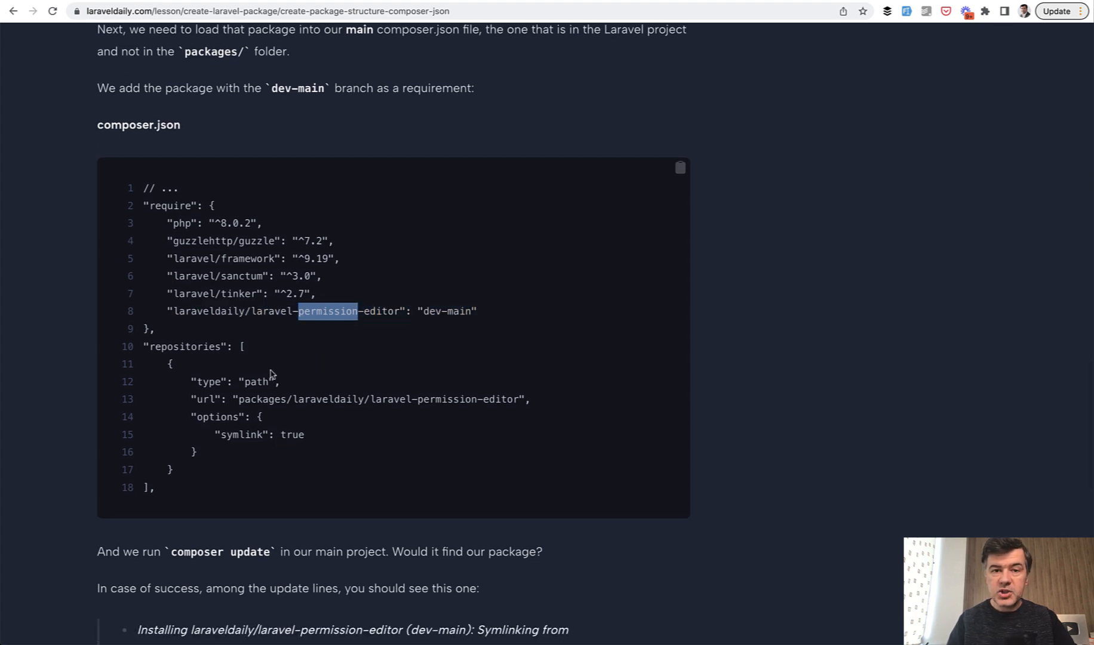
scroll("down", 3)
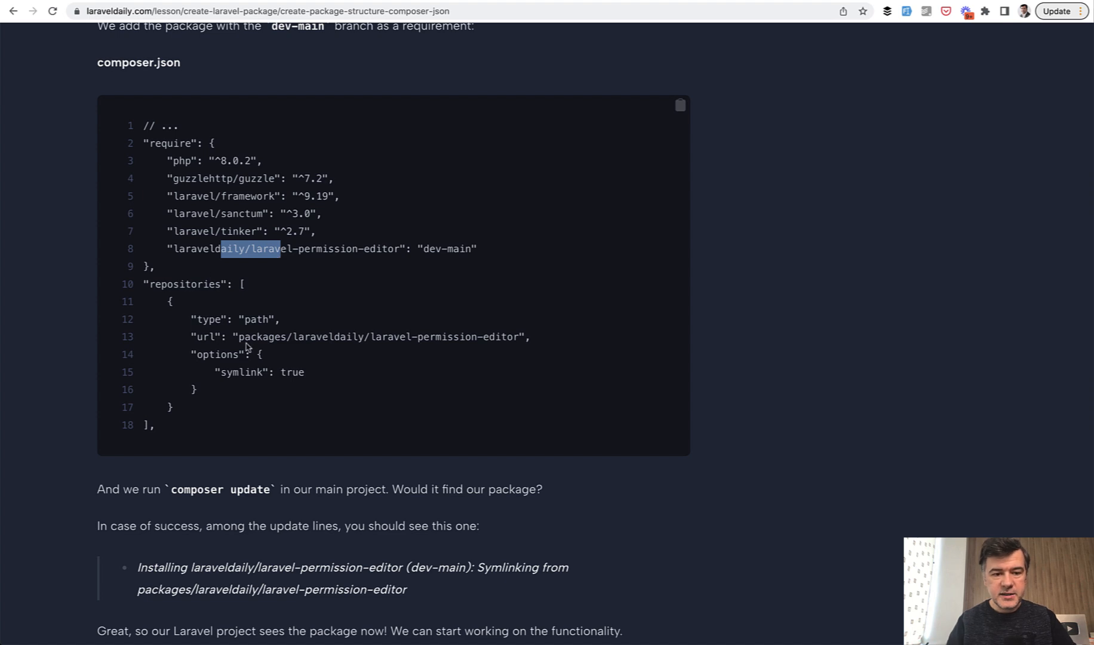
- Read on through the composer update symlink note to the lesson links and empty comments
scroll("down", 3)
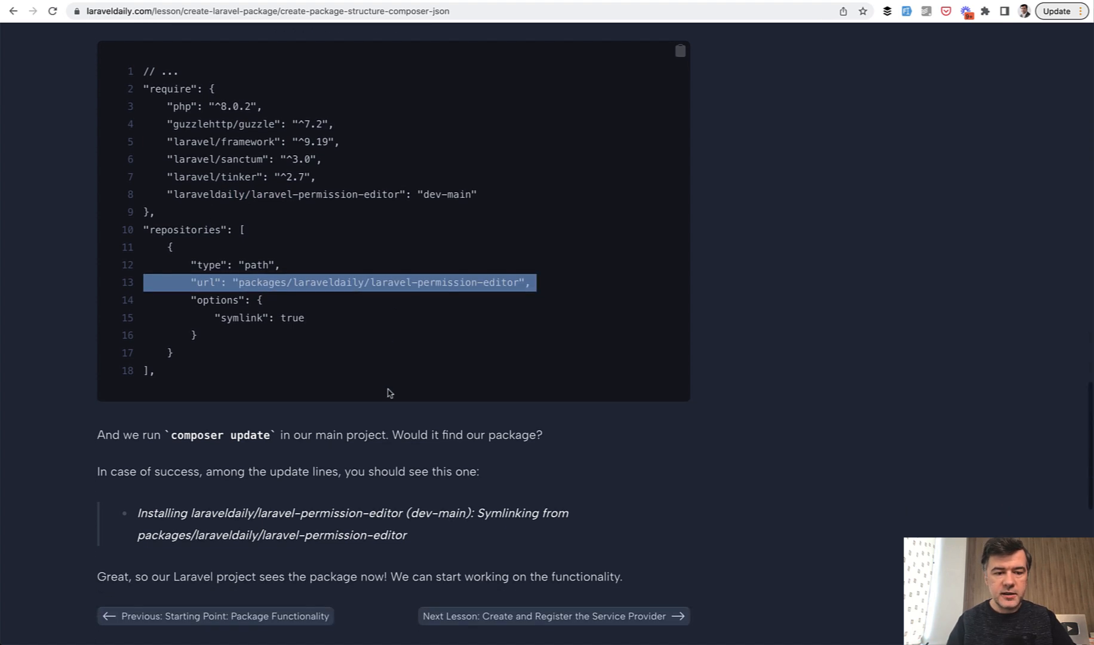
scroll("down", 3)
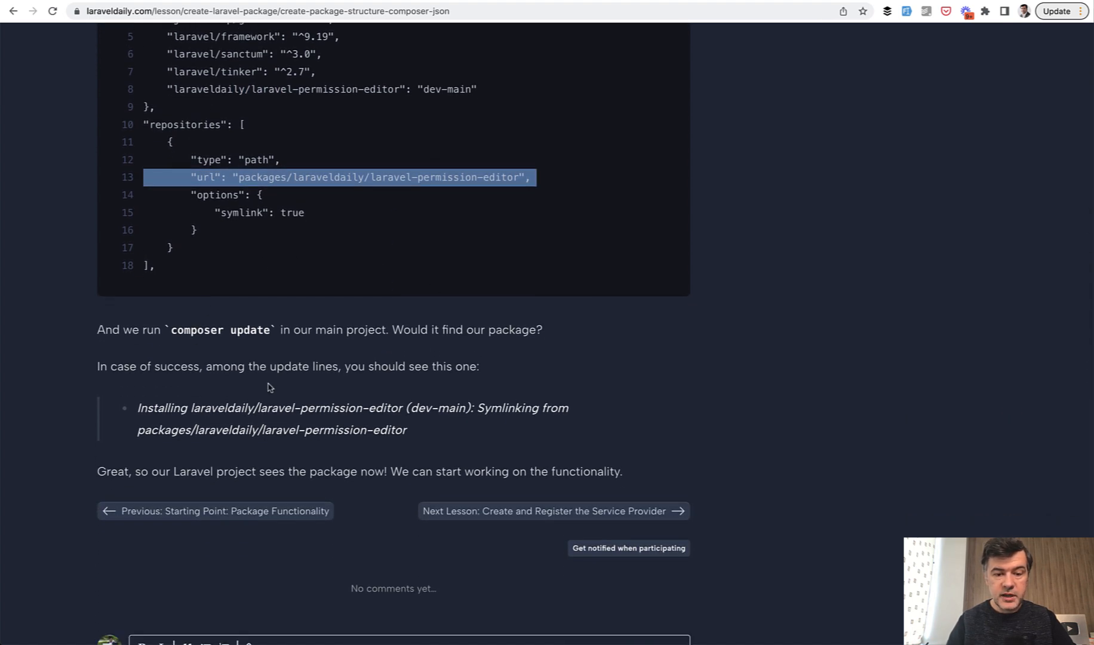
scroll("down", 3)
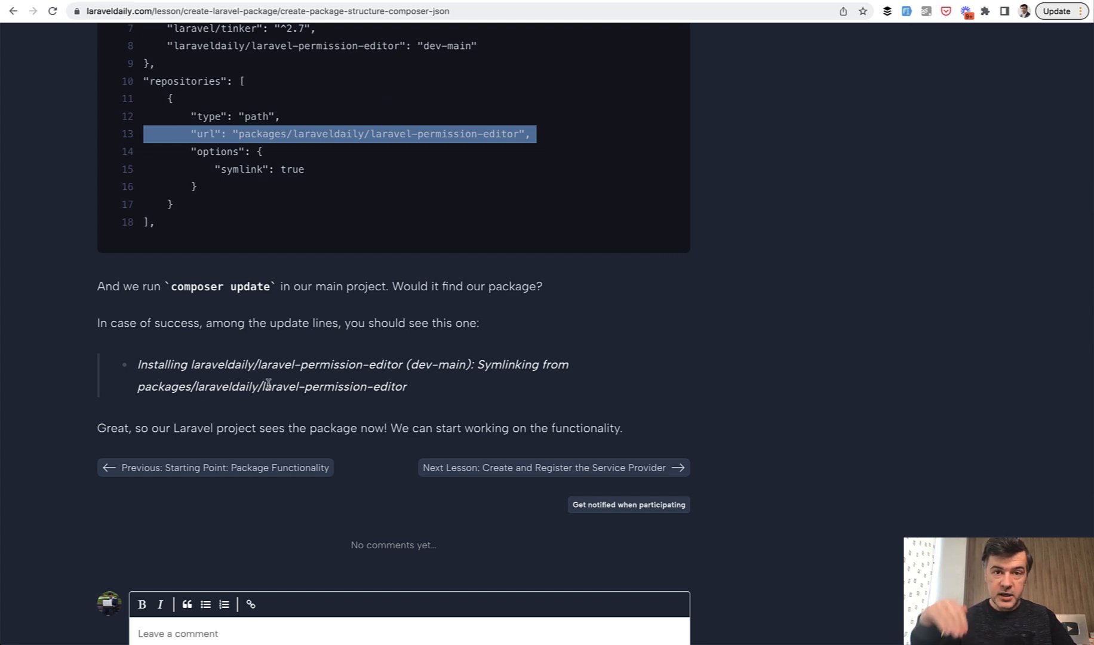
mouse_move(477, 396)
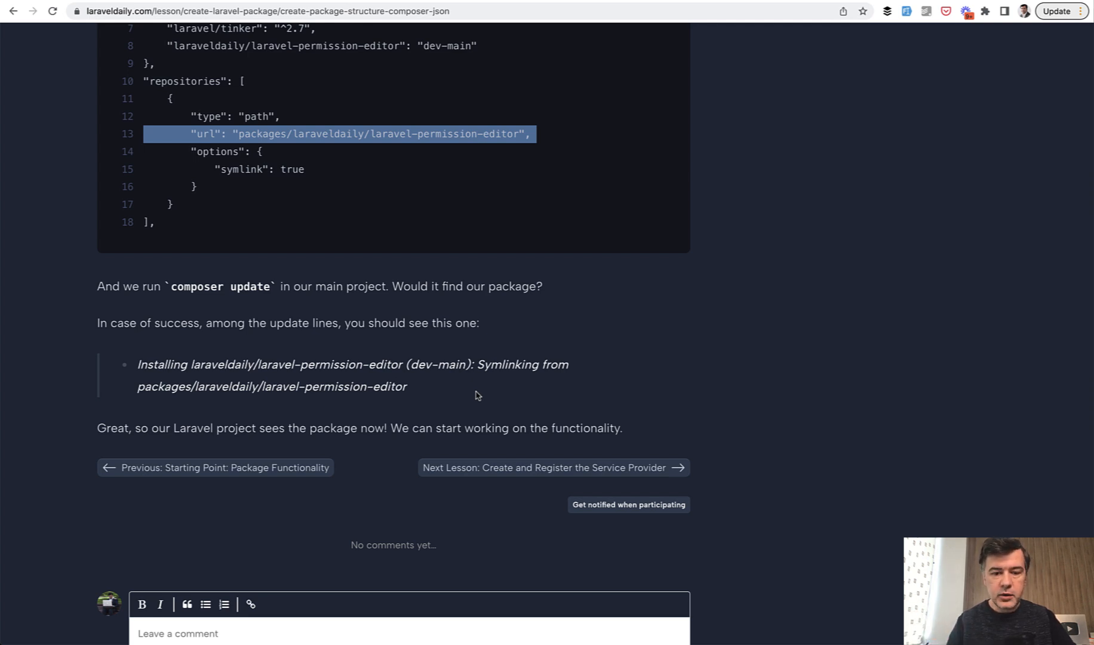
scroll("down", 3)
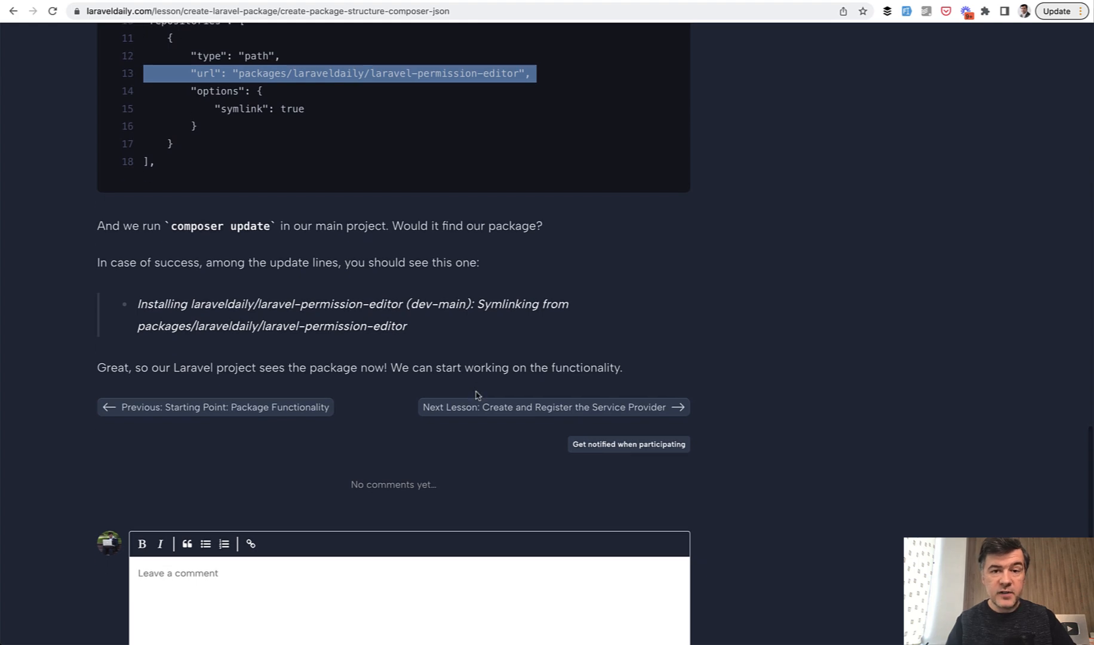
left_click(553, 407)
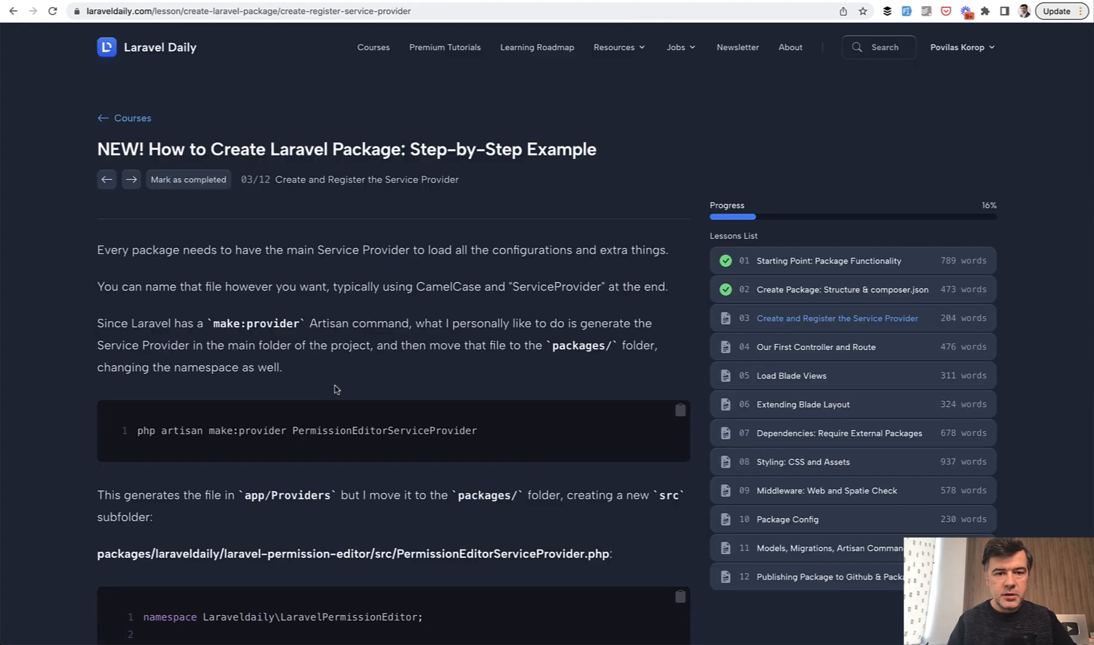
scroll("down", 3)
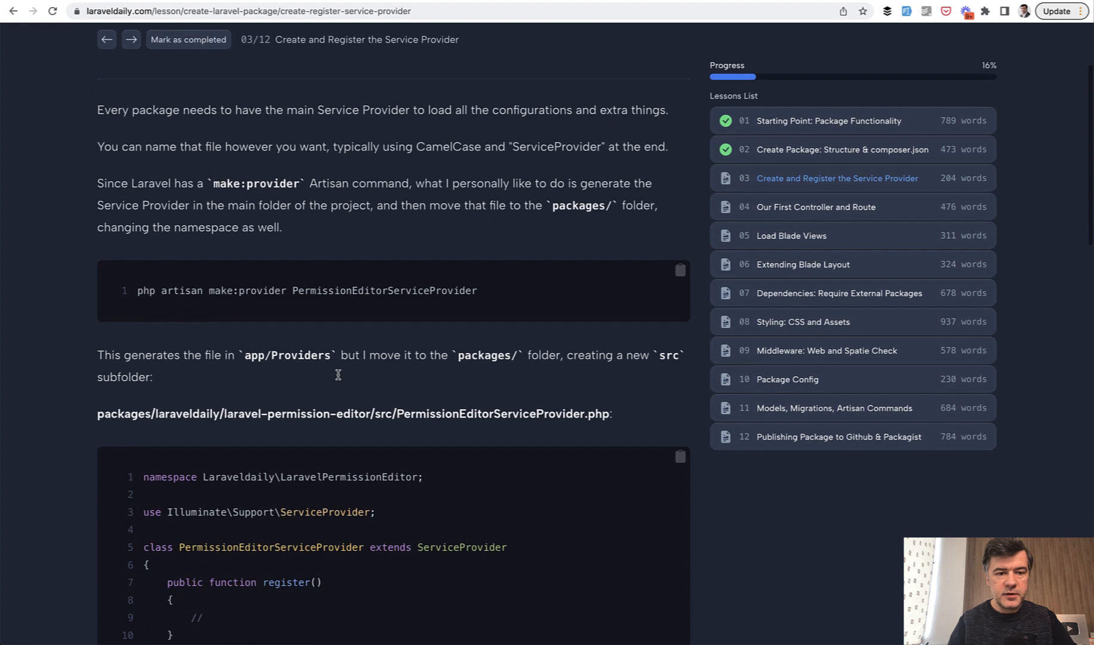
scroll("up", 3)
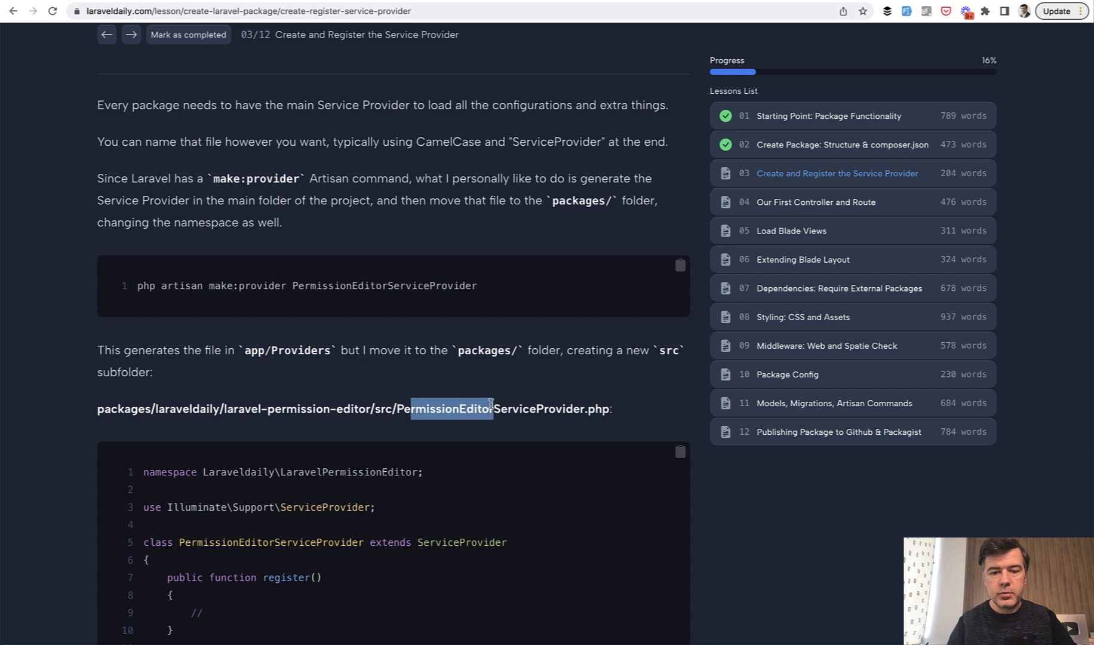
left_click(394, 408)
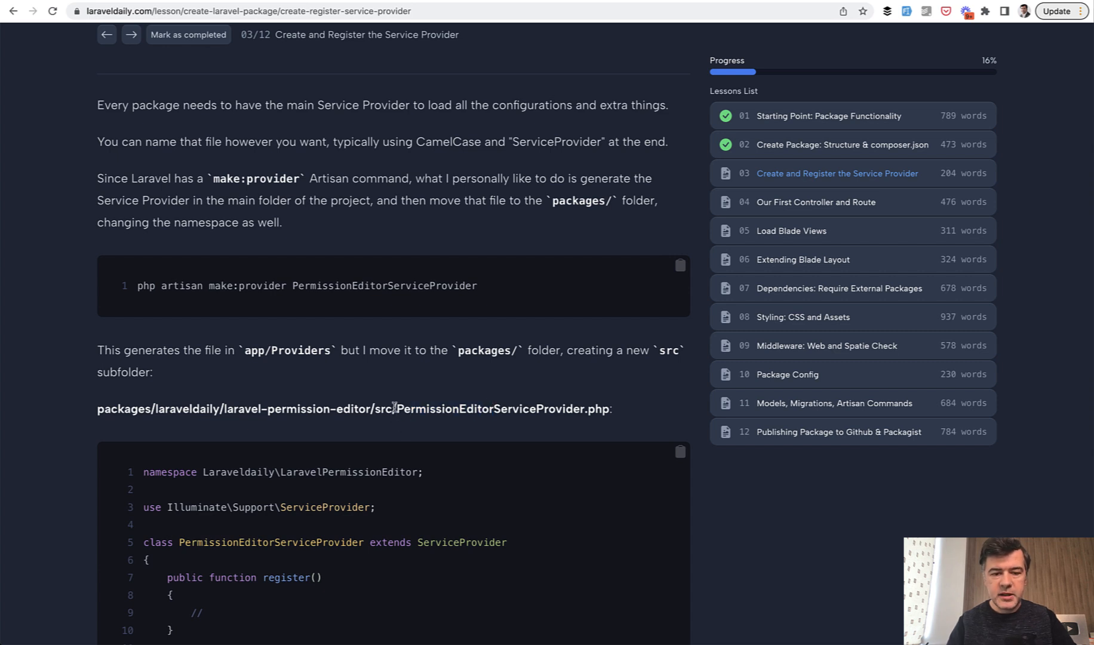
double_click(438, 409)
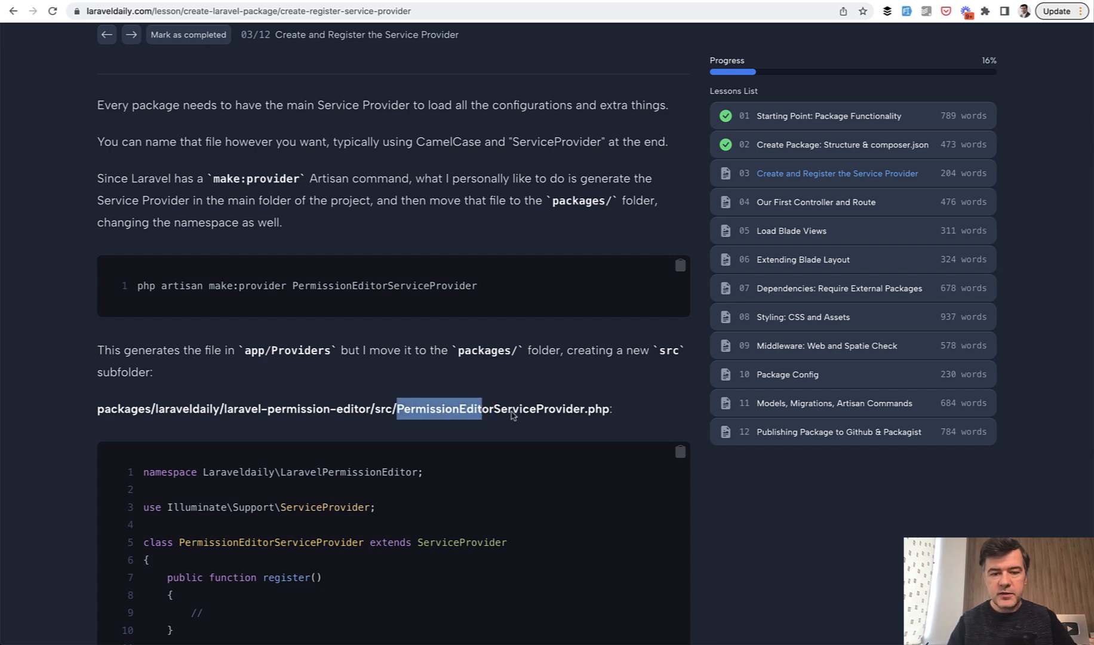
mouse_move(548, 398)
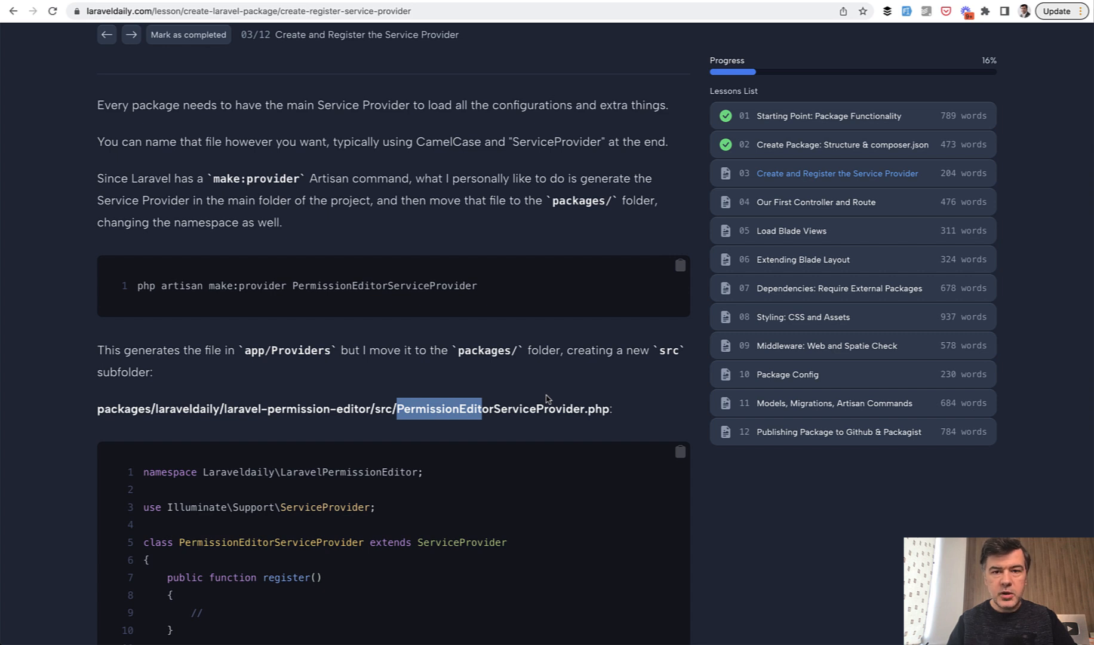
mouse_move(229, 282)
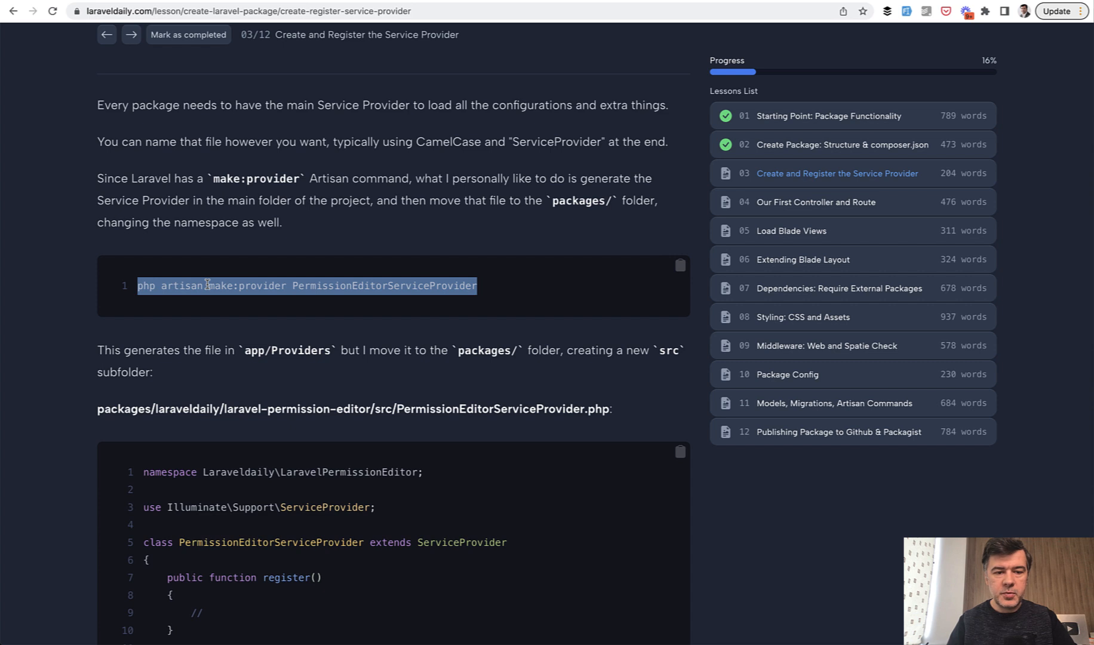
left_click(209, 285)
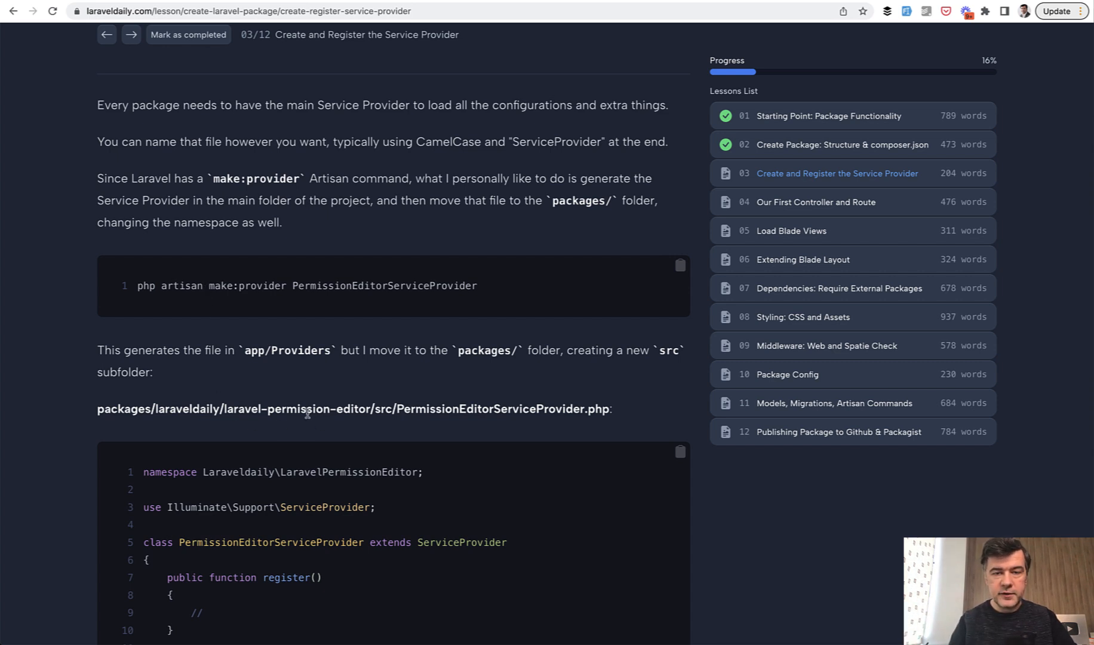
- Read past the PermissionEditorServiceProvider code to the composer.json psr-4 and provider registration
scroll("down", 3)
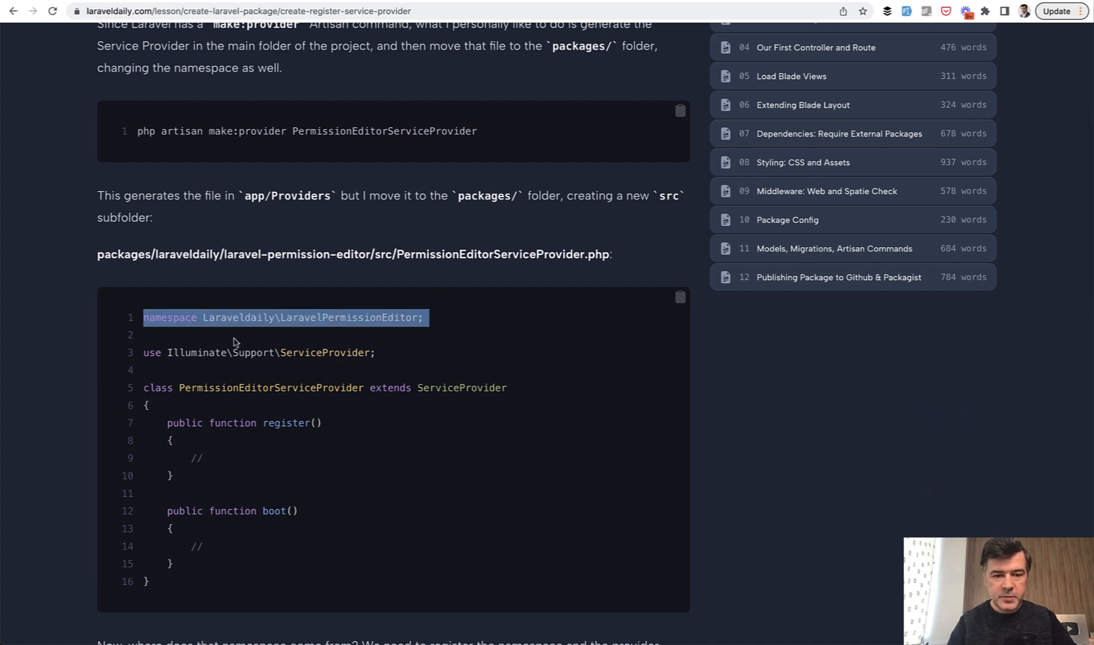
mouse_move(537, 446)
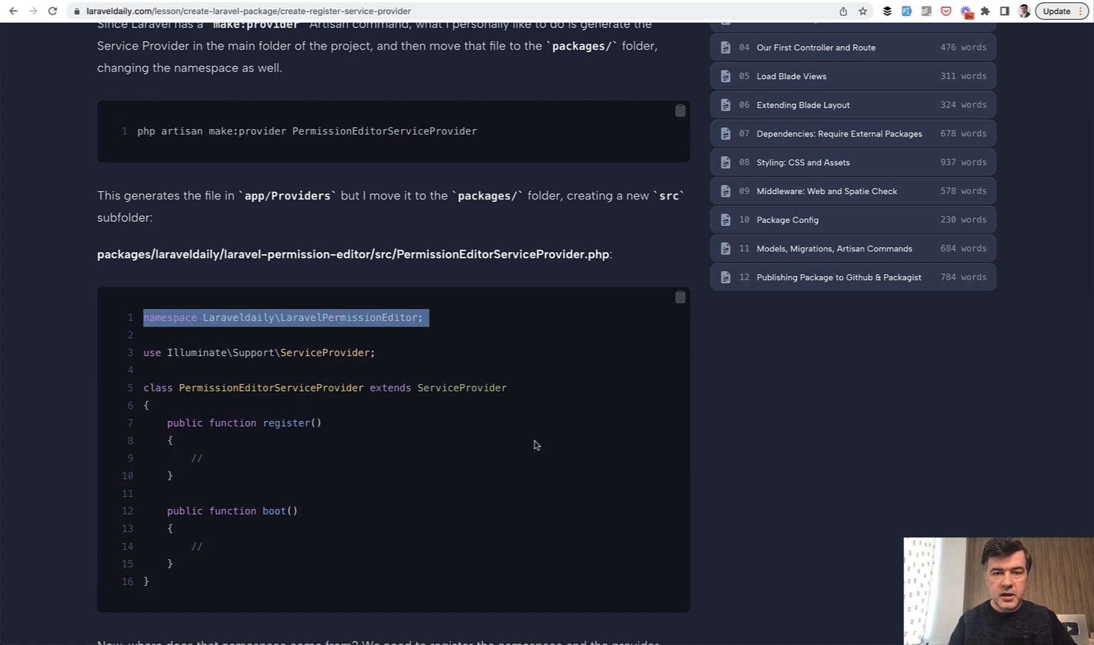
mouse_move(410, 420)
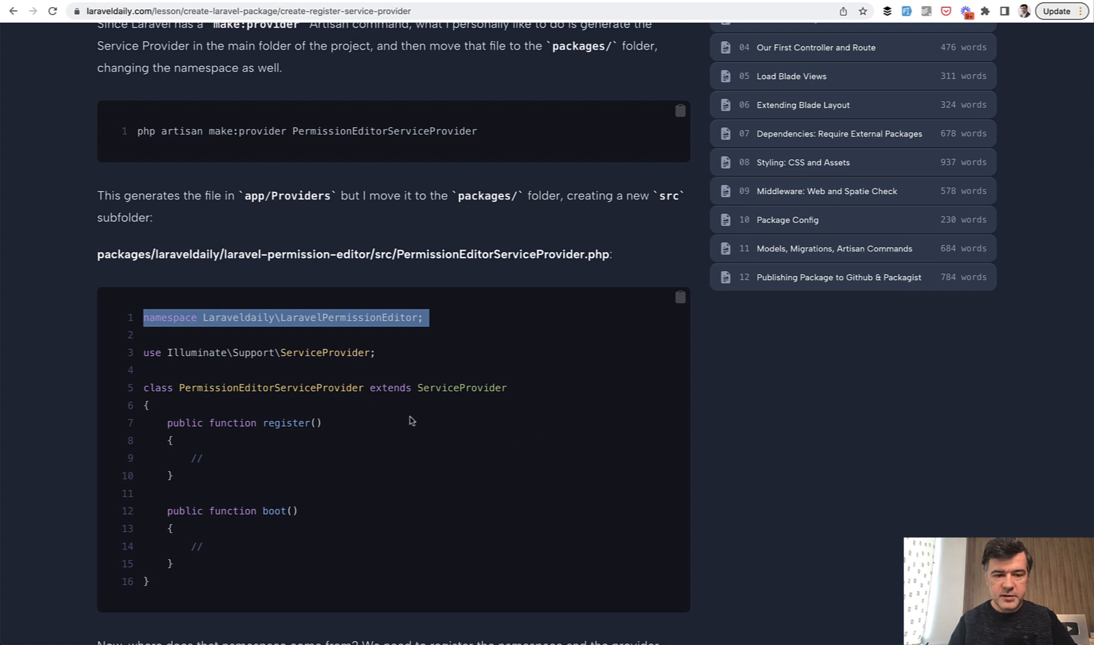
scroll("down", 3)
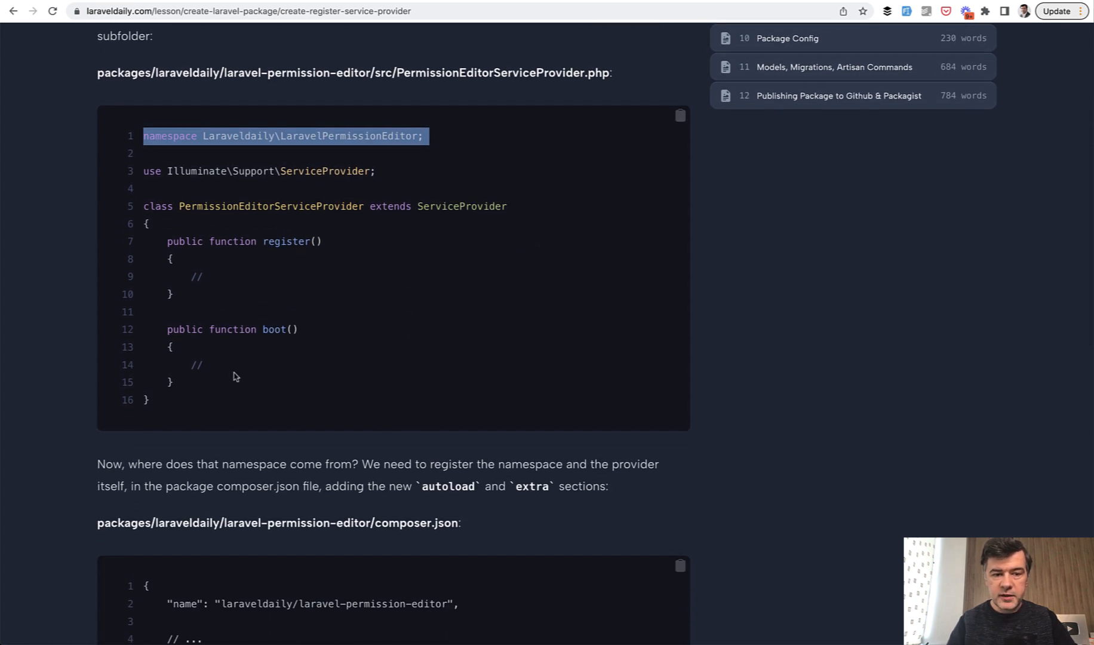
scroll("down", 3)
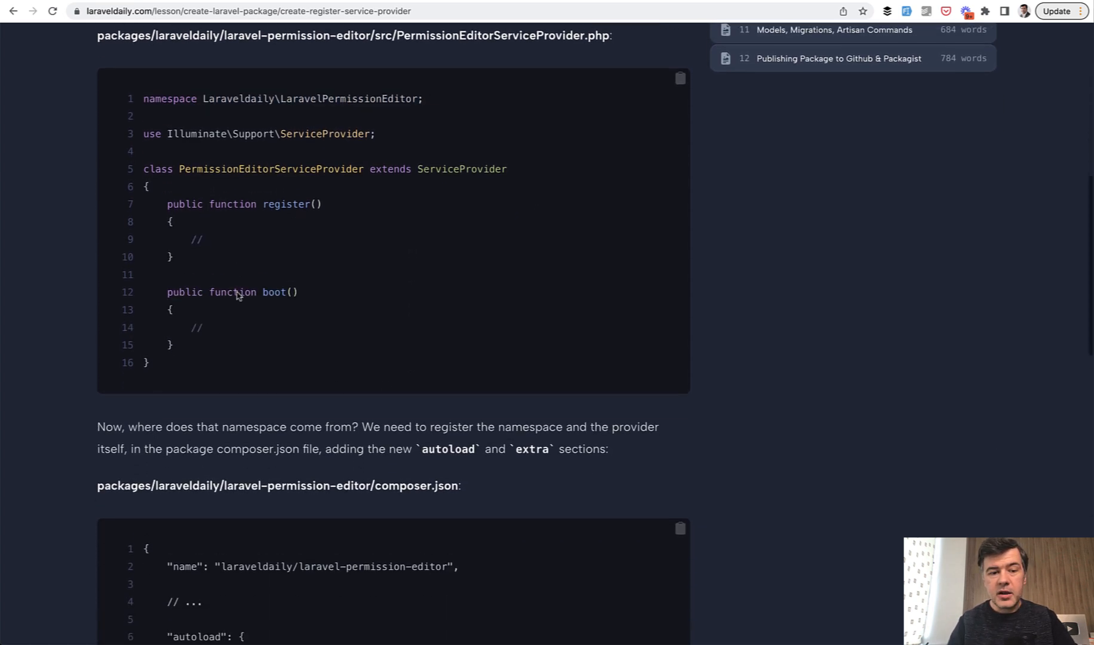
scroll("down", 3)
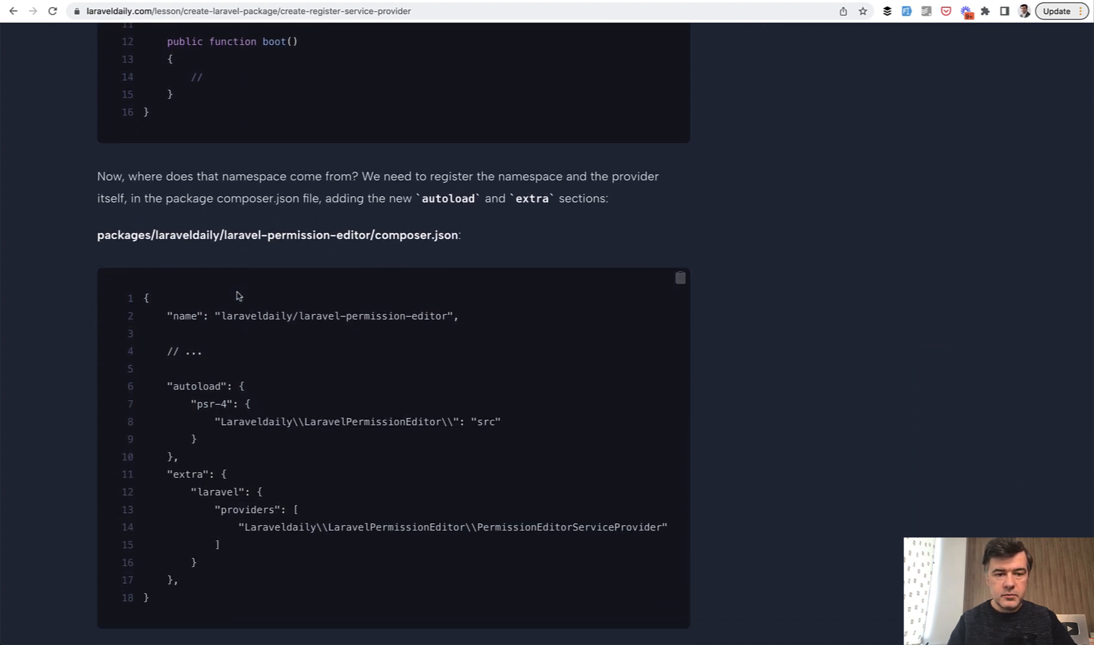
- Review the autoload and extra sections and highlight the namespace in the psr-4 mapping
scroll("down", 3)
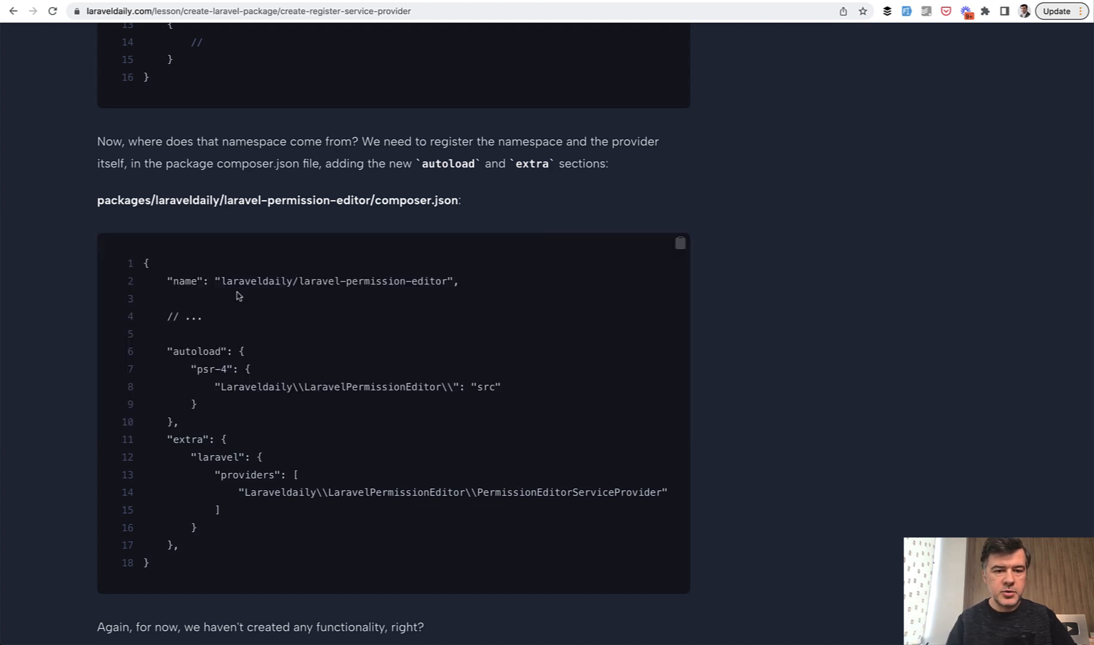
scroll("down", 3)
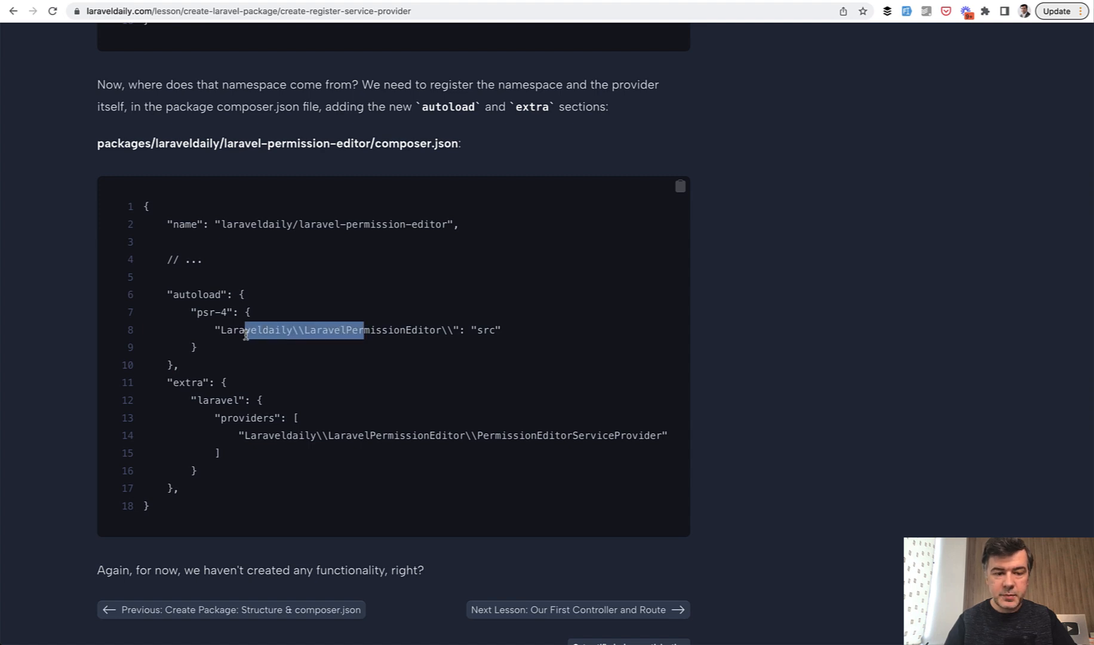
mouse_move(449, 389)
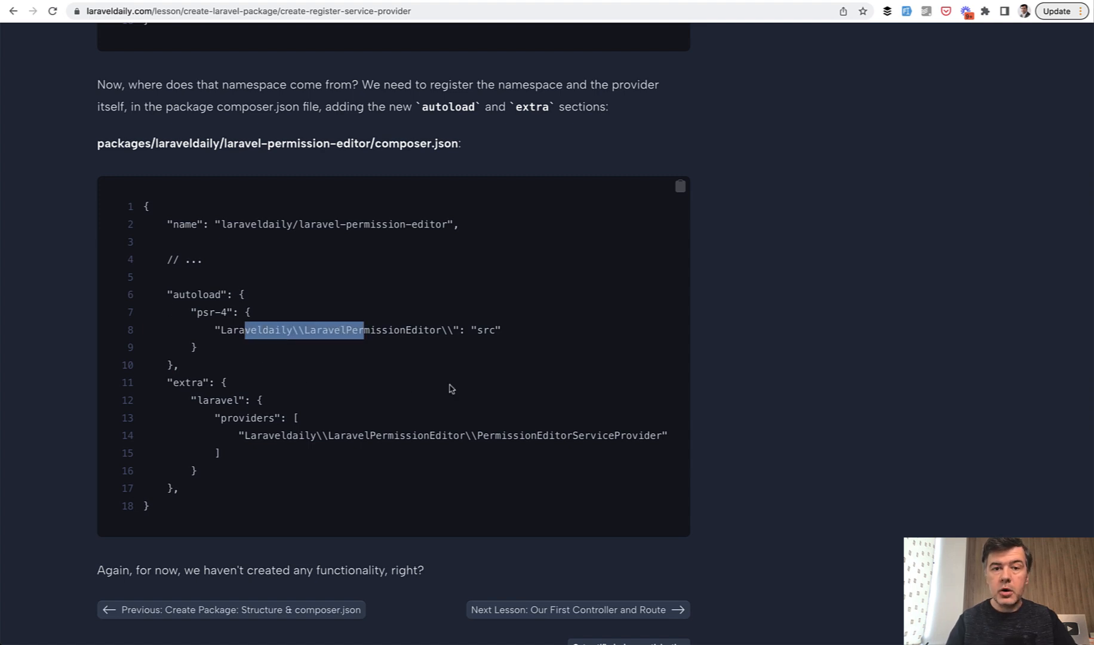
double_click(486, 330)
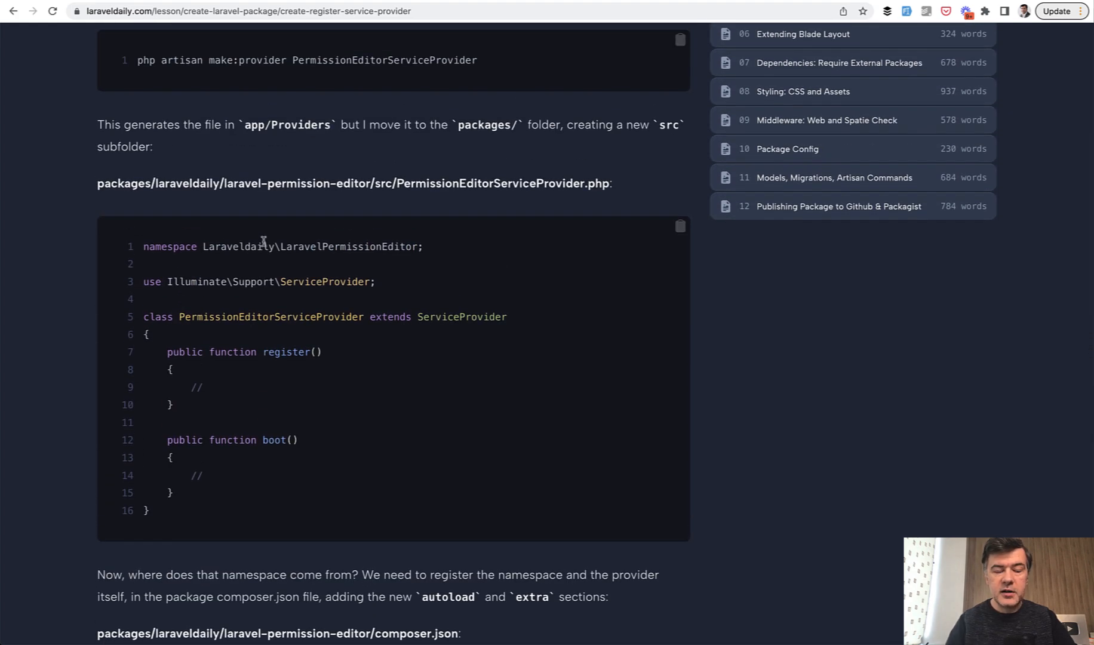
- Read lesson 03 to its end, reaching the next-lesson link and empty comments section
scroll("down", 3)
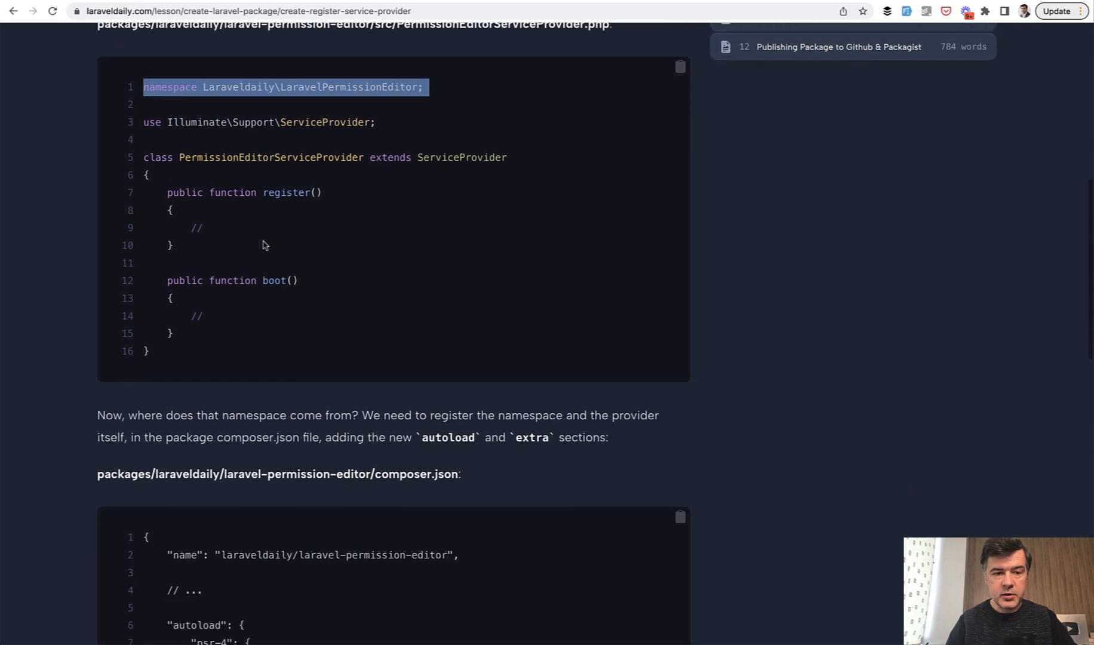
scroll("down", 3)
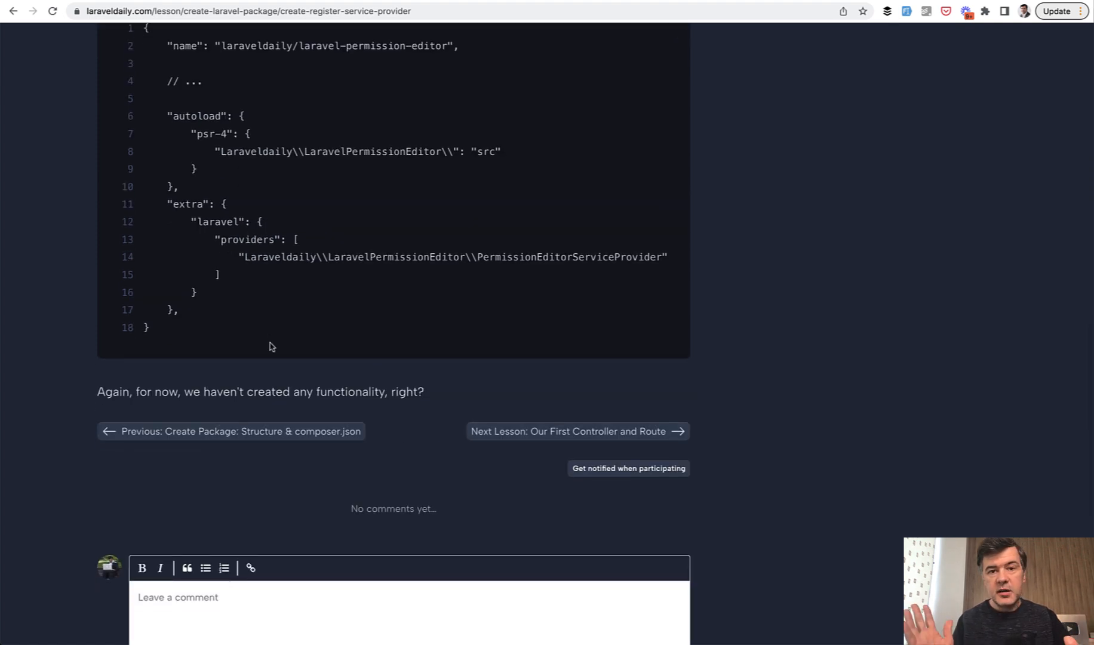
mouse_move(541, 476)
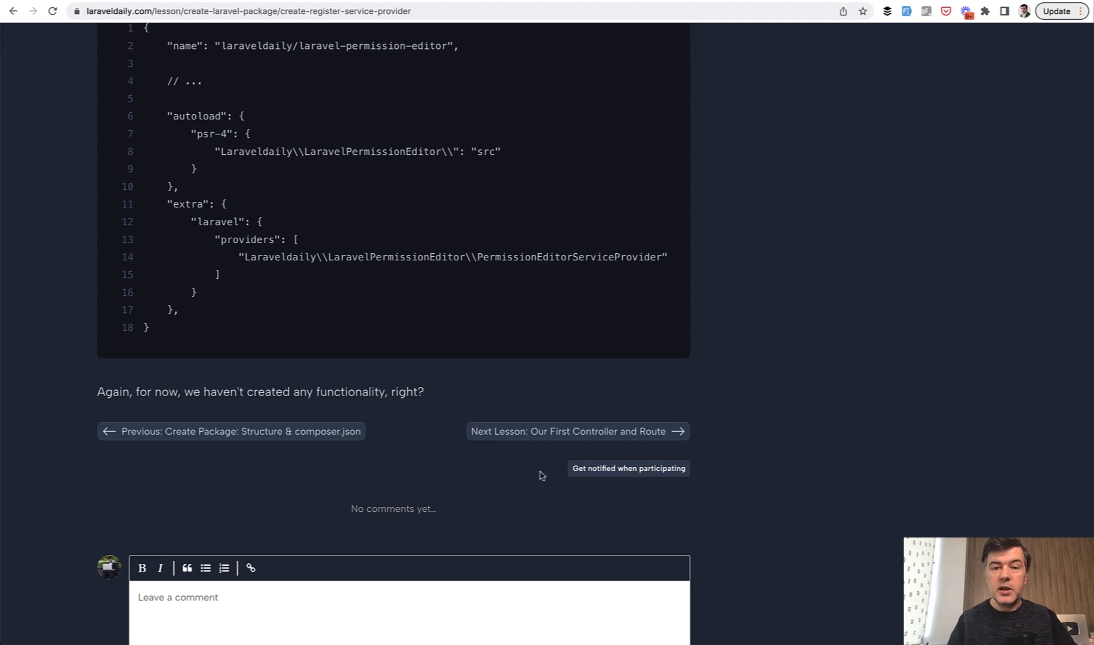
mouse_move(545, 435)
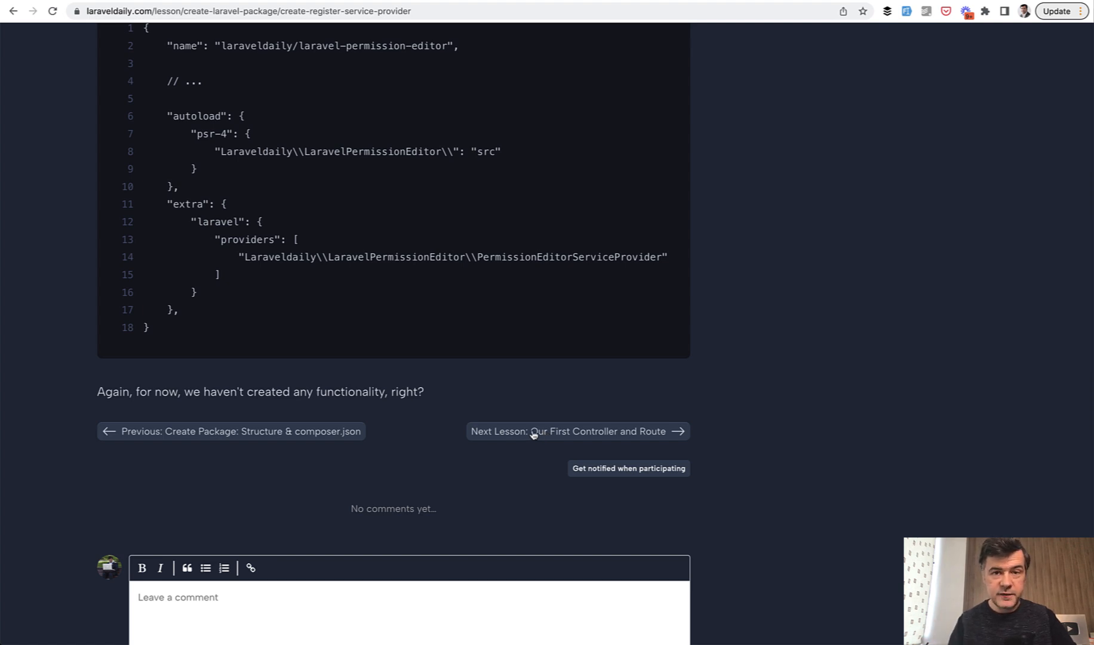
- Open lesson 04, Our First Controller and Route, and highlight a word in its intro text
left_click(577, 432)
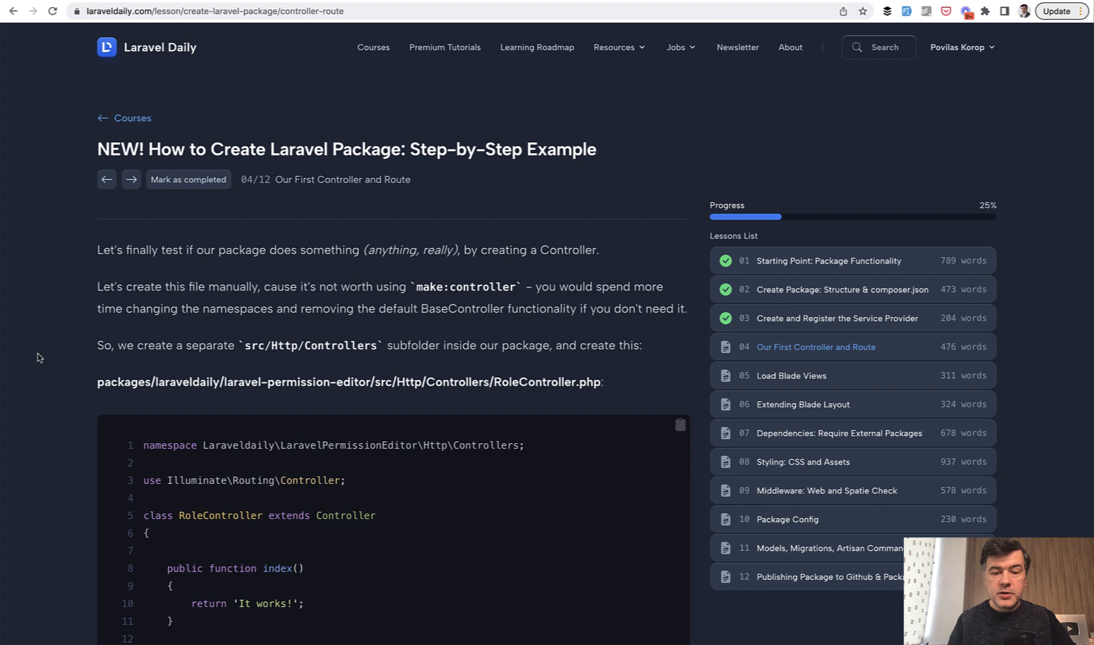
scroll("down", 3)
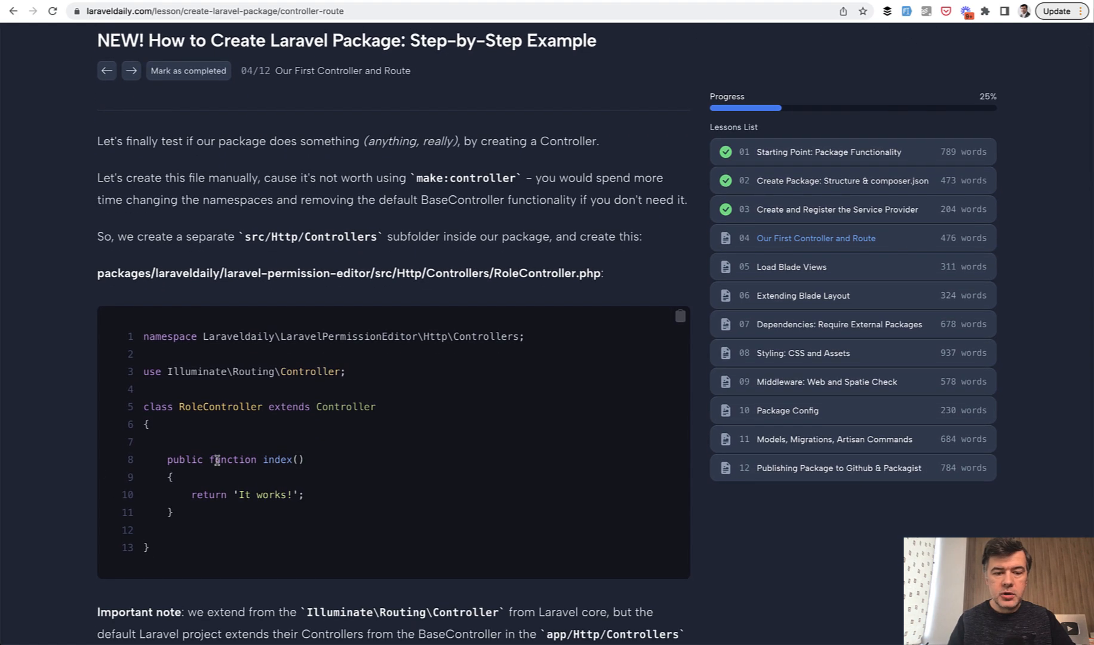
scroll("down", 3)
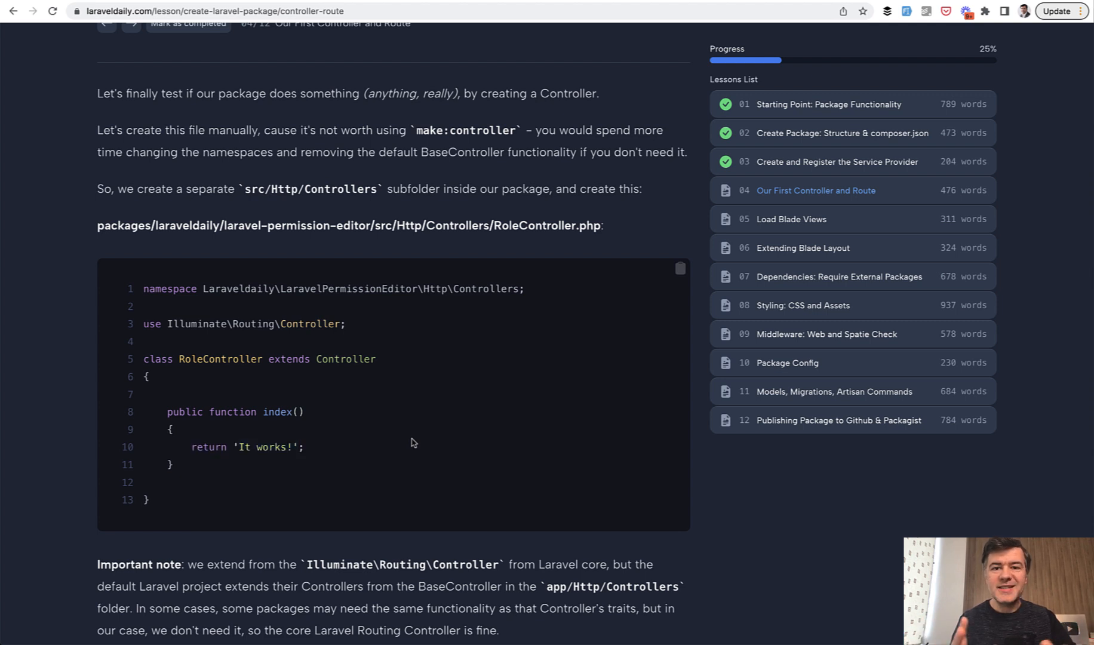
mouse_move(273, 470)
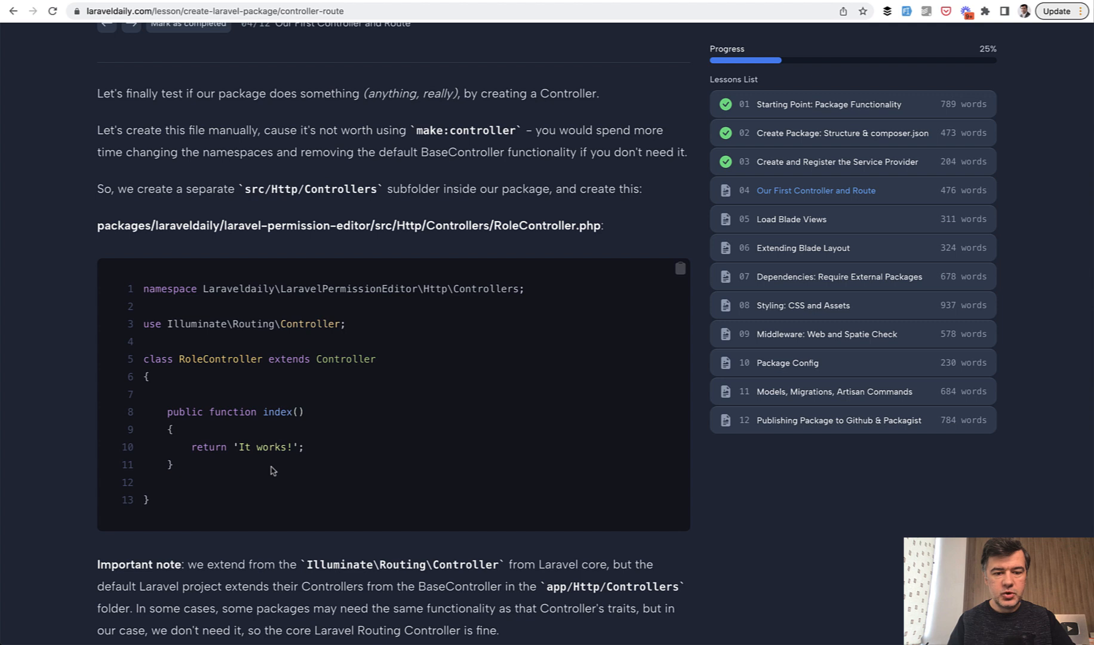
mouse_move(433, 201)
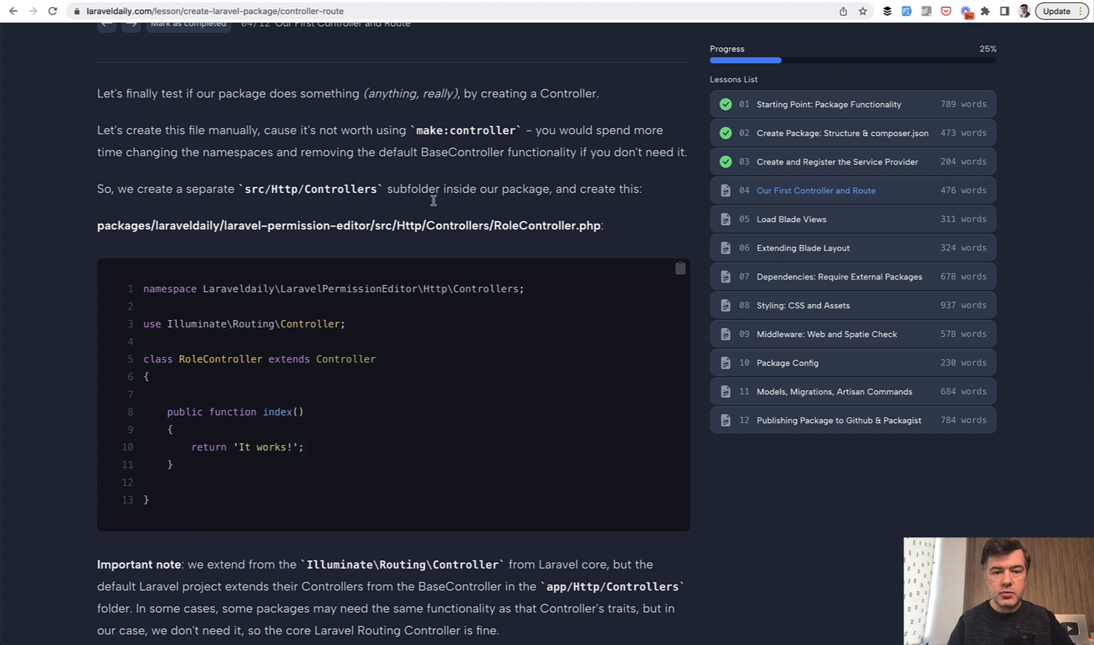
double_click(382, 226)
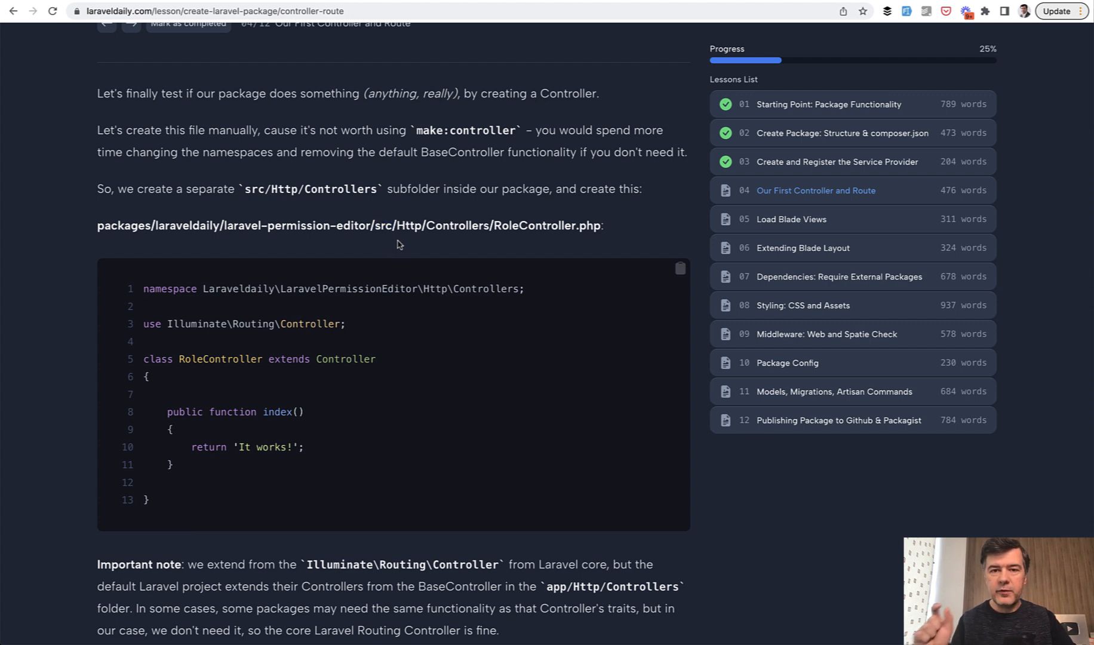
mouse_move(383, 231)
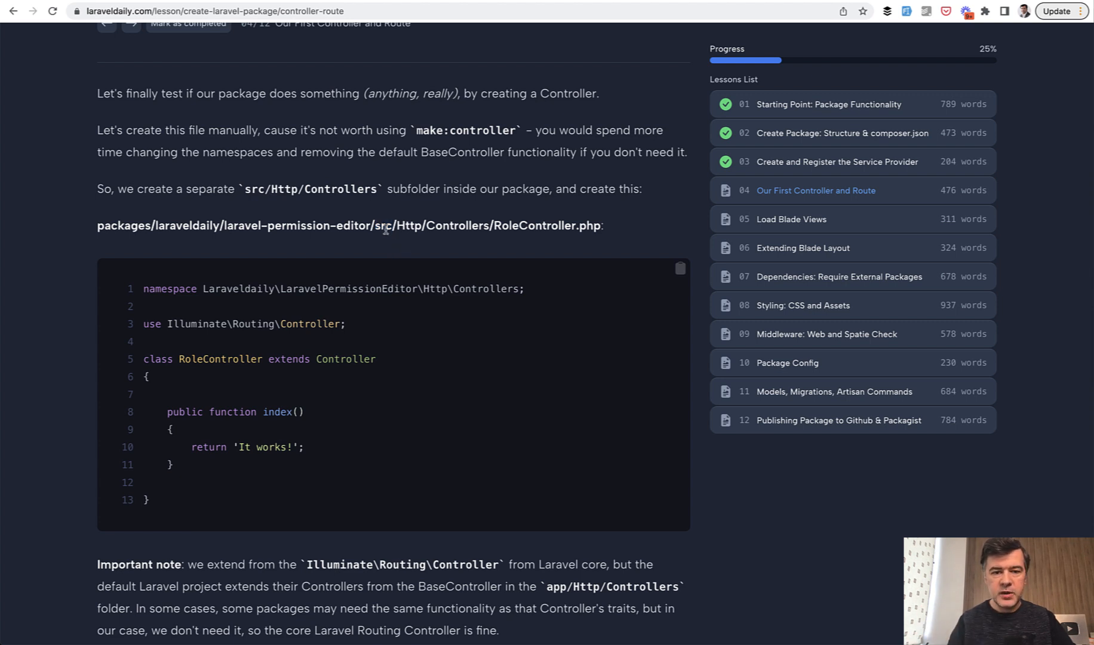
mouse_move(474, 228)
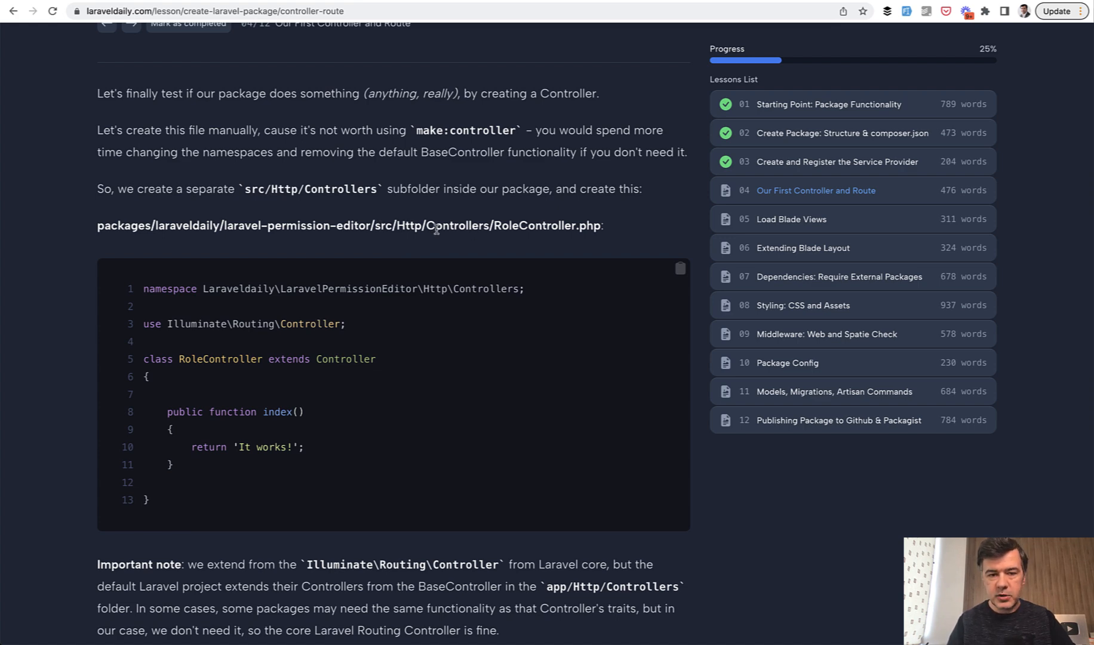
- Read down to the RoleController.php code block and the start of routes/web.php
scroll("down", 3)
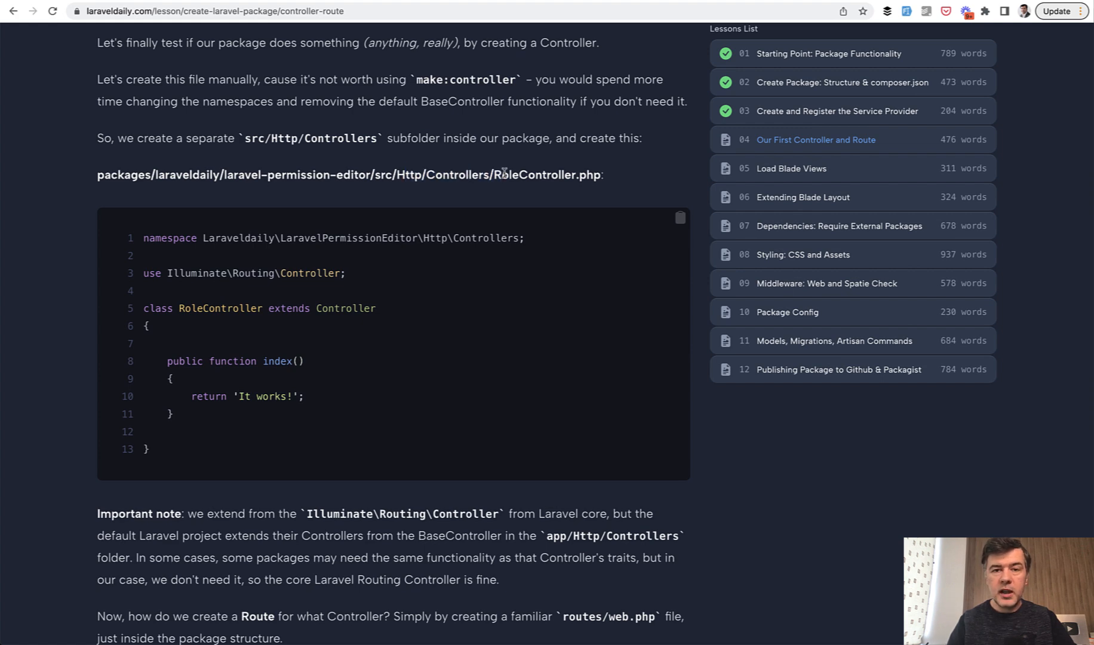
mouse_move(380, 175)
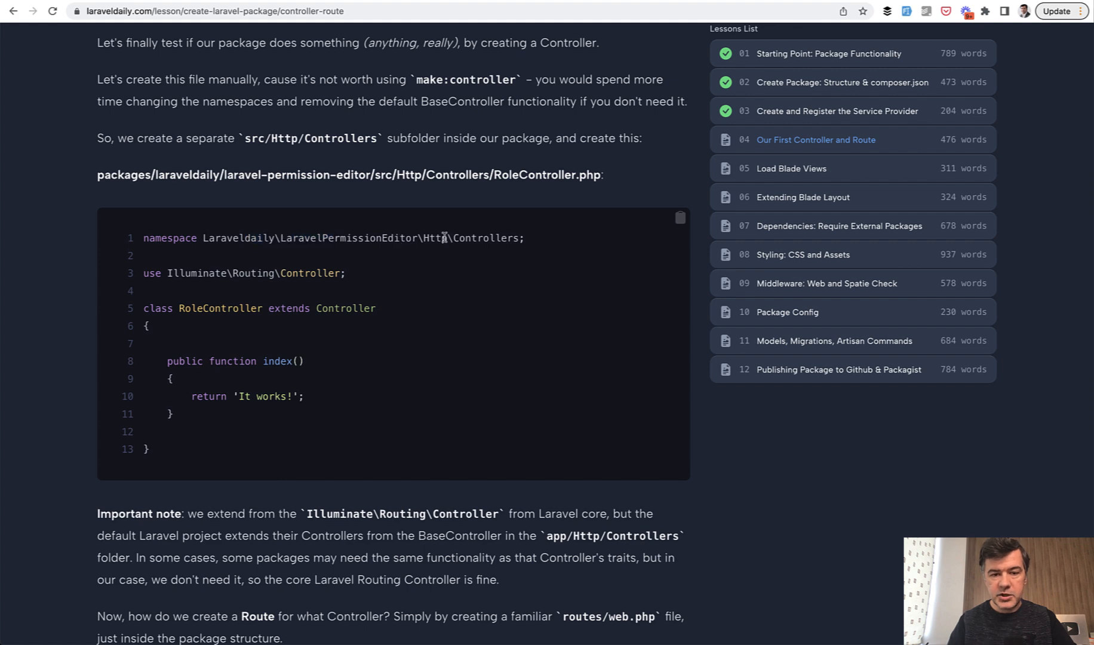
scroll("down", 3)
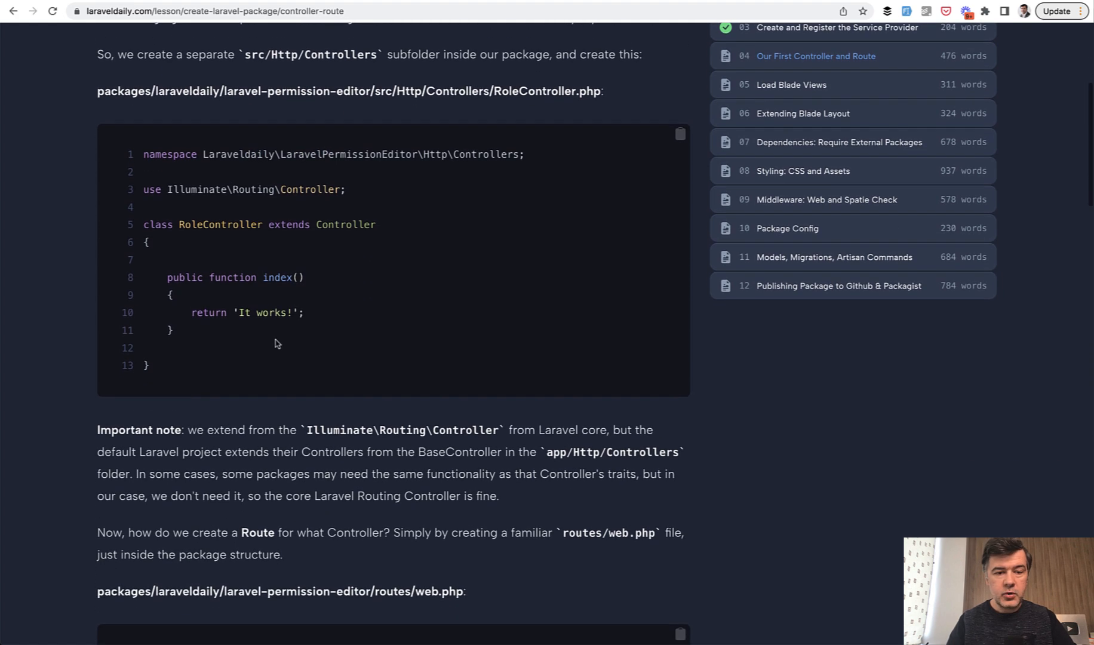
- Read past the Important note to the routes/web.php roles resource route and Service Provider text
scroll("down", 3)
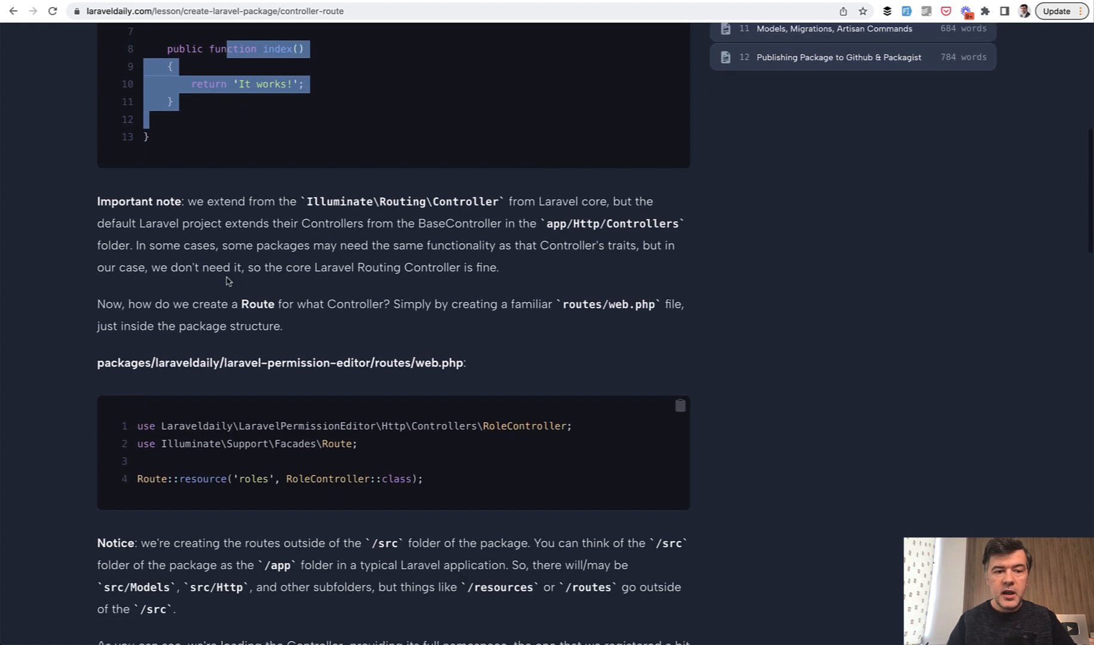
scroll("down", 3)
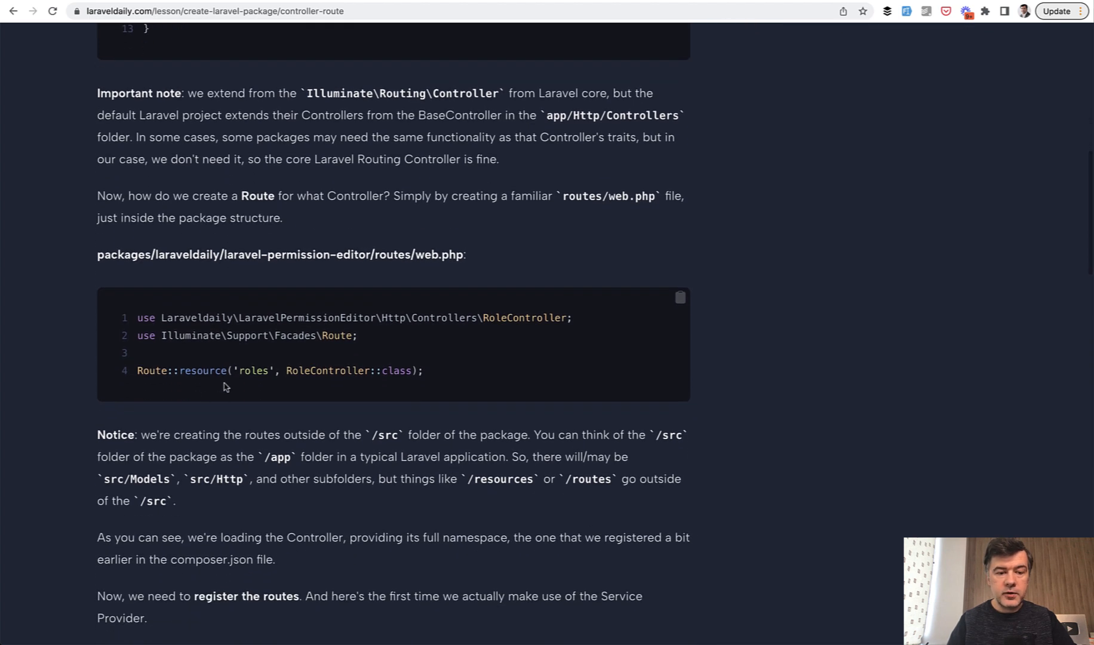
mouse_move(235, 248)
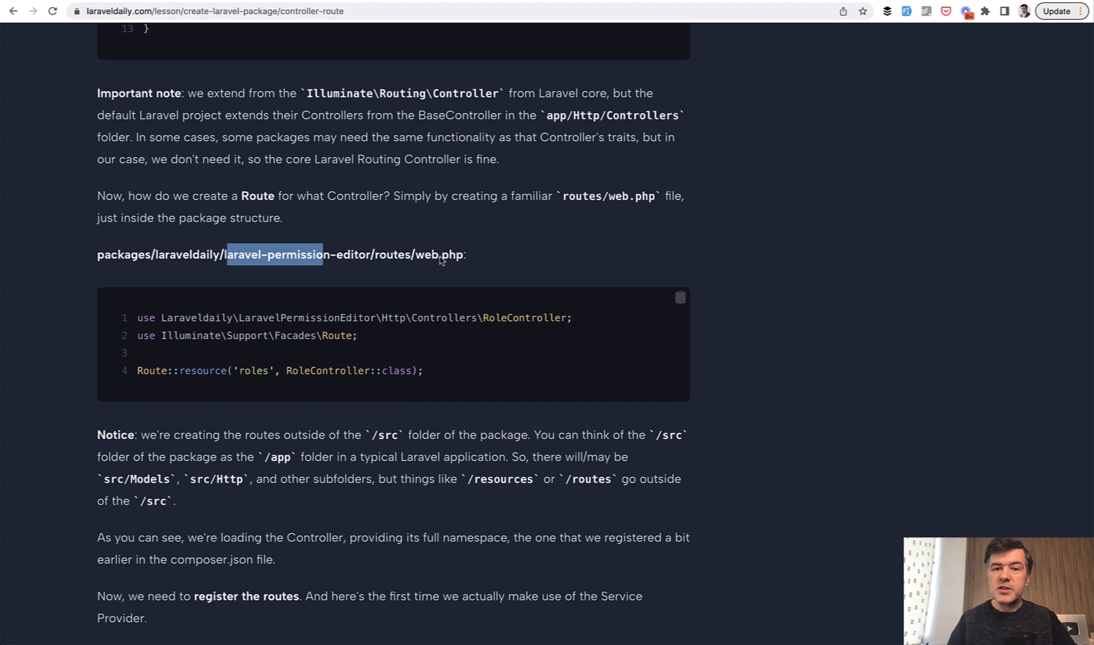
mouse_move(493, 265)
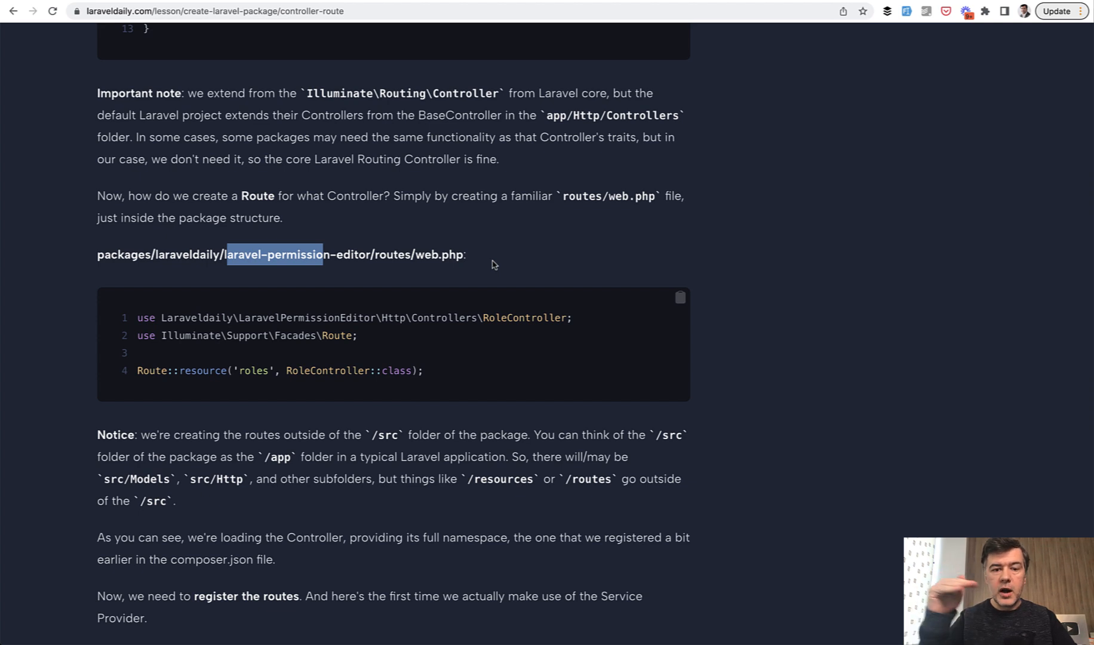
mouse_move(391, 257)
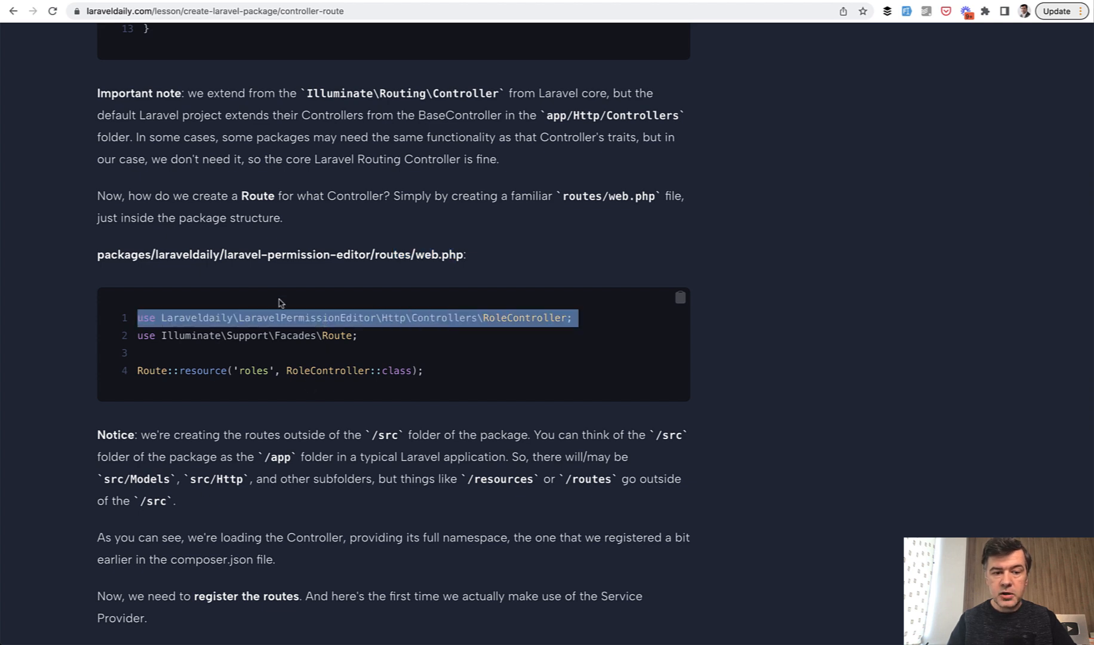
mouse_move(215, 372)
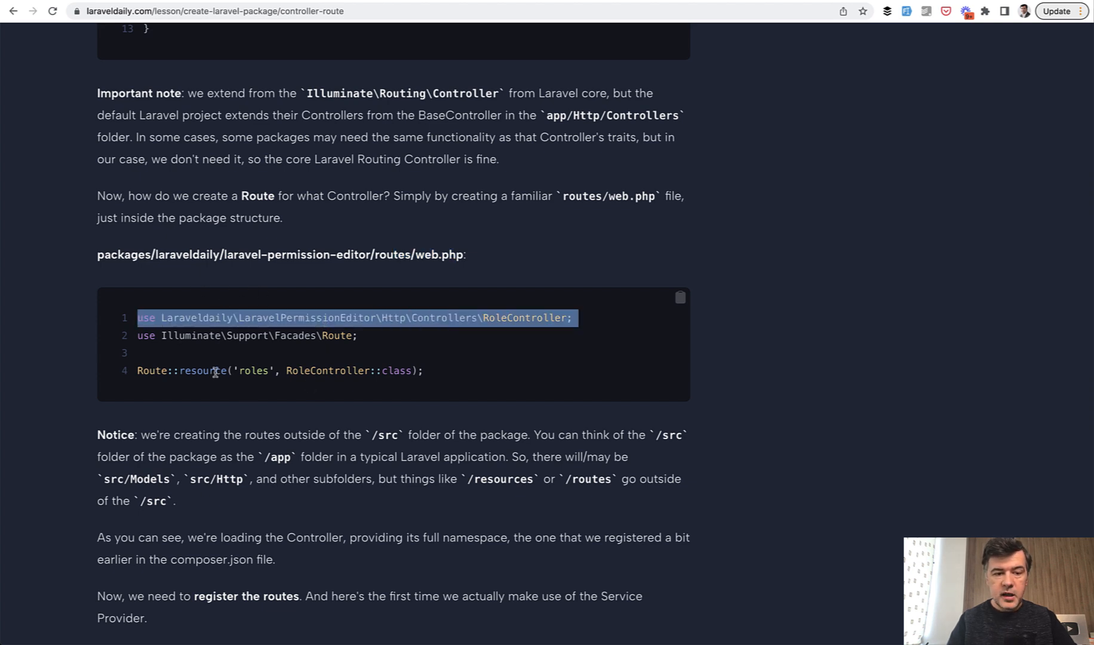
scroll("down", 3)
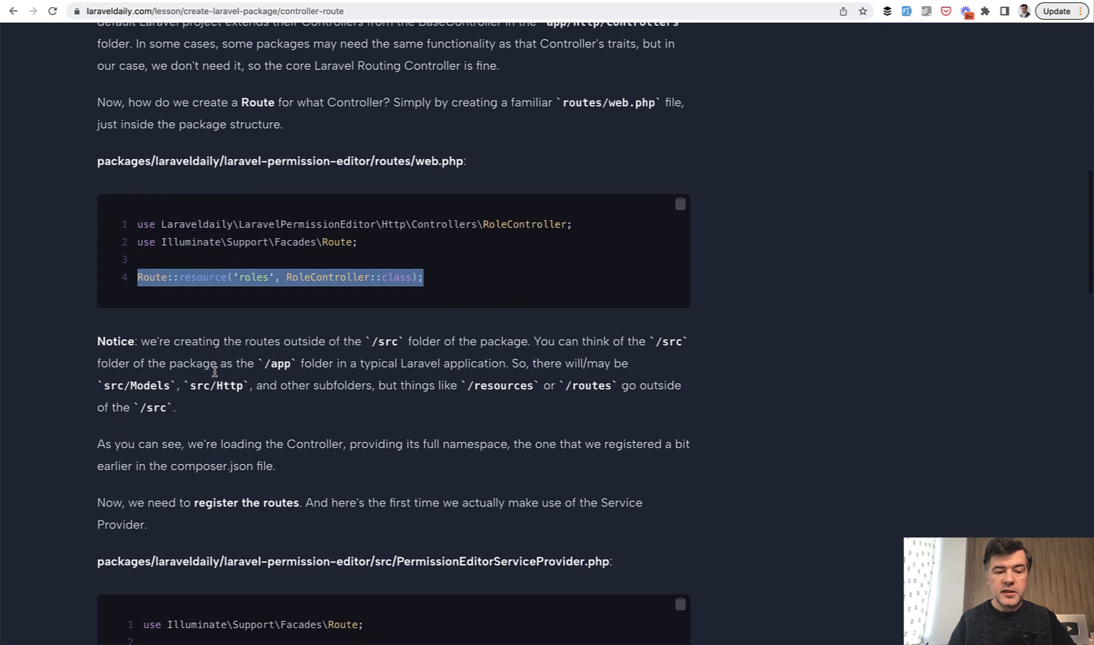
- Read through the PermissionEditorServiceProvider route-loading code, picking out the 'permission' route name prefix, and continue to composer update
scroll("down", 3)
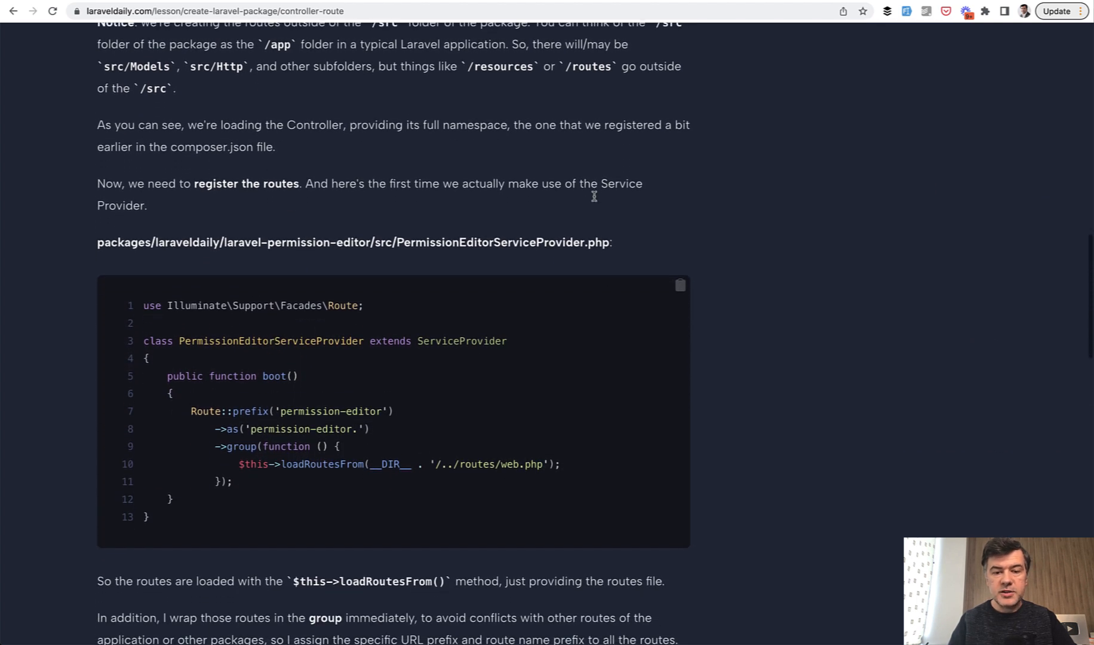
mouse_move(461, 246)
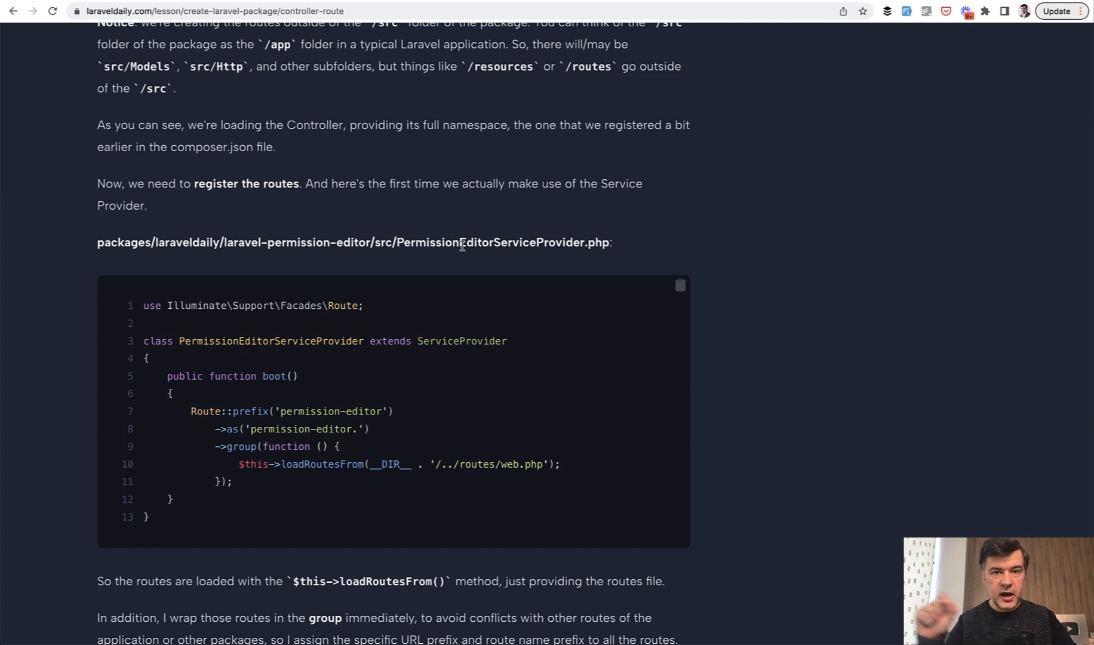
scroll("down", 3)
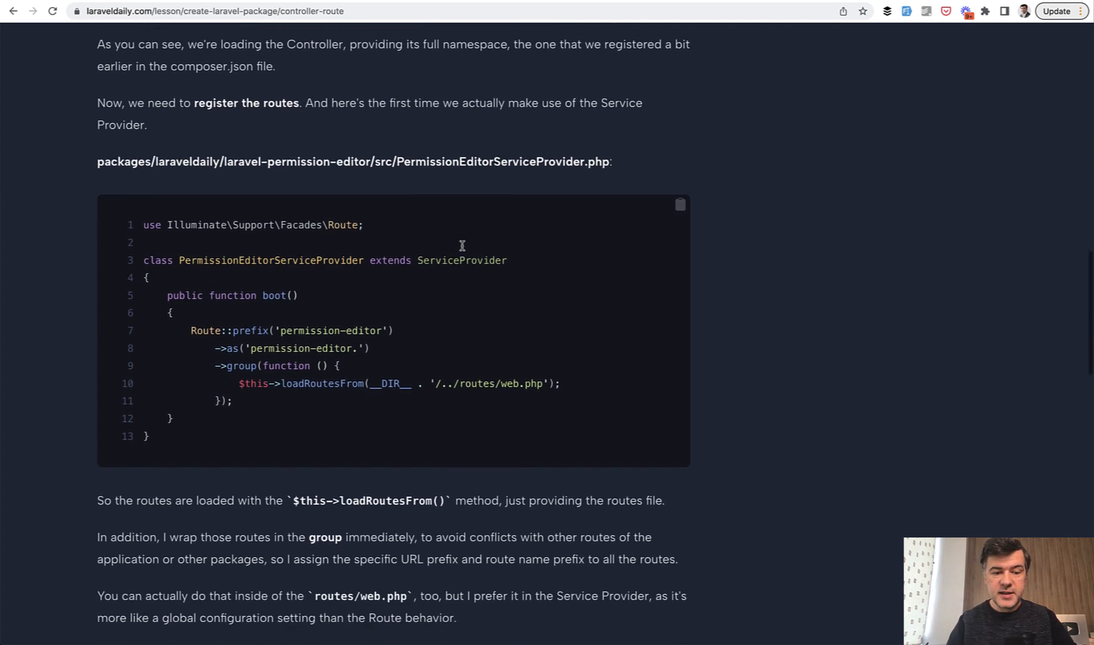
scroll("down", 3)
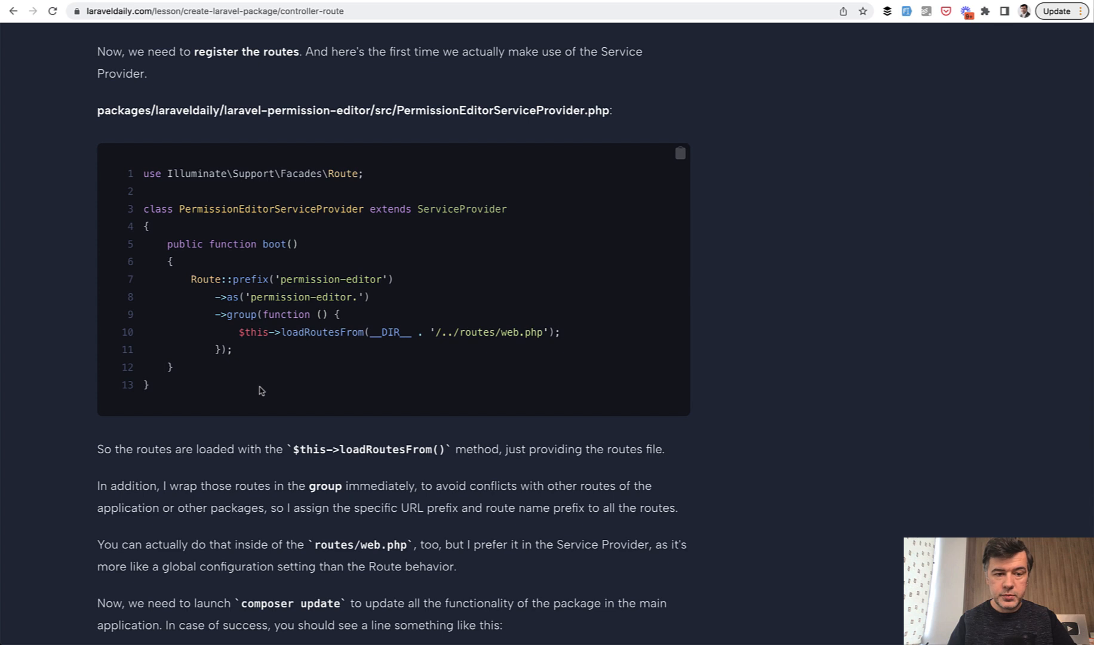
mouse_move(258, 357)
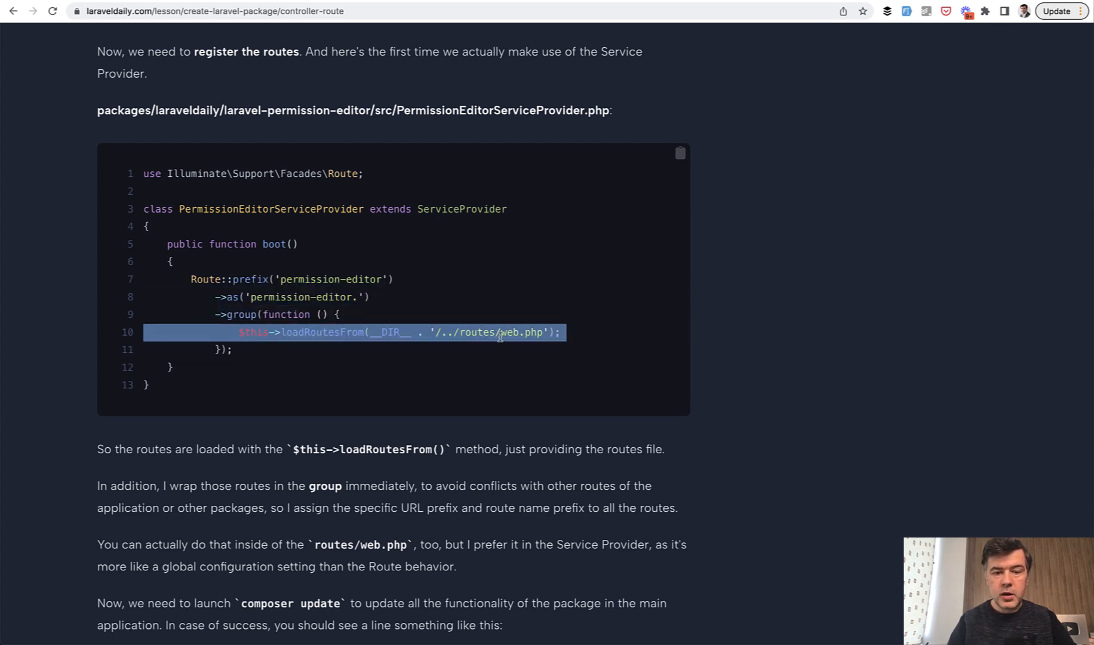
left_click(440, 332)
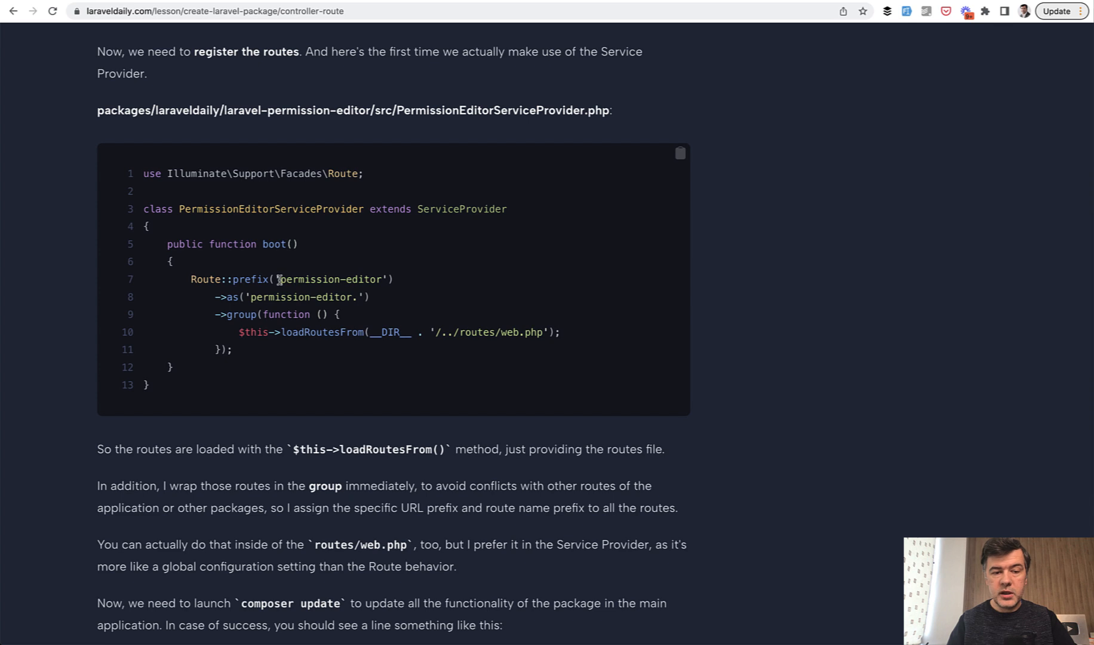
double_click(278, 297)
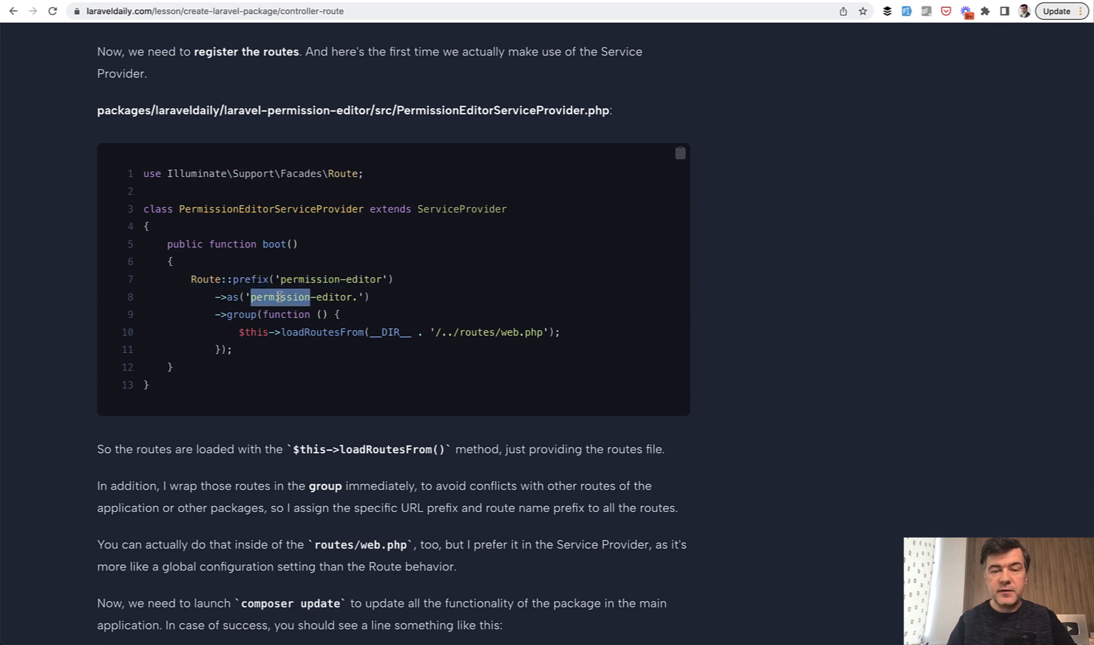
scroll("down", 3)
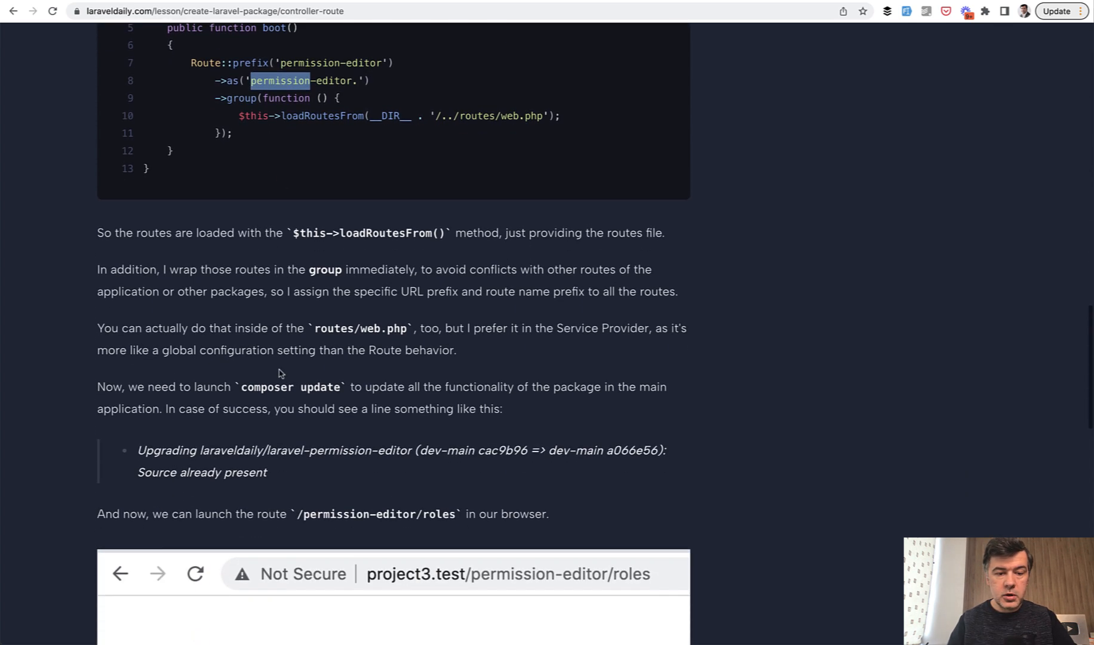
- Reach the 'It works!' result, recheck the routes code above it, and land on the missing RoleController comment
scroll("down", 3)
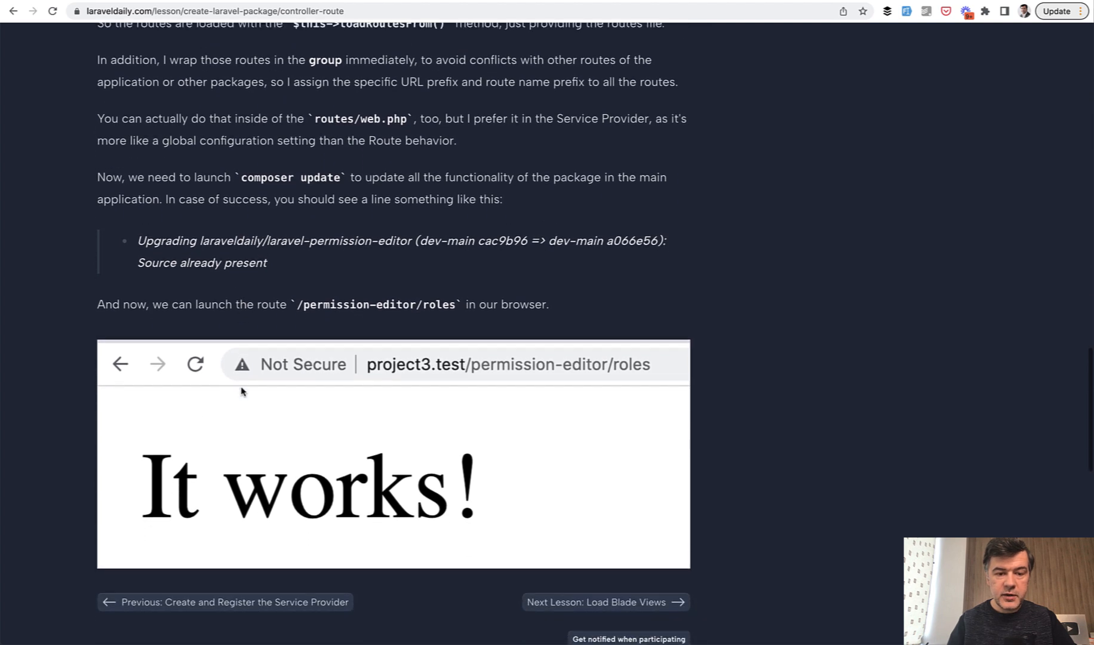
mouse_move(496, 298)
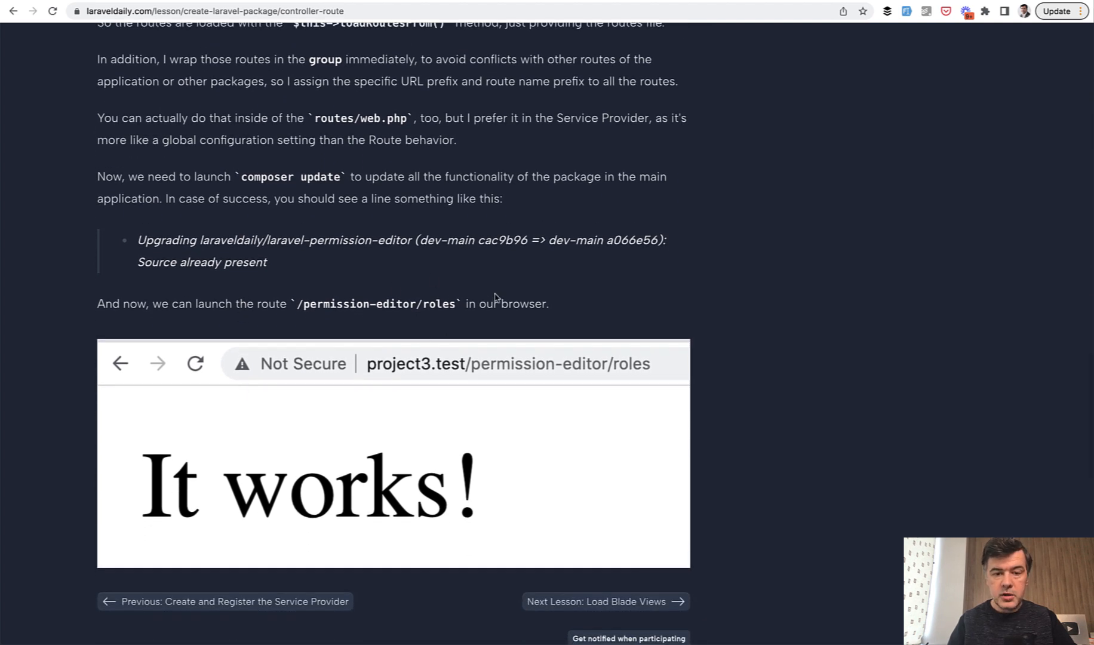
mouse_move(309, 305)
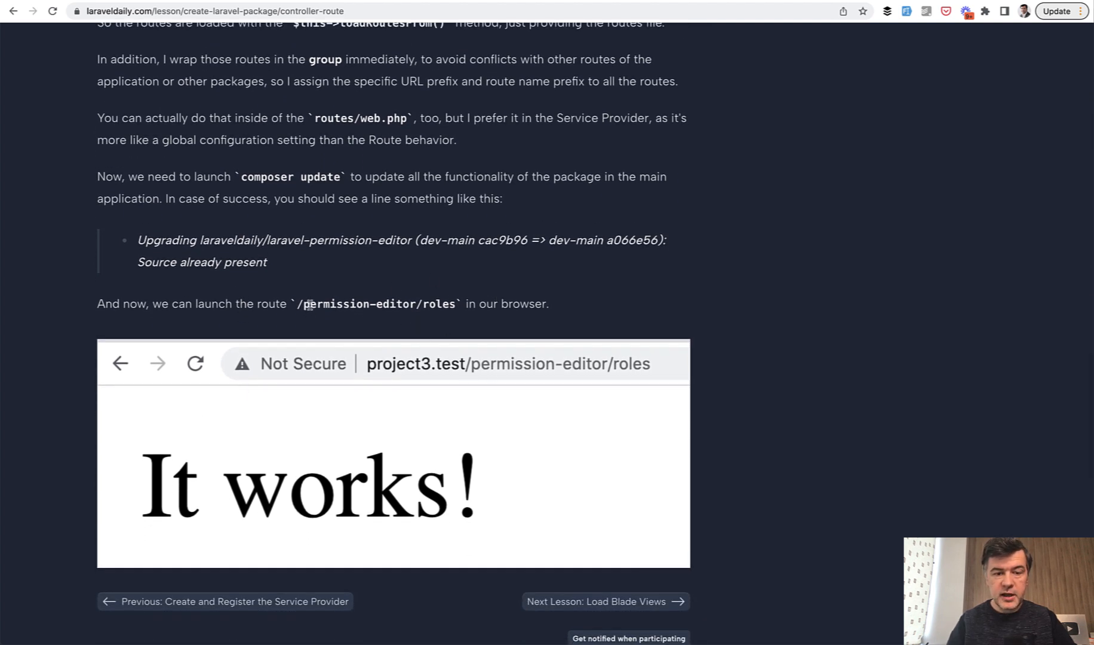
scroll("up", 3)
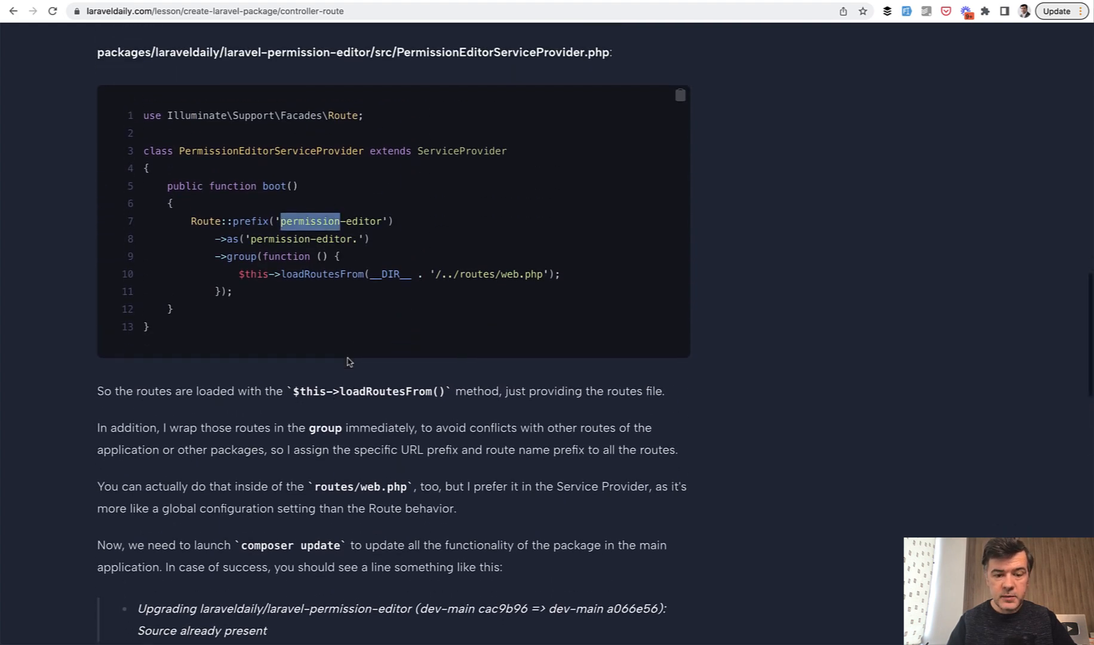
scroll("down", 3)
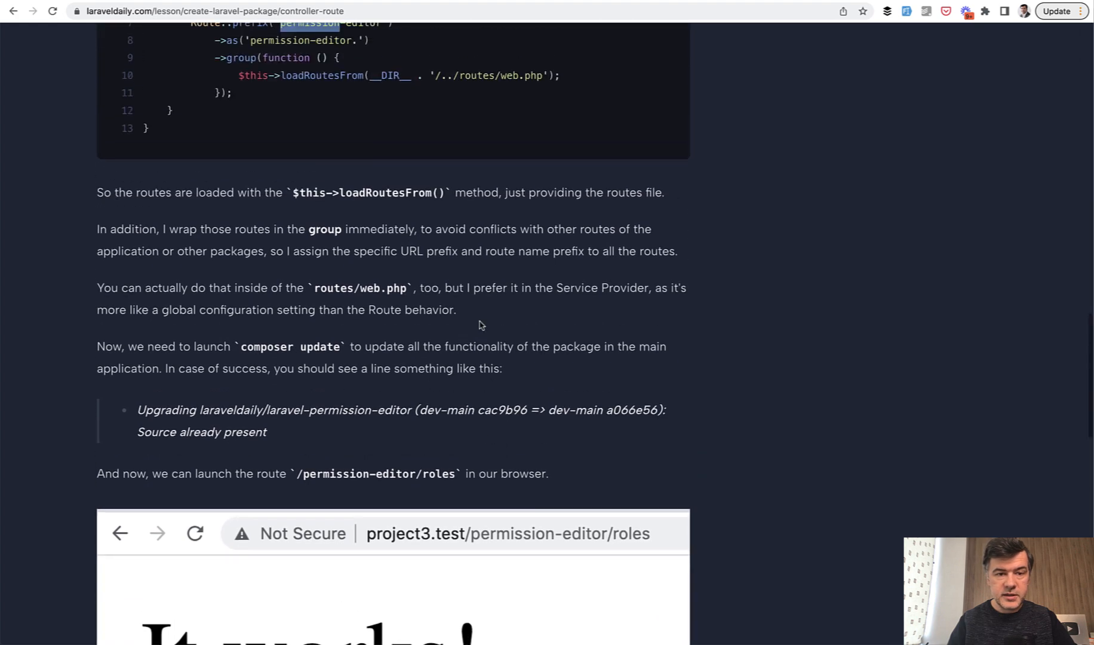
scroll("up", 3)
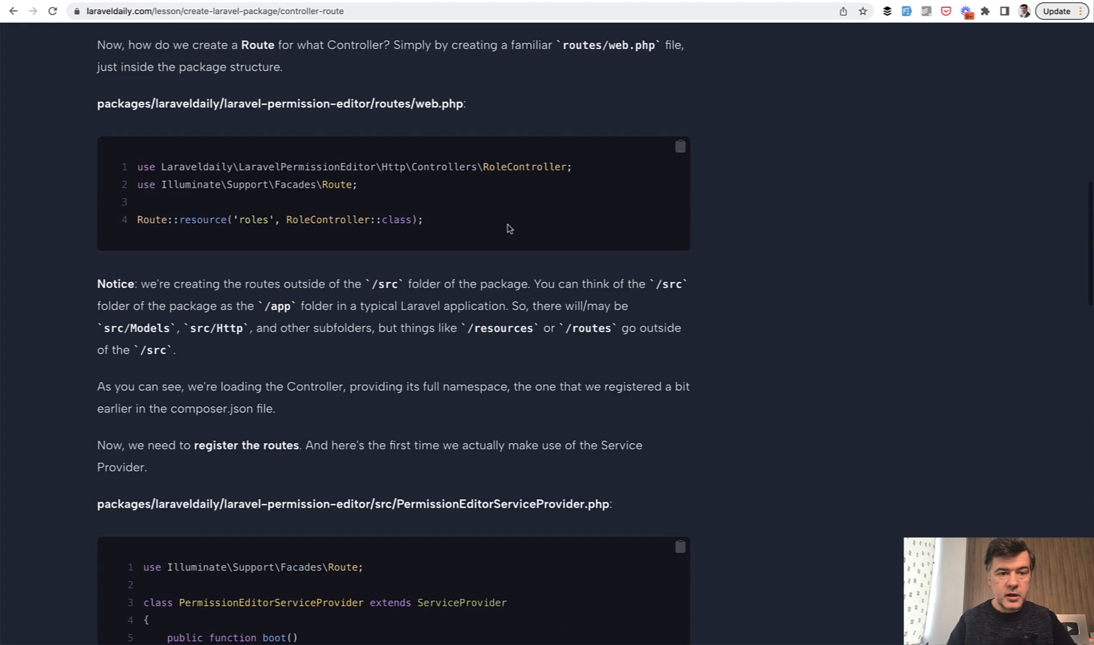
scroll("down", 3)
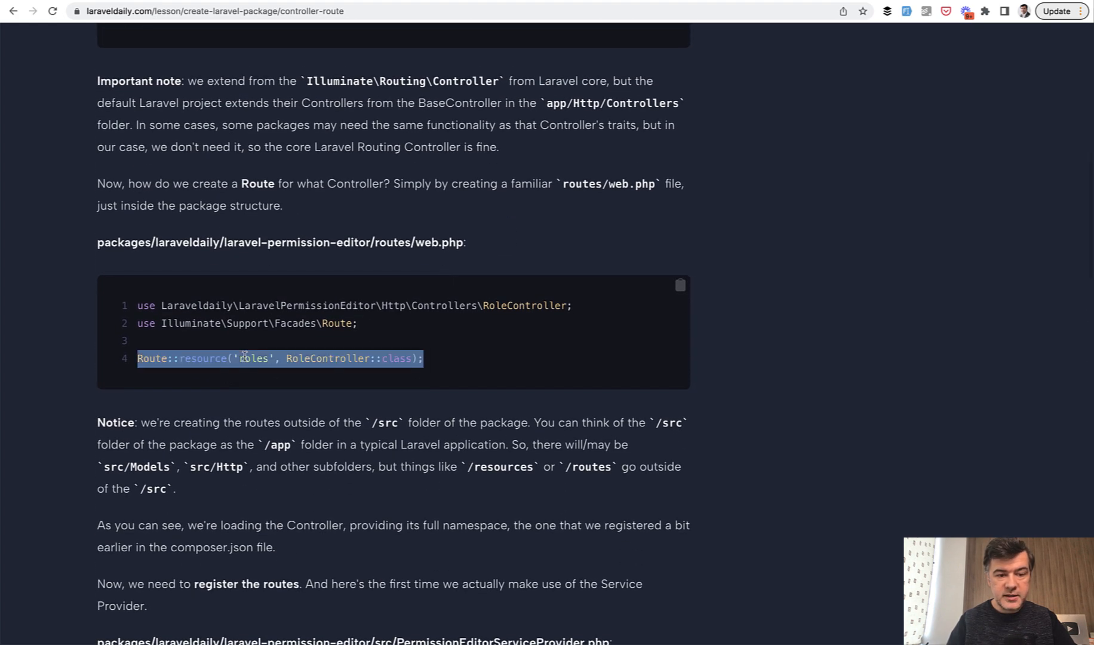
scroll("down", 3)
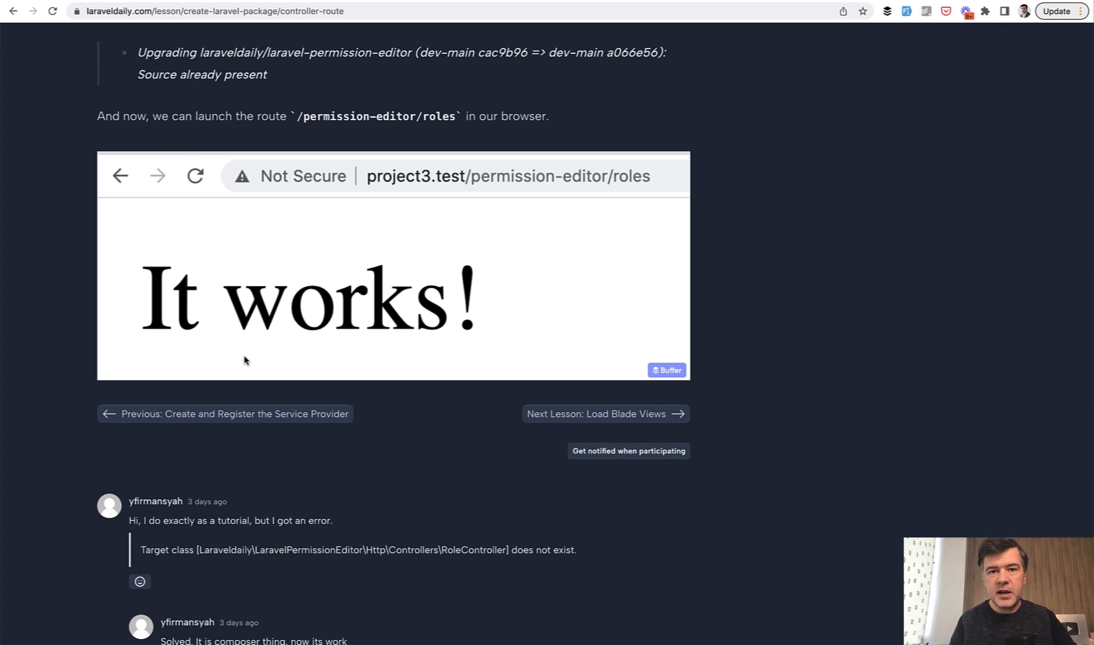
mouse_move(391, 293)
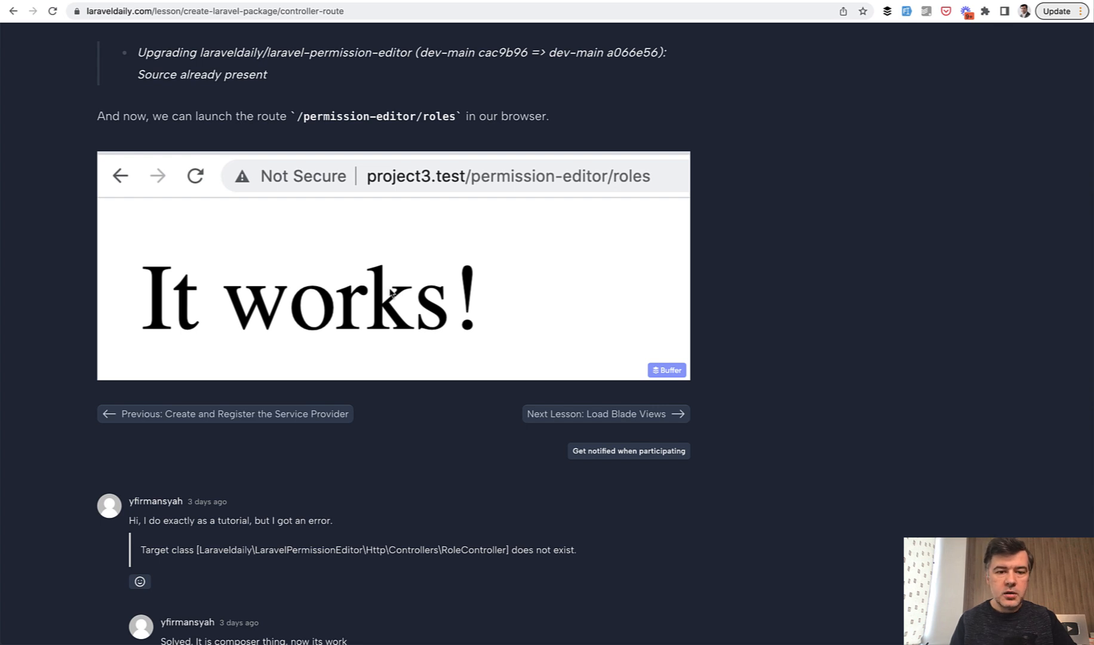
mouse_move(962, 379)
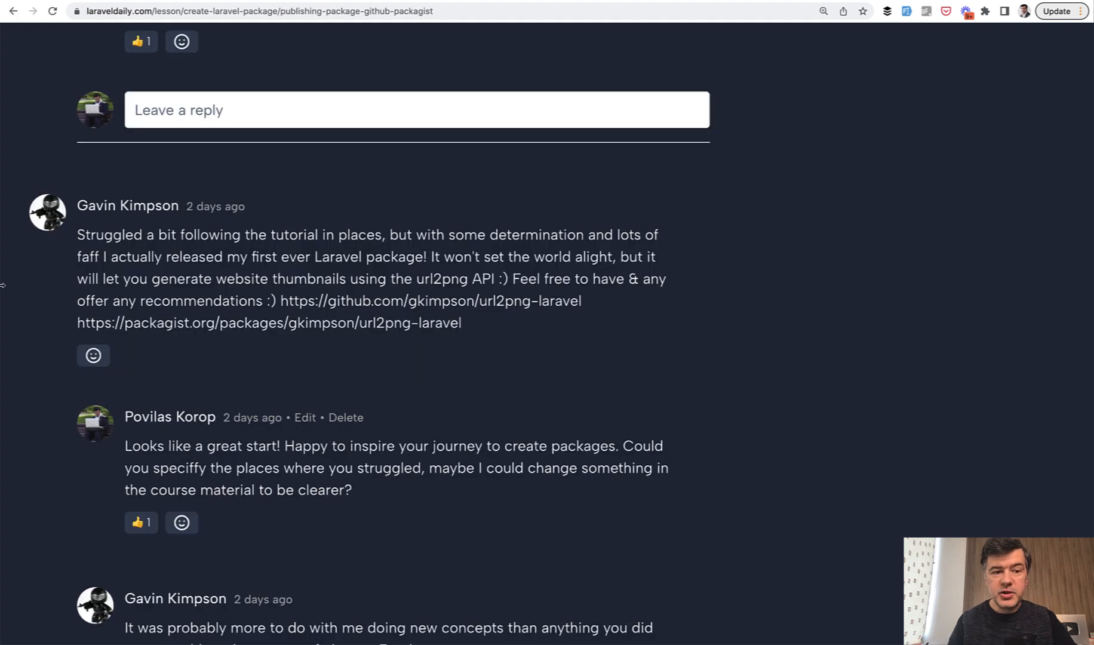
mouse_move(73, 176)
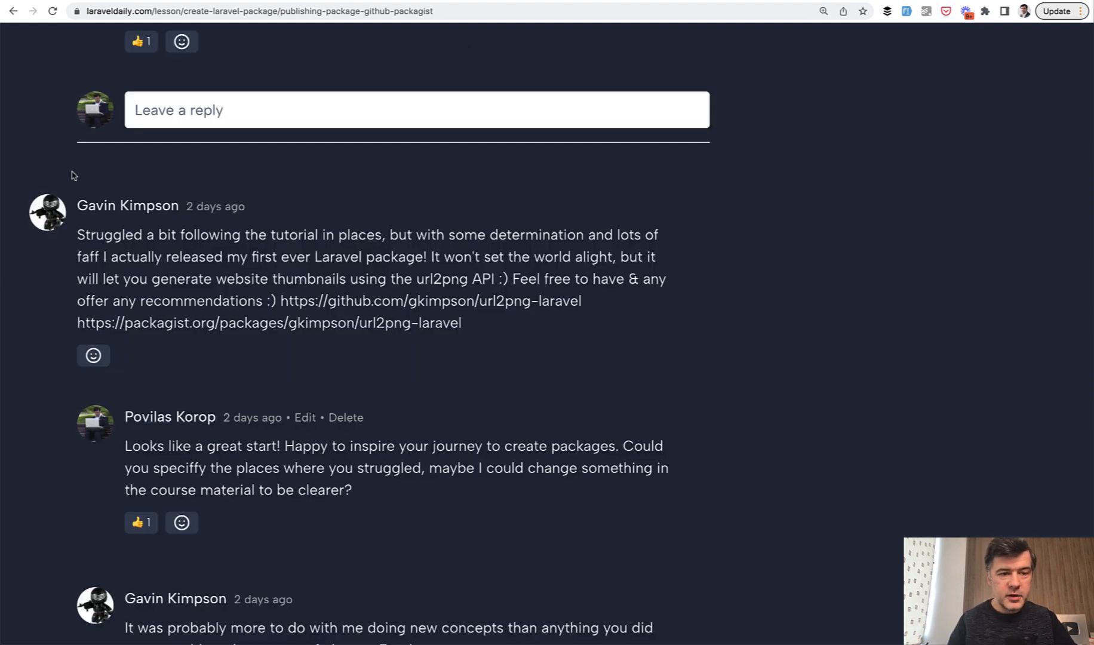
mouse_move(310, 274)
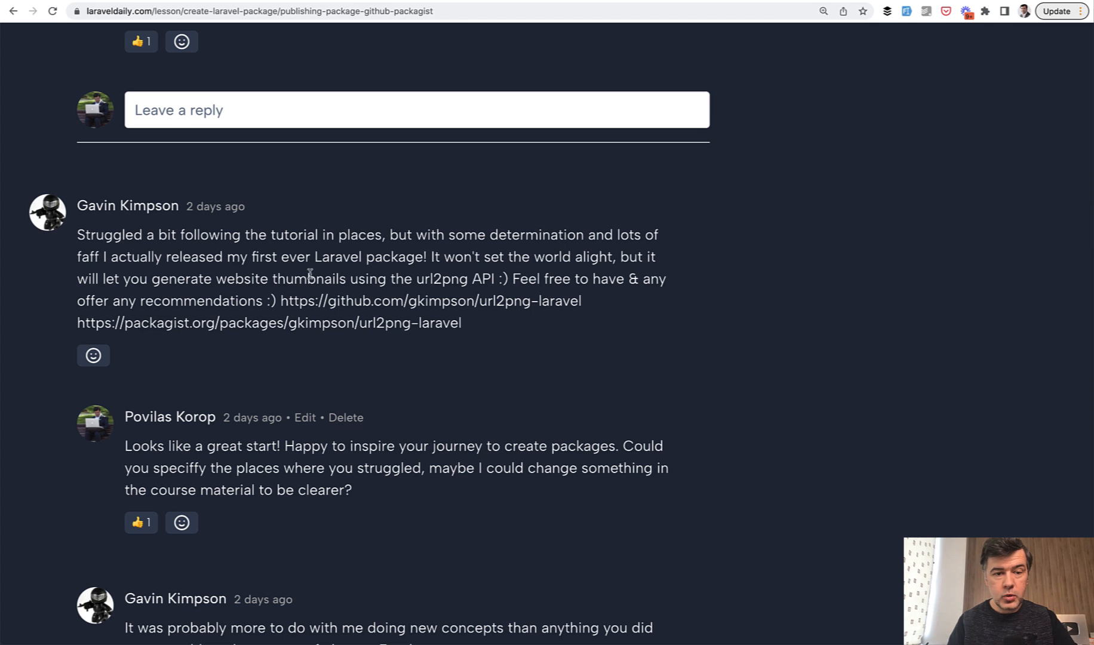